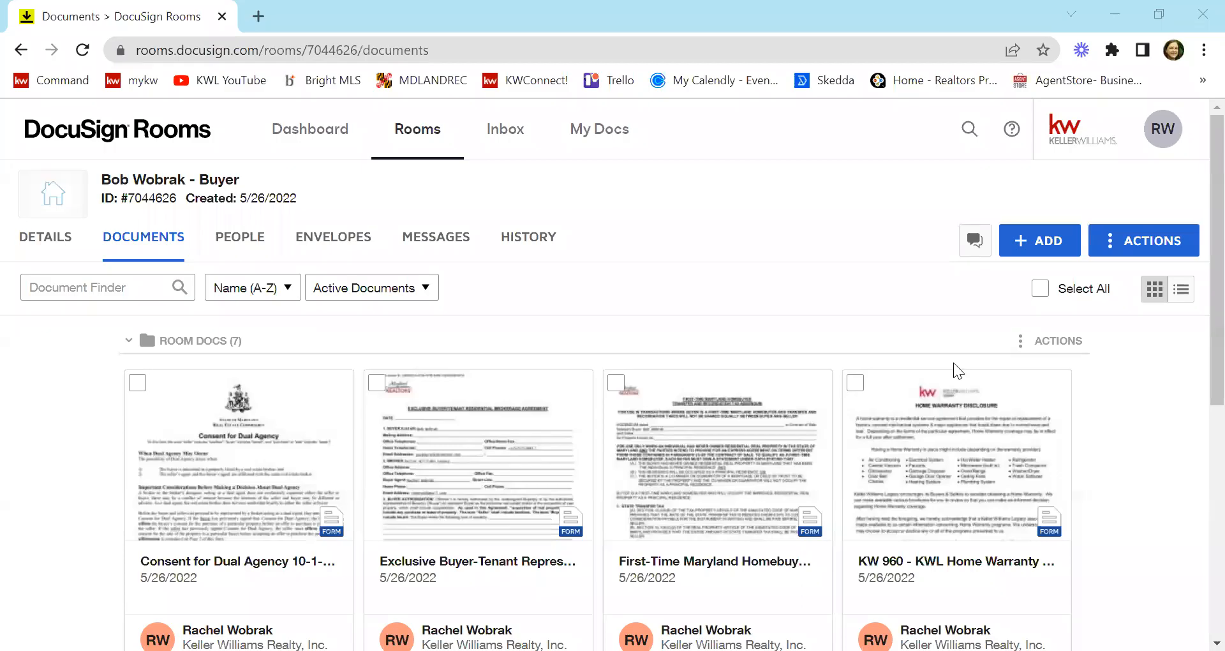
{"action": "mouse_move", "coordinate": [952, 305]}
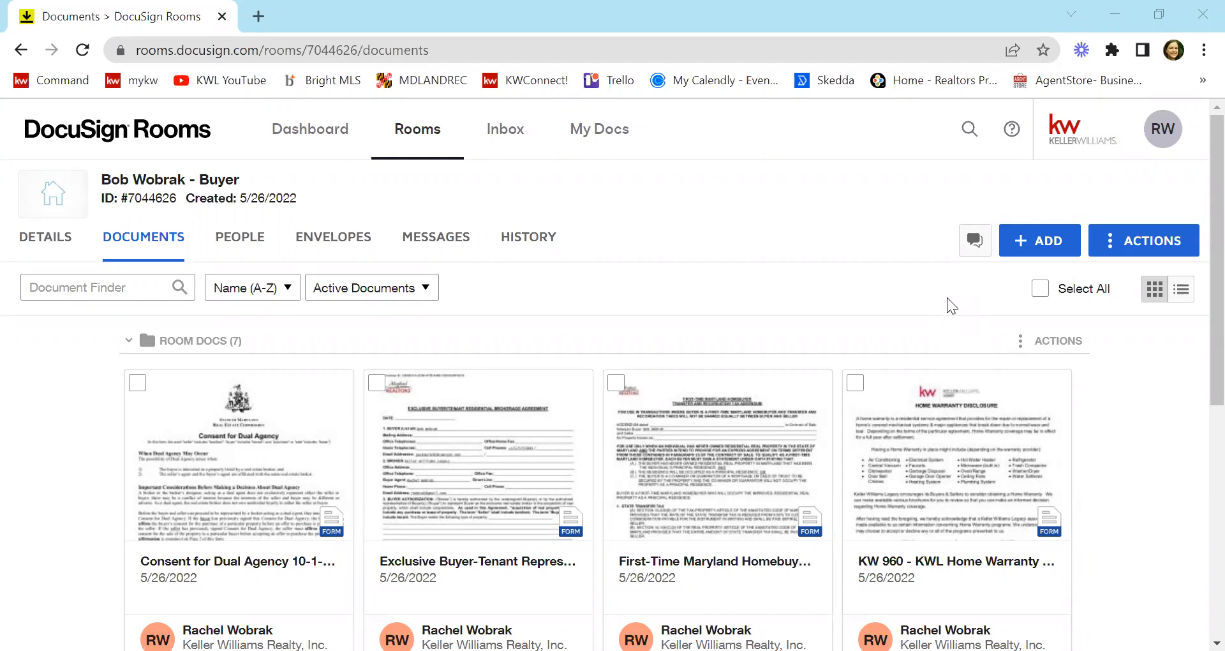
Start adding documents from DocuSign Forms and view the buyer consultation group's forms
{"action": "scroll", "scroll_direction": "down", "scroll_amount": 3}
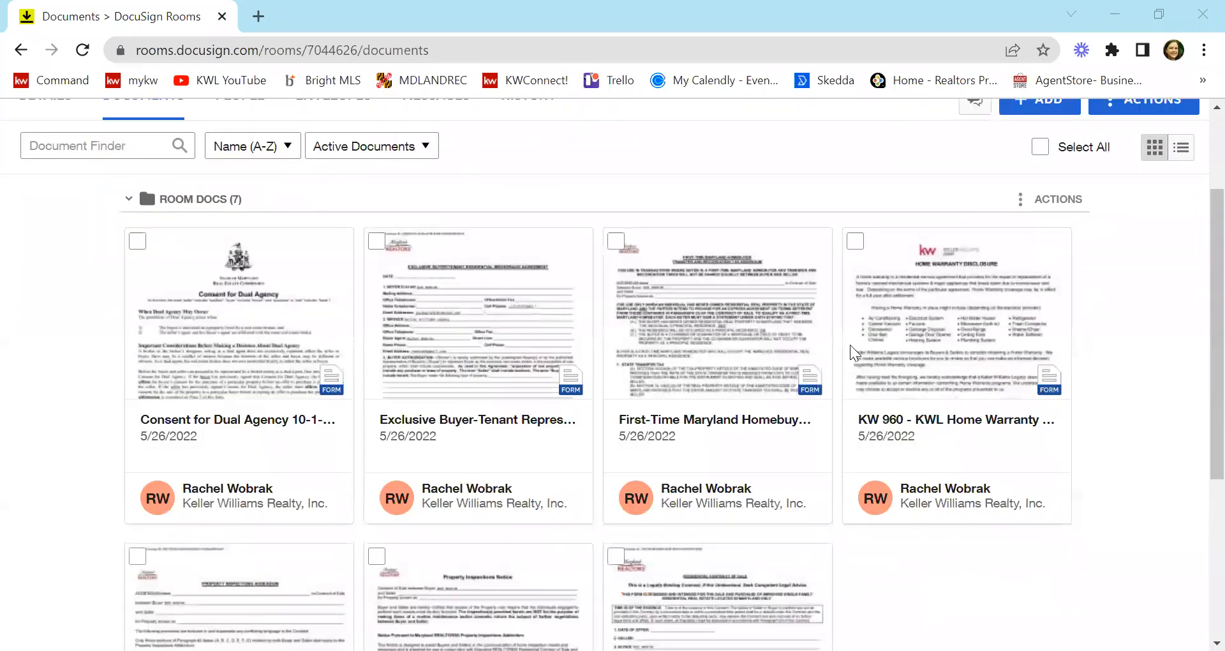
{"action": "scroll", "scroll_direction": "up", "scroll_amount": 3}
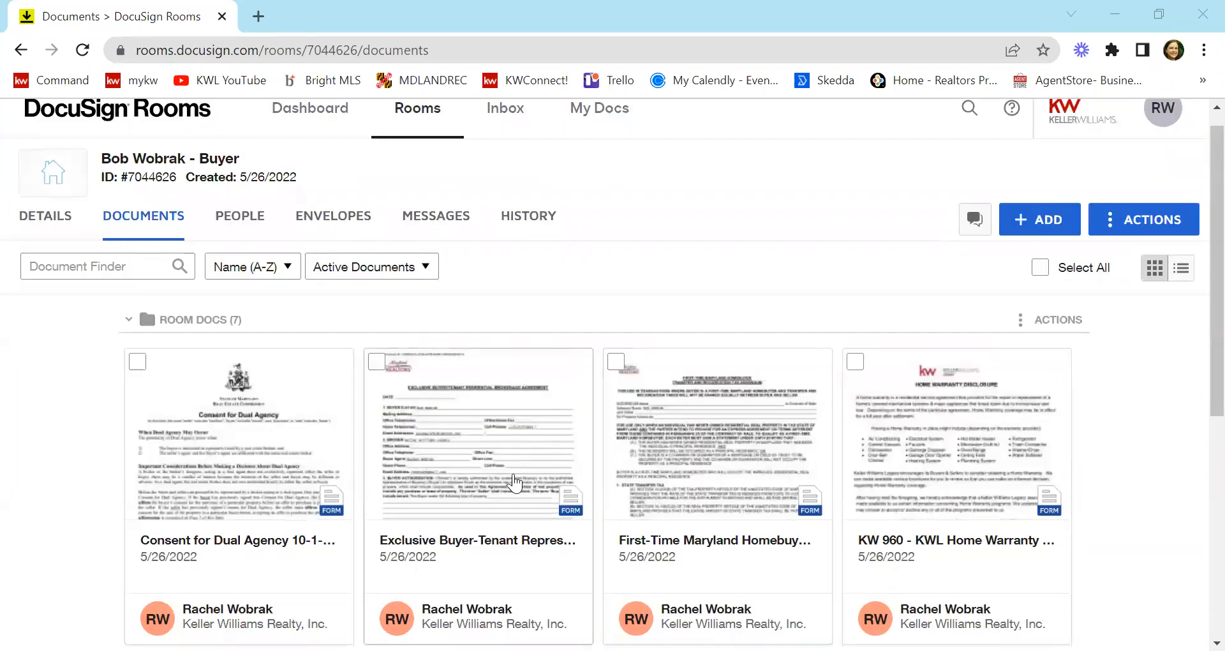
{"action": "mouse_move", "coordinate": [713, 492]}
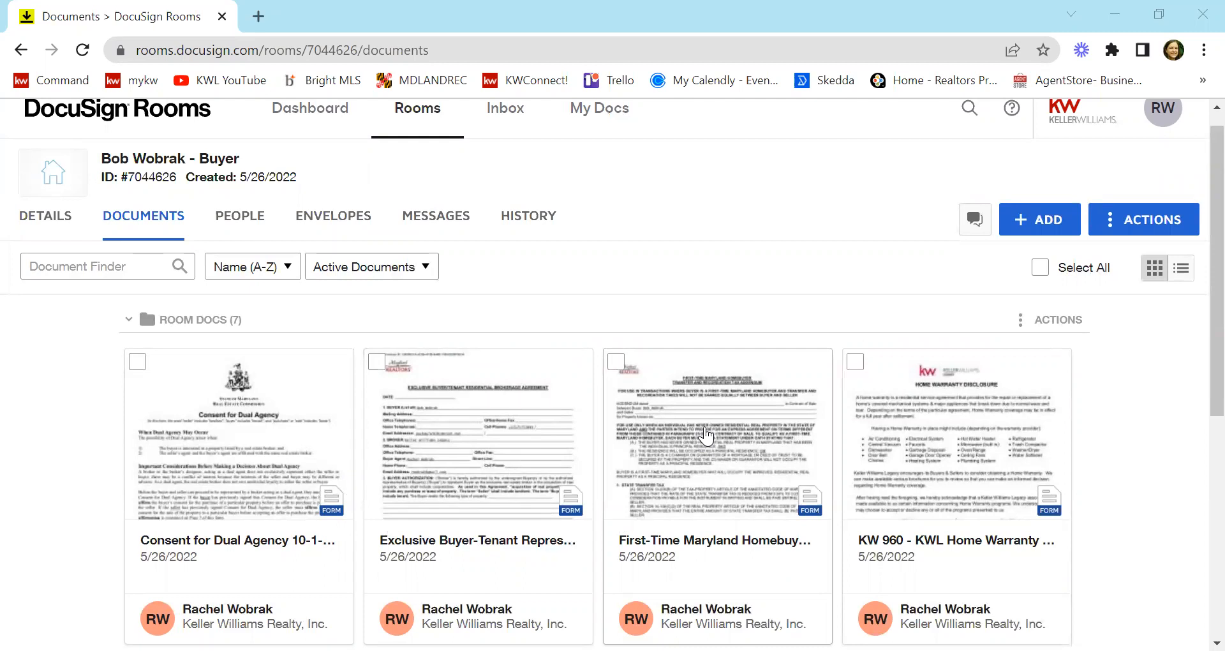
{"action": "mouse_move", "coordinate": [405, 584]}
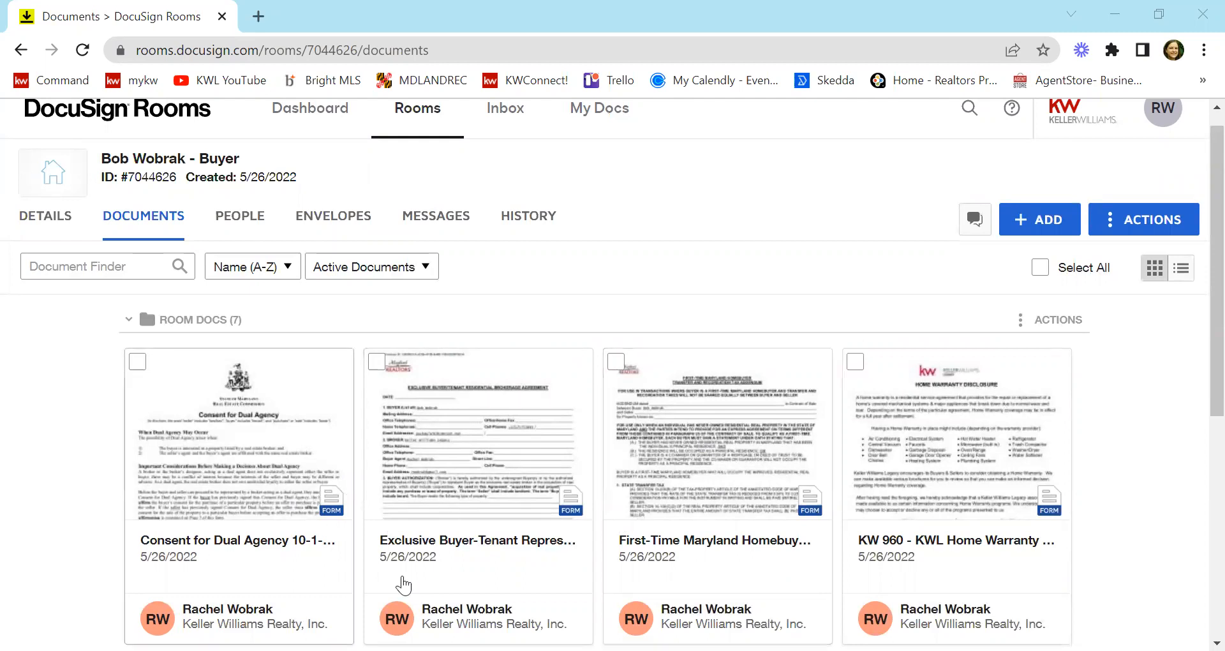
{"action": "mouse_move", "coordinate": [633, 497]}
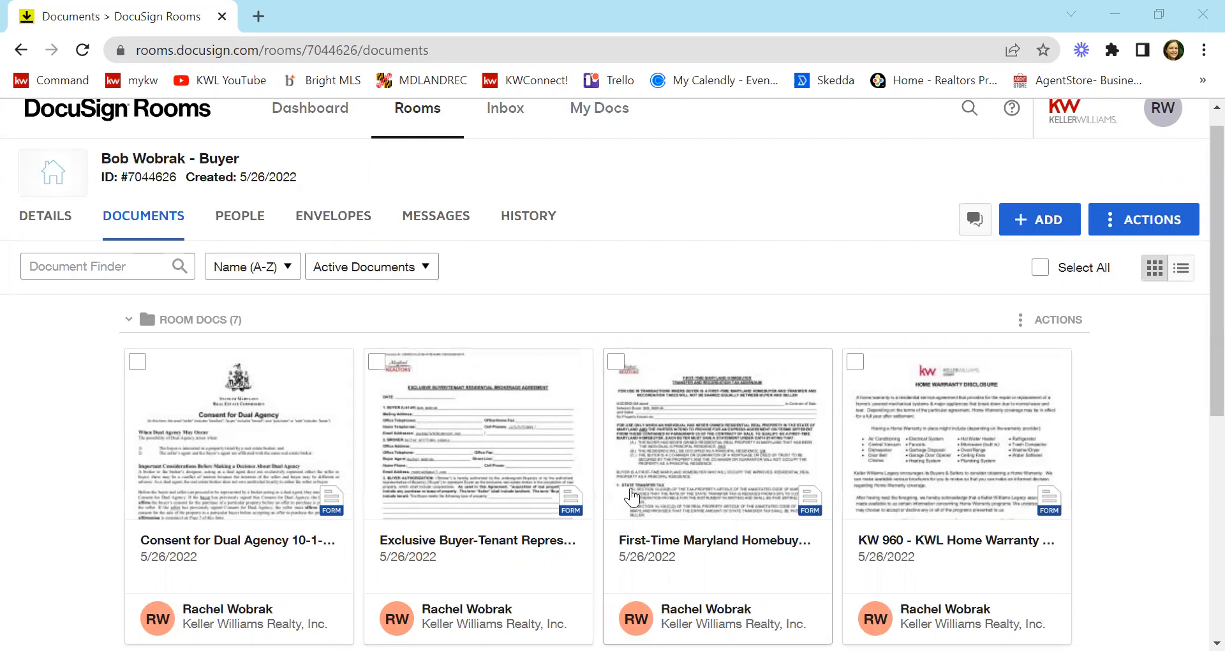
{"action": "mouse_move", "coordinate": [522, 453]}
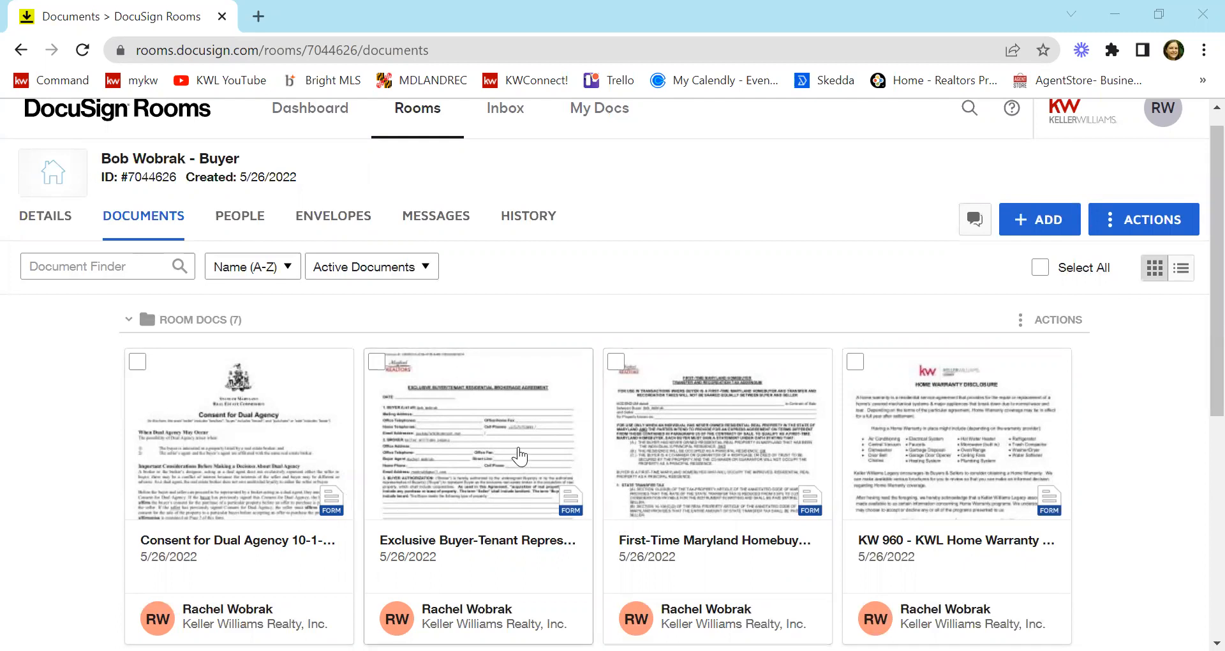
{"action": "scroll", "scroll_direction": "down", "scroll_amount": 3}
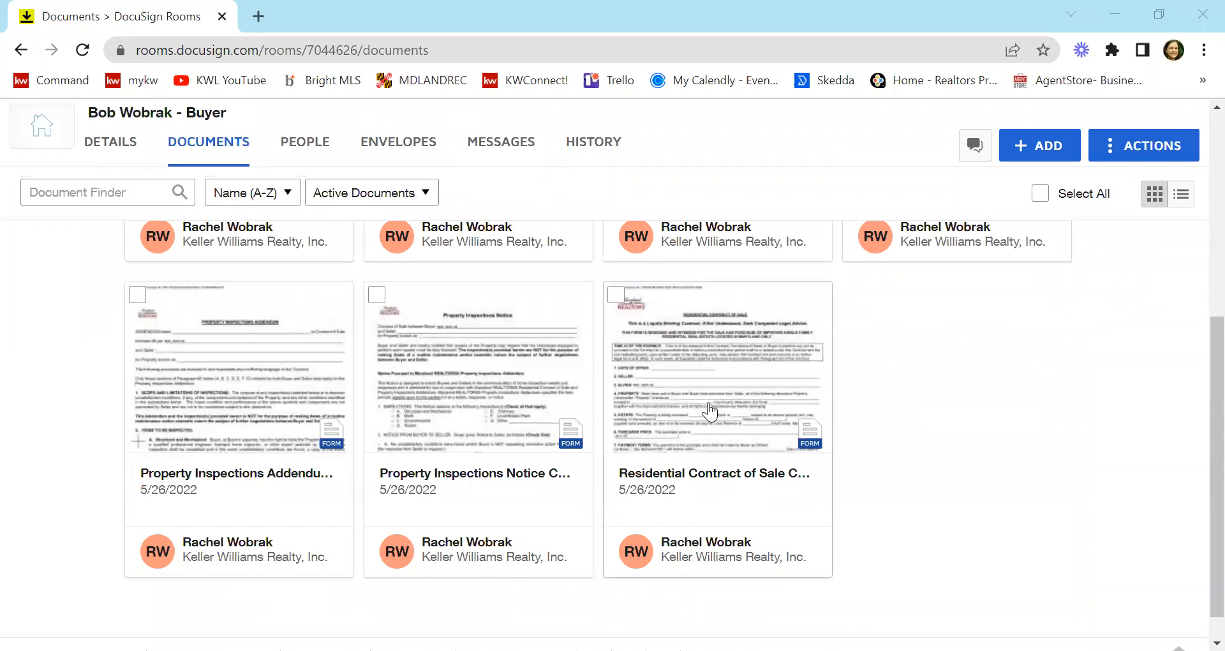
{"action": "scroll", "scroll_direction": "up", "scroll_amount": 3}
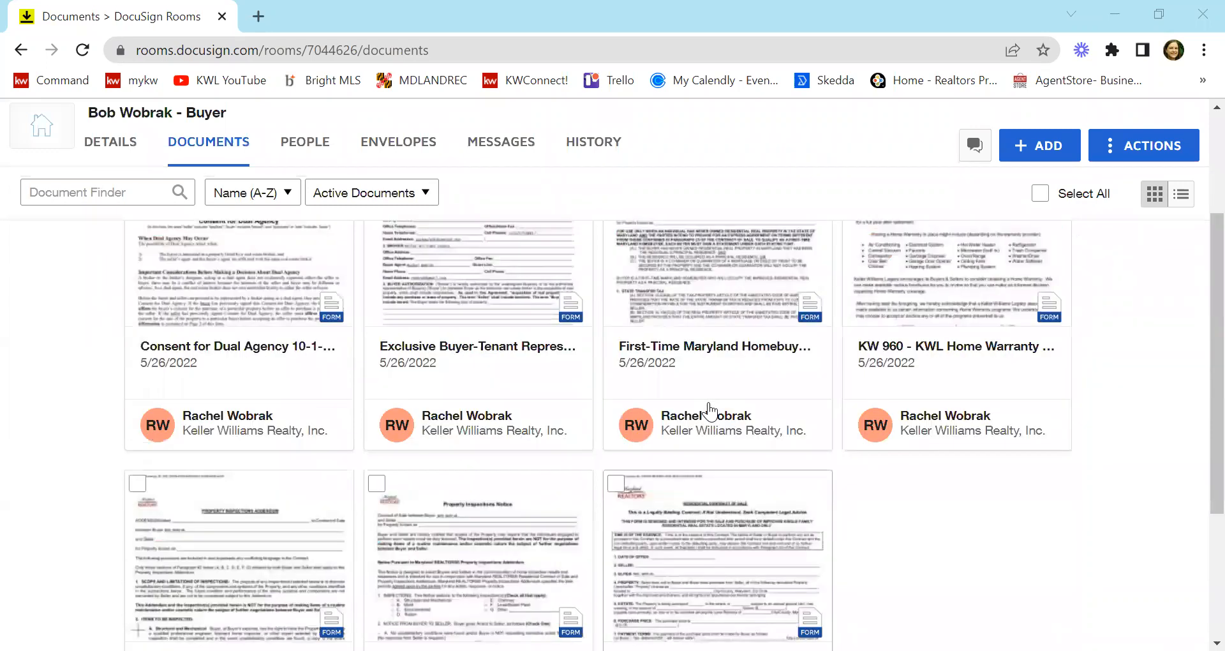
{"action": "scroll", "scroll_direction": "up", "scroll_amount": 3}
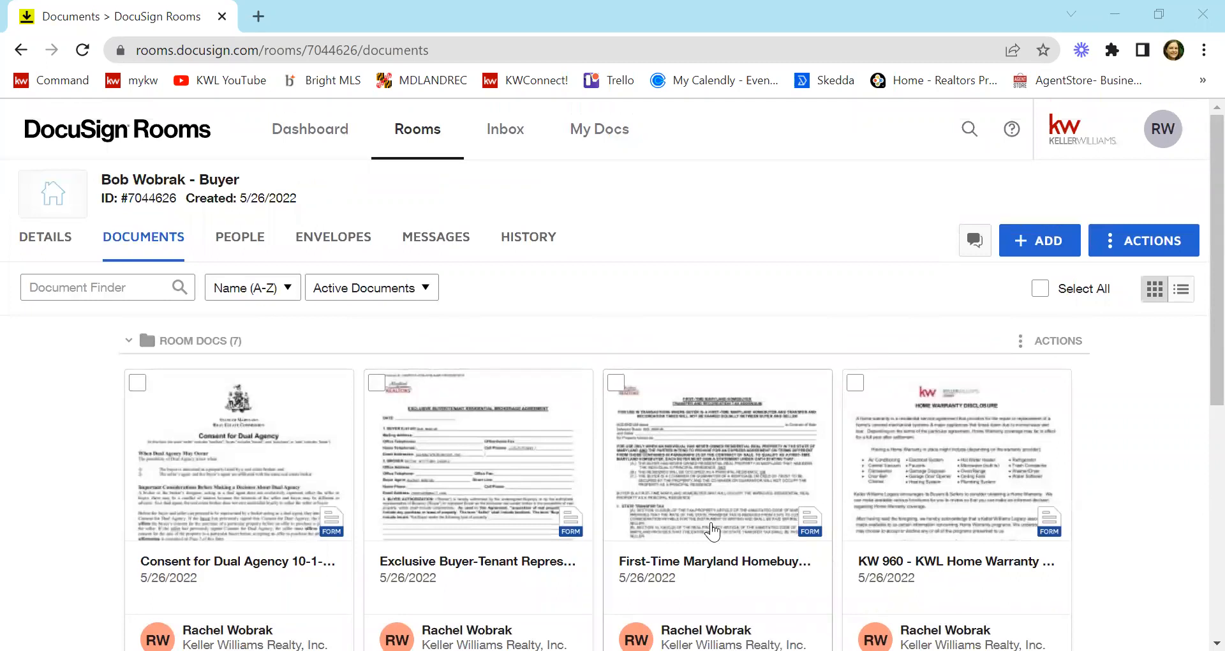
{"action": "mouse_move", "coordinate": [1040, 240]}
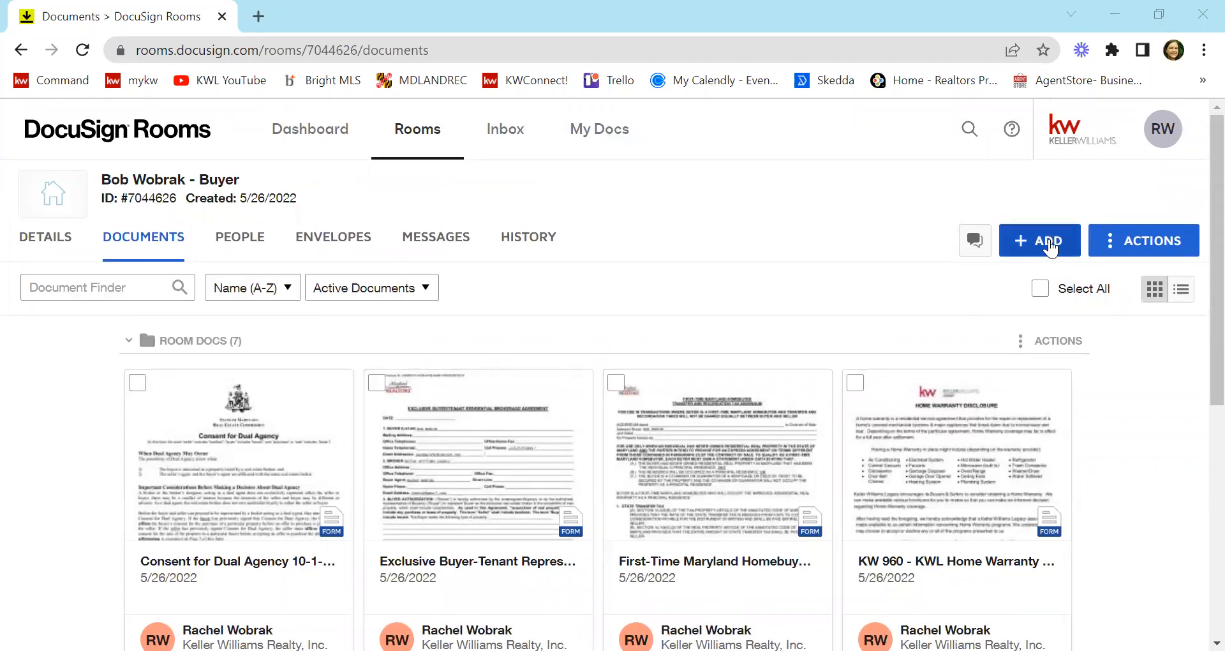
{"action": "left_click", "coordinate": [1039, 239]}
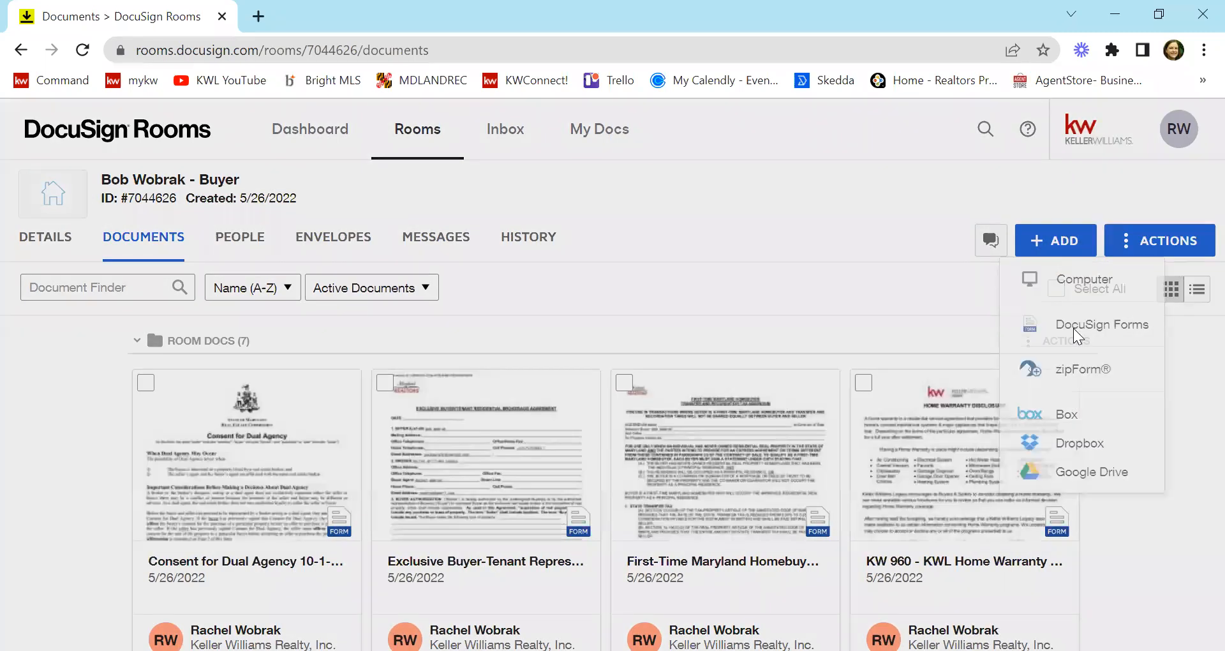
{"action": "left_click", "coordinate": [1103, 325]}
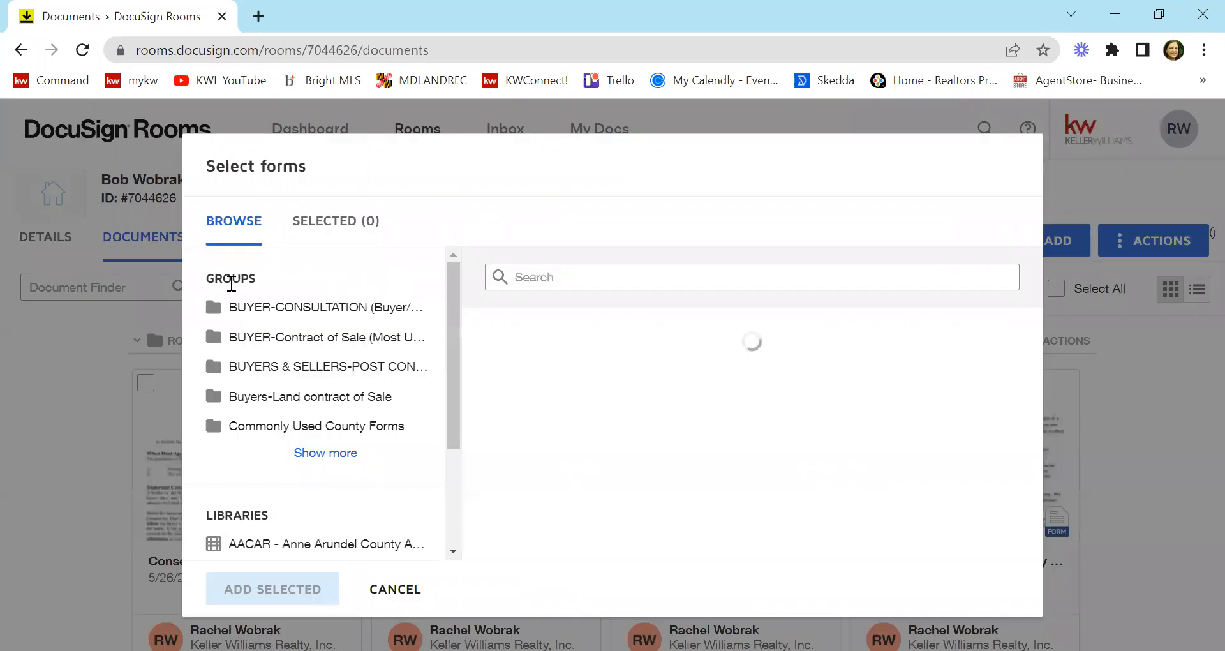
{"action": "left_click", "coordinate": [326, 306]}
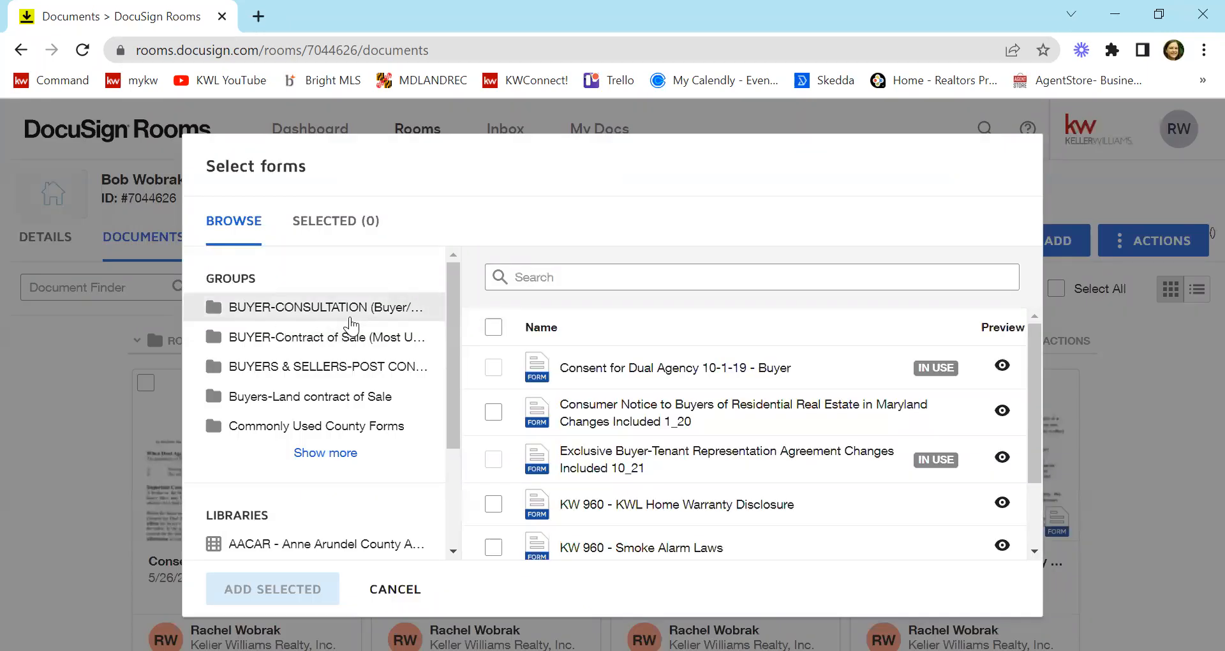
{"action": "mouse_move", "coordinate": [348, 366]}
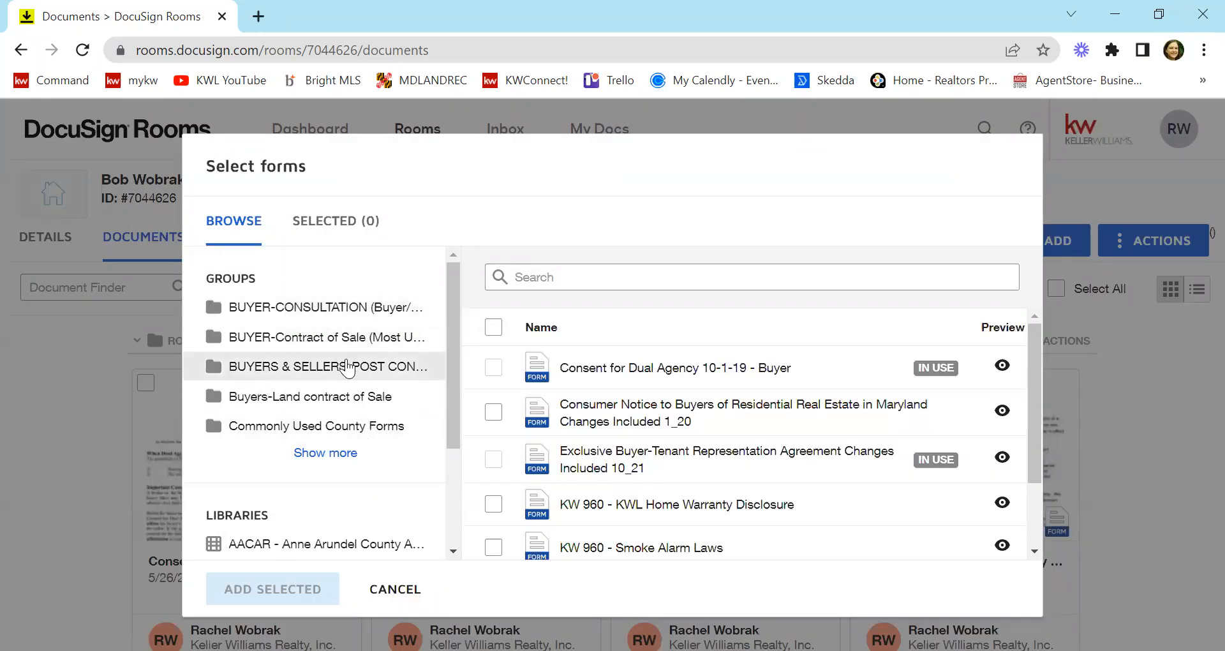
{"action": "mouse_move", "coordinate": [328, 316]}
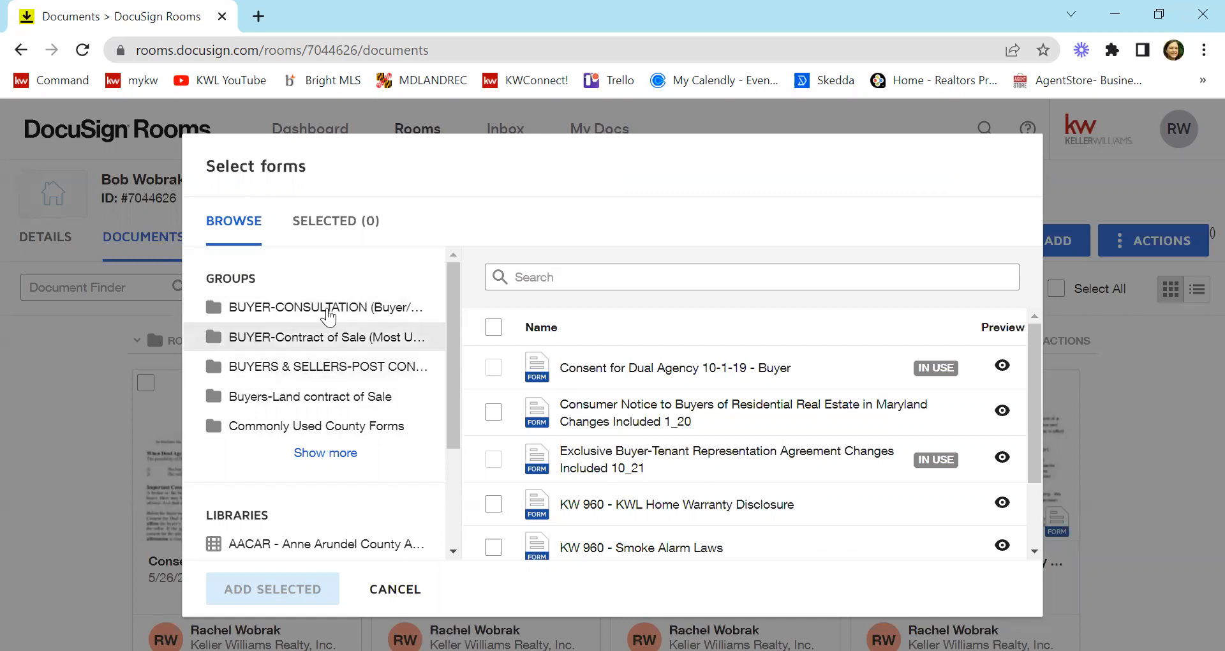
{"action": "mouse_move", "coordinate": [367, 337]}
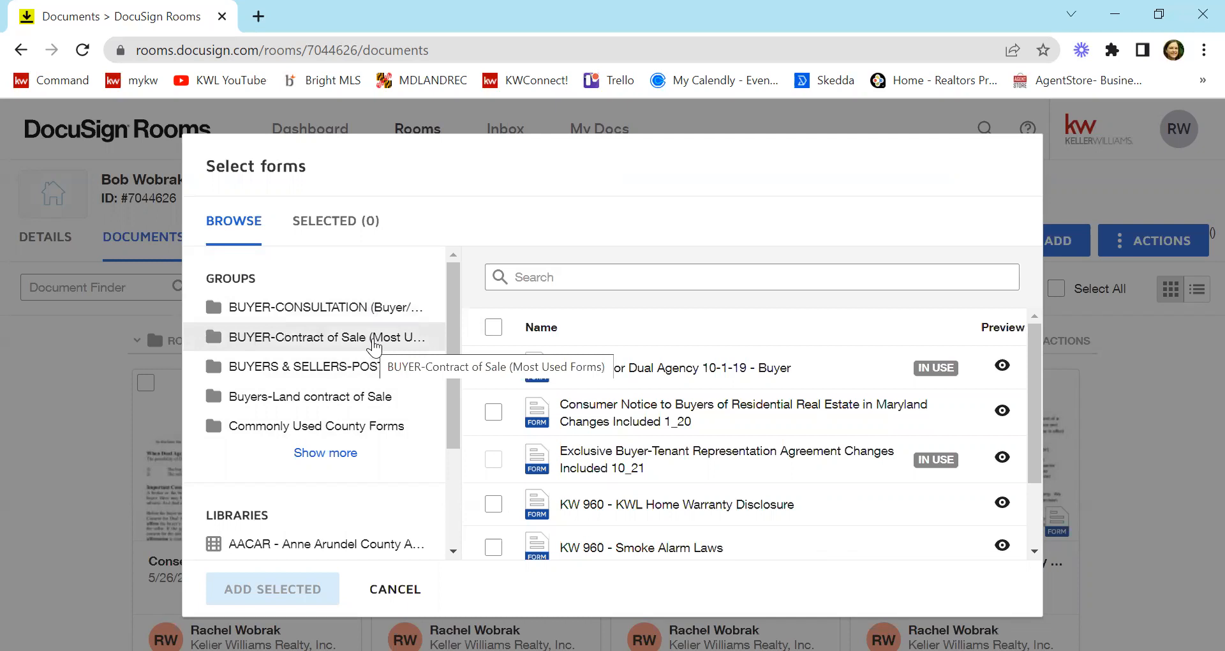
Expand the full lists of form groups and form libraries in the Select forms dialog
{"action": "left_click", "coordinate": [325, 453]}
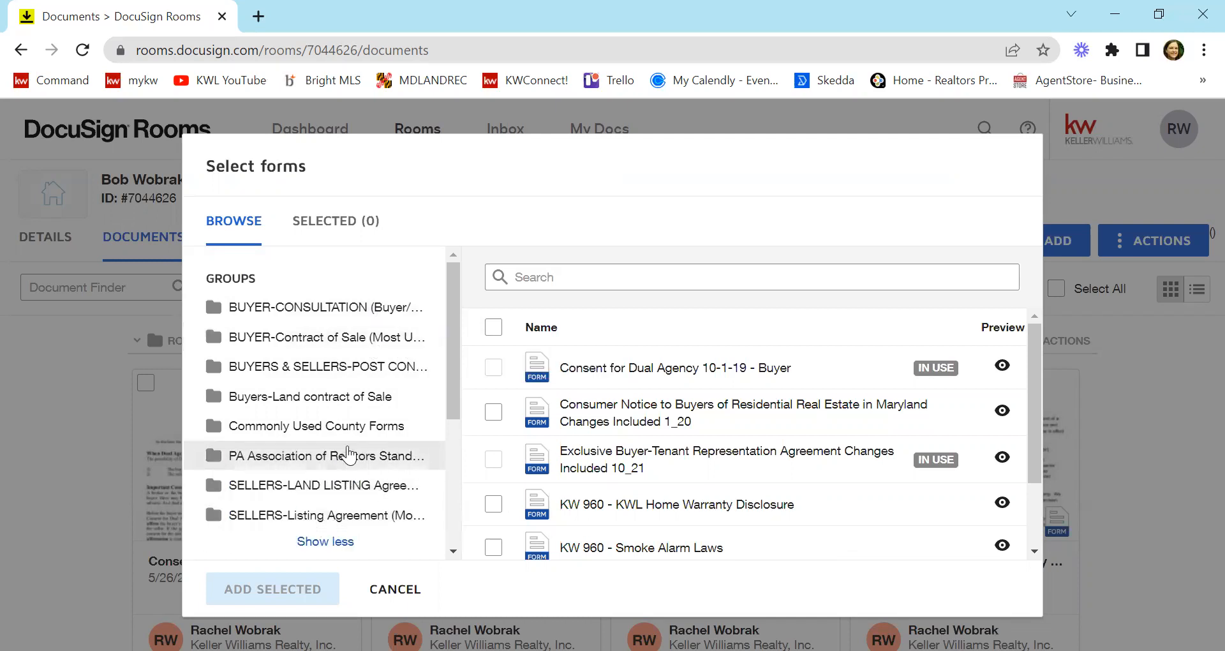
{"action": "scroll", "scroll_direction": "down", "scroll_amount": 3}
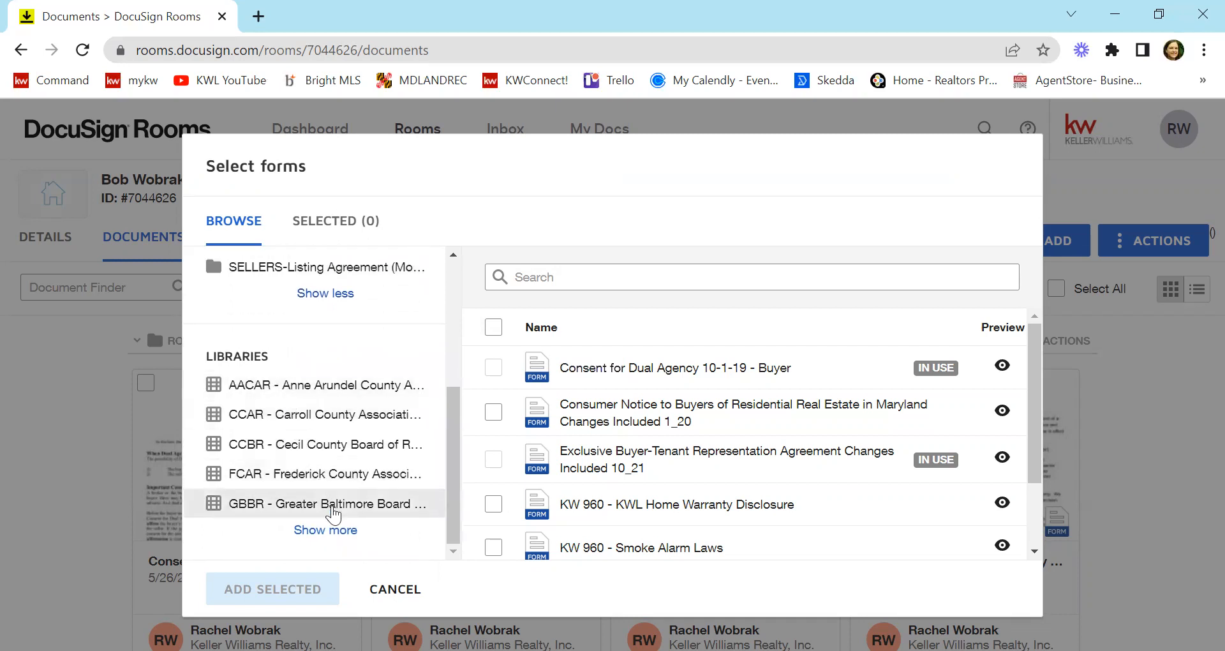
{"action": "left_click", "coordinate": [325, 530]}
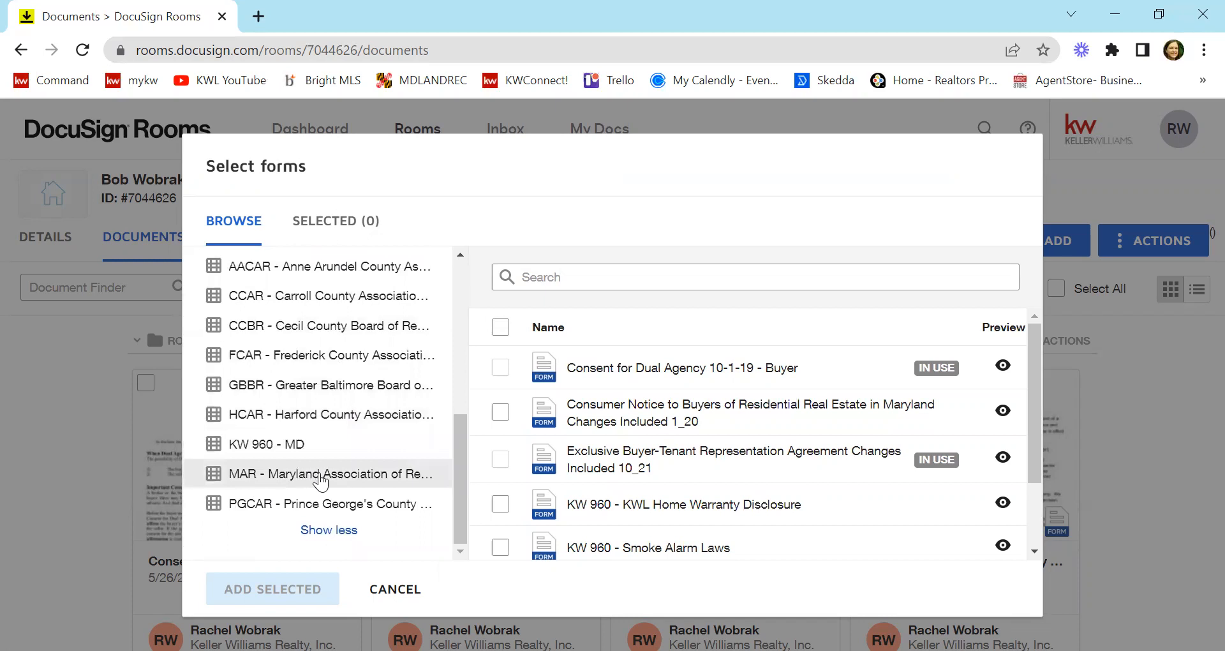
{"action": "mouse_move", "coordinate": [422, 484]}
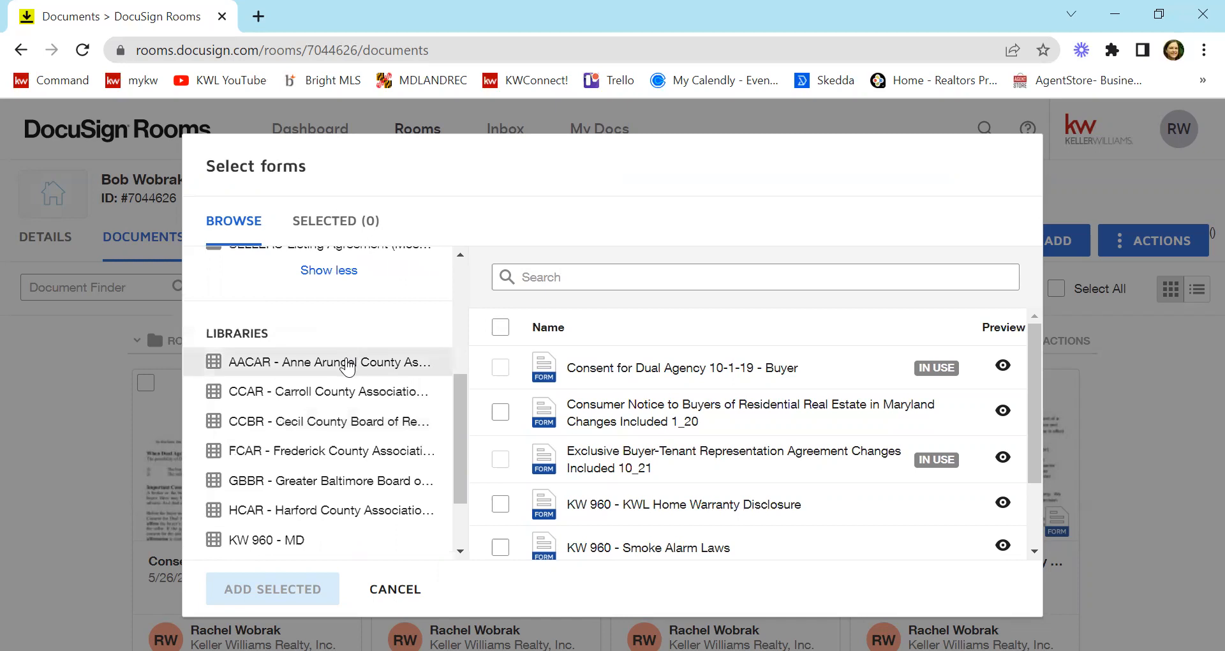
In the AACAR library, tick the Electronic Lockbox to Listing Contract addendum
{"action": "left_click", "coordinate": [328, 362]}
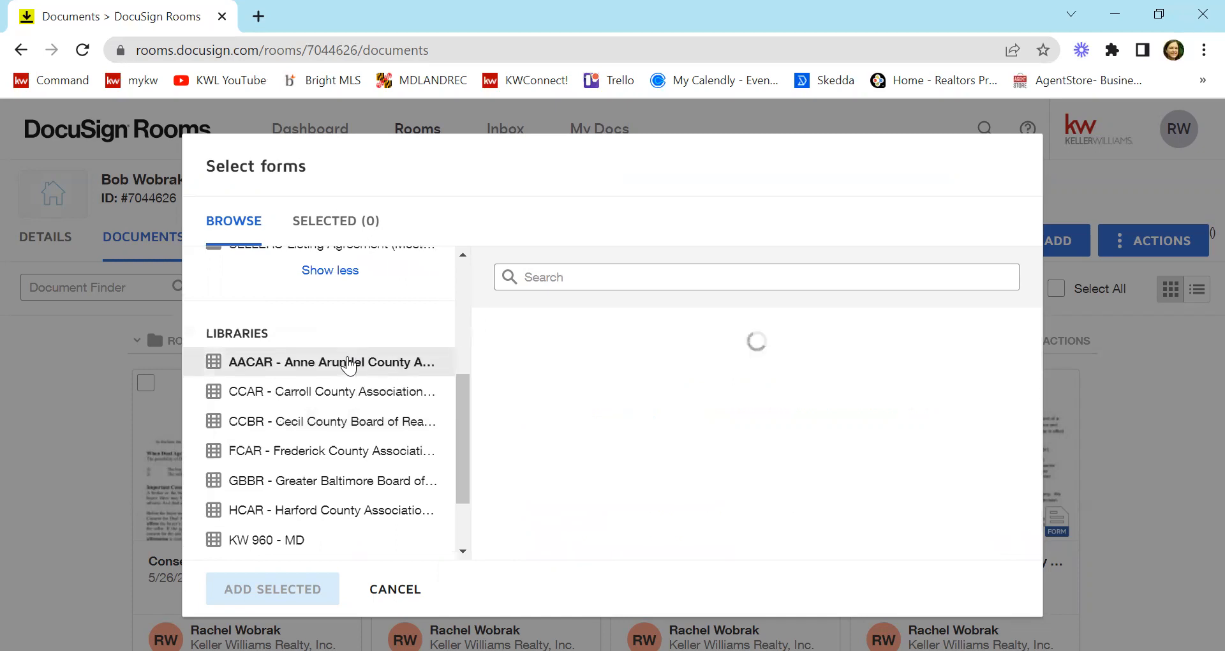
{"action": "left_click", "coordinate": [331, 362]}
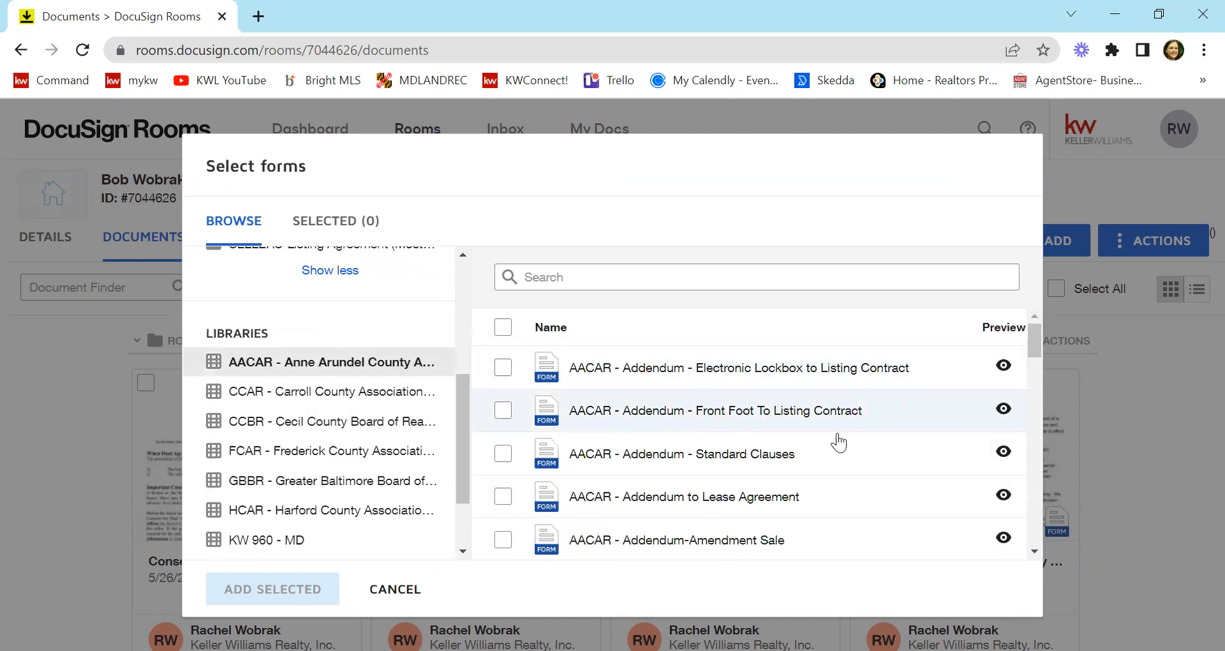
{"action": "scroll", "scroll_direction": "down", "scroll_amount": 3}
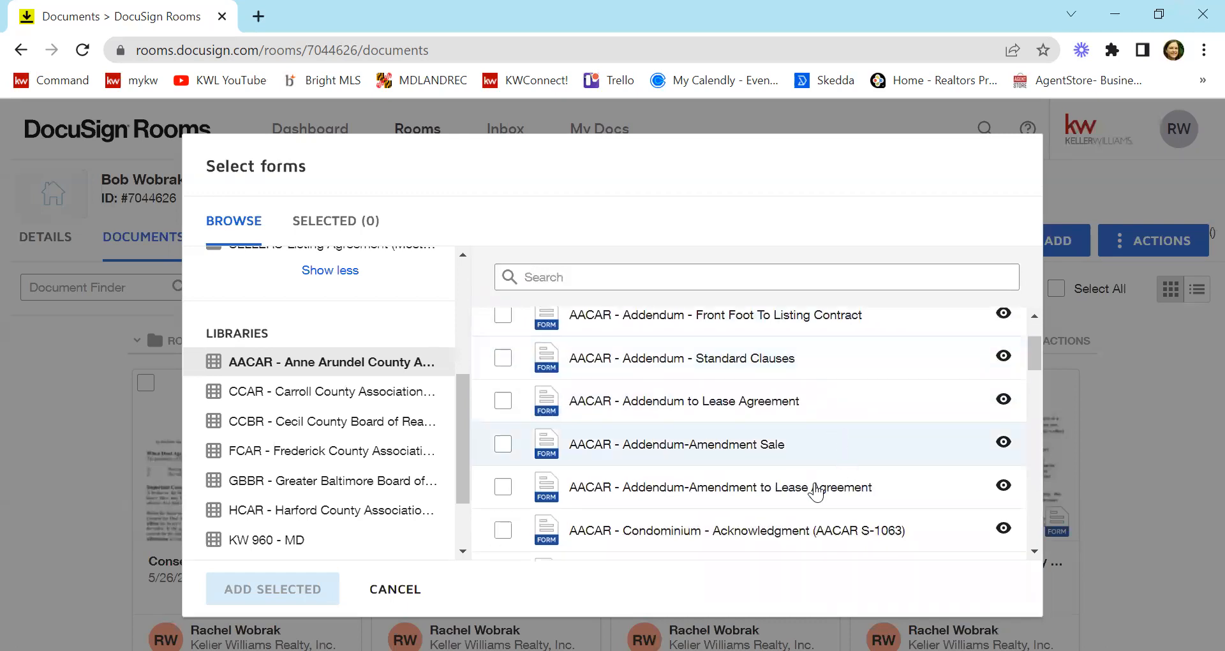
{"action": "scroll", "scroll_direction": "down", "scroll_amount": 3}
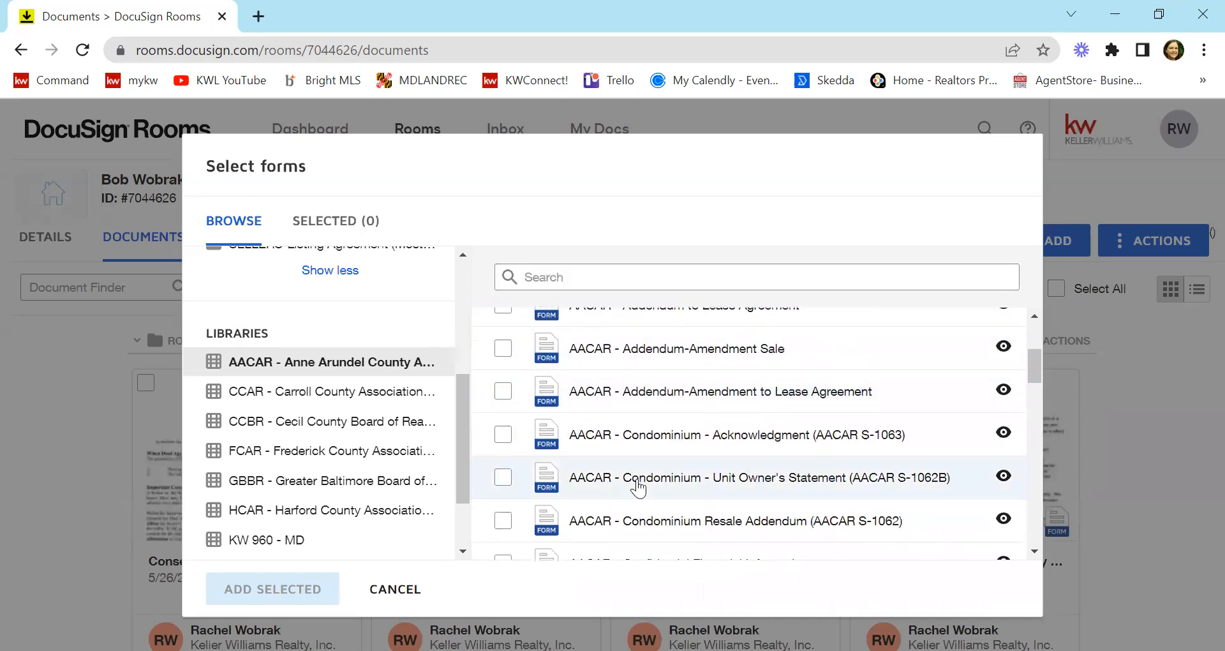
{"action": "scroll", "scroll_direction": "up", "scroll_amount": 3}
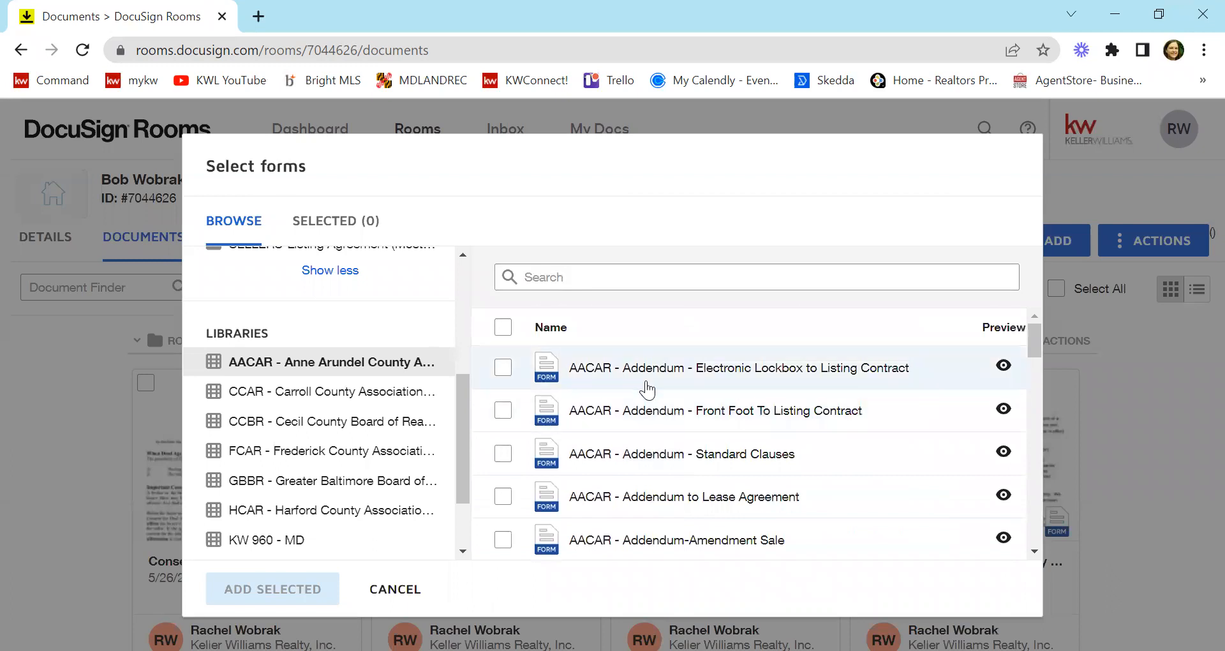
{"action": "mouse_move", "coordinate": [738, 367]}
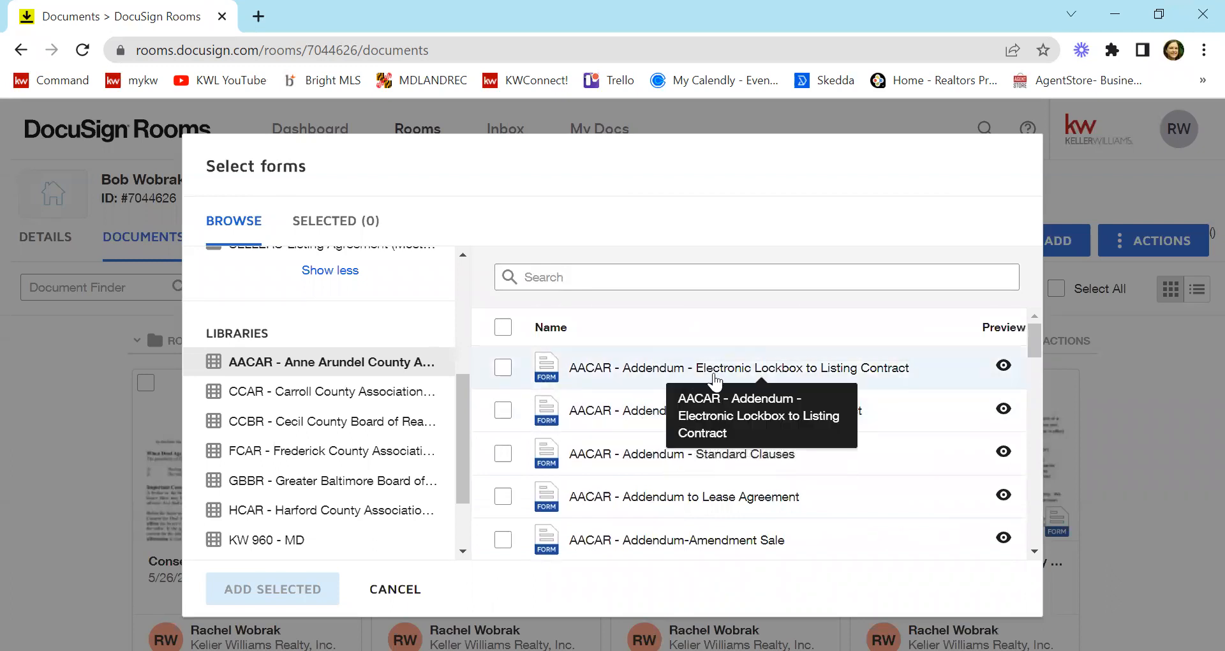
{"action": "mouse_move", "coordinate": [503, 367]}
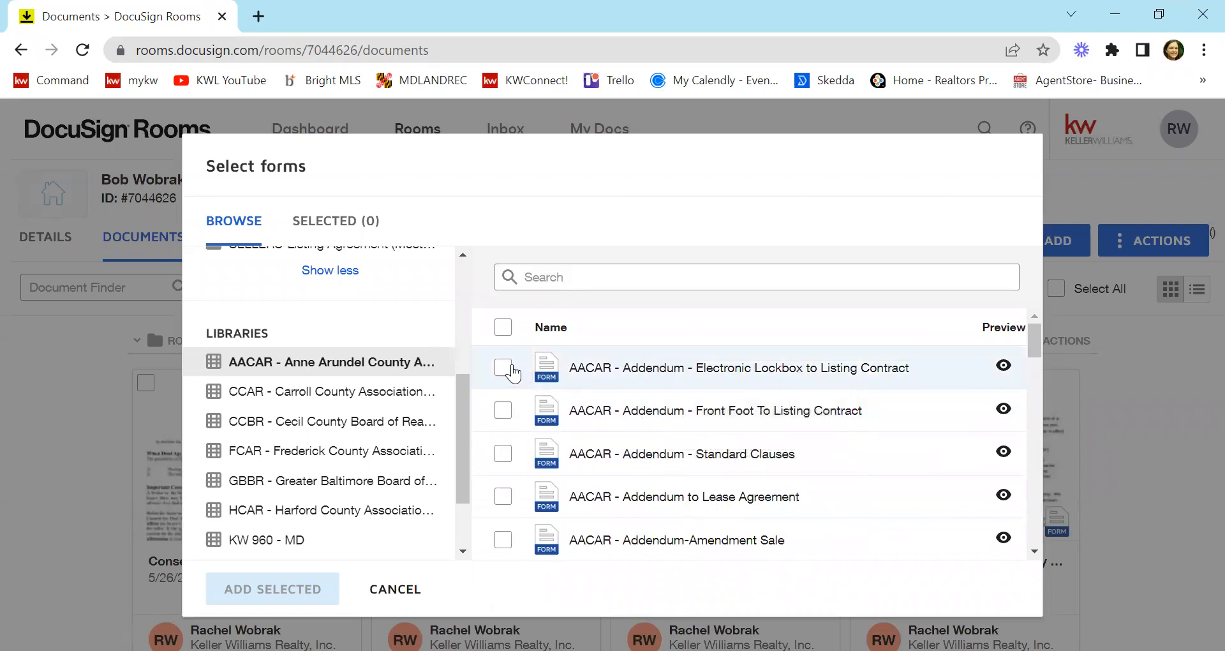
{"action": "left_click", "coordinate": [503, 367]}
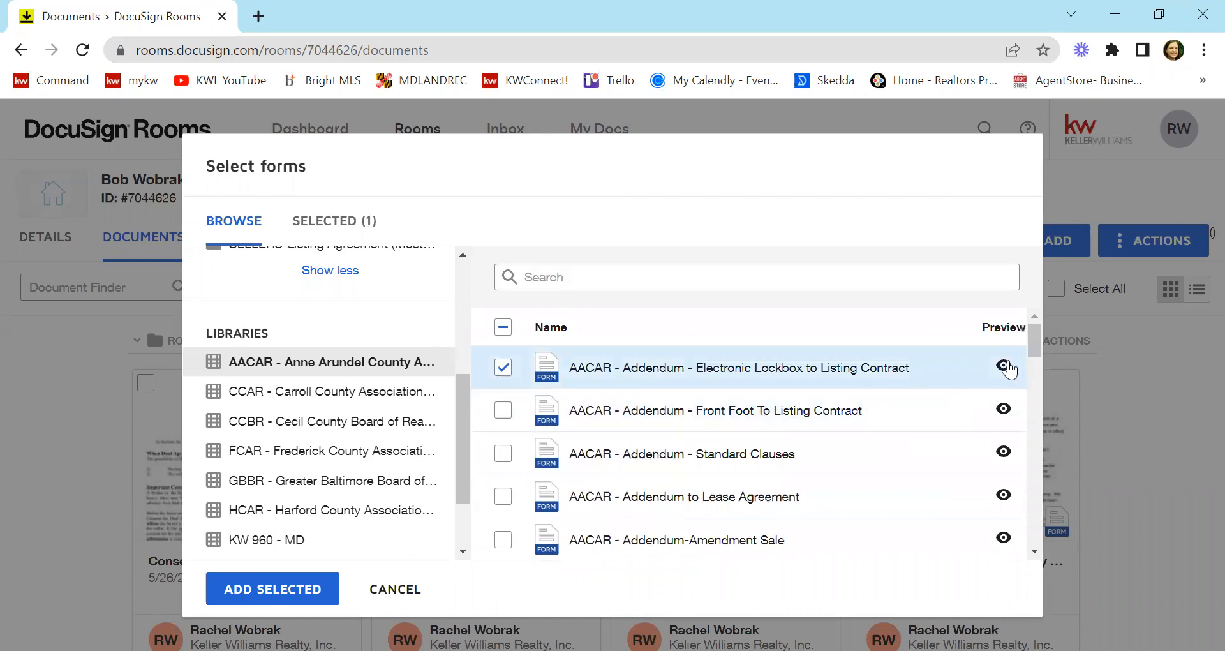
{"action": "mouse_move", "coordinate": [1004, 367]}
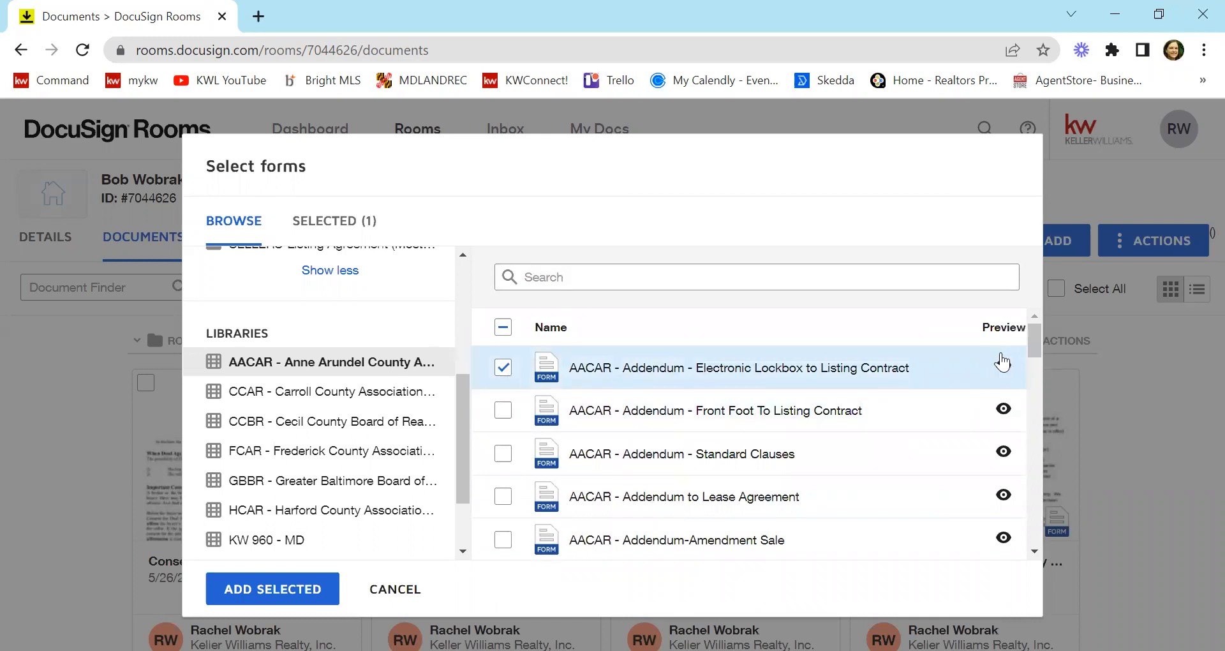
{"action": "mouse_move", "coordinate": [1002, 375]}
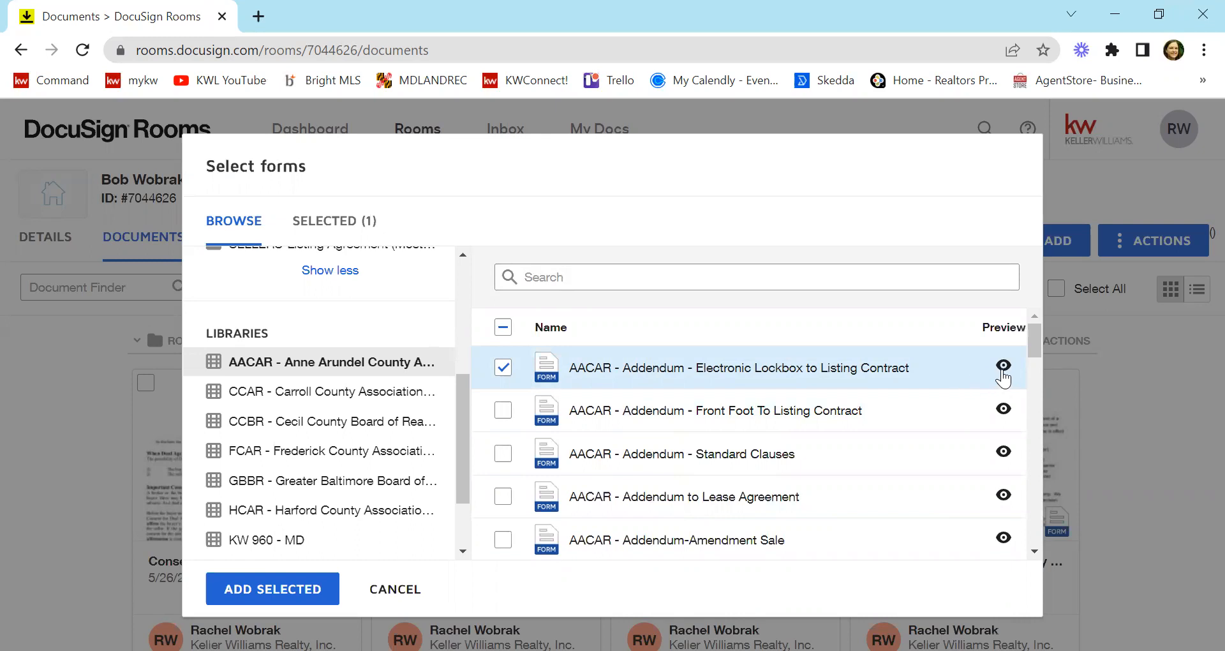
{"action": "mouse_move", "coordinate": [1012, 377]}
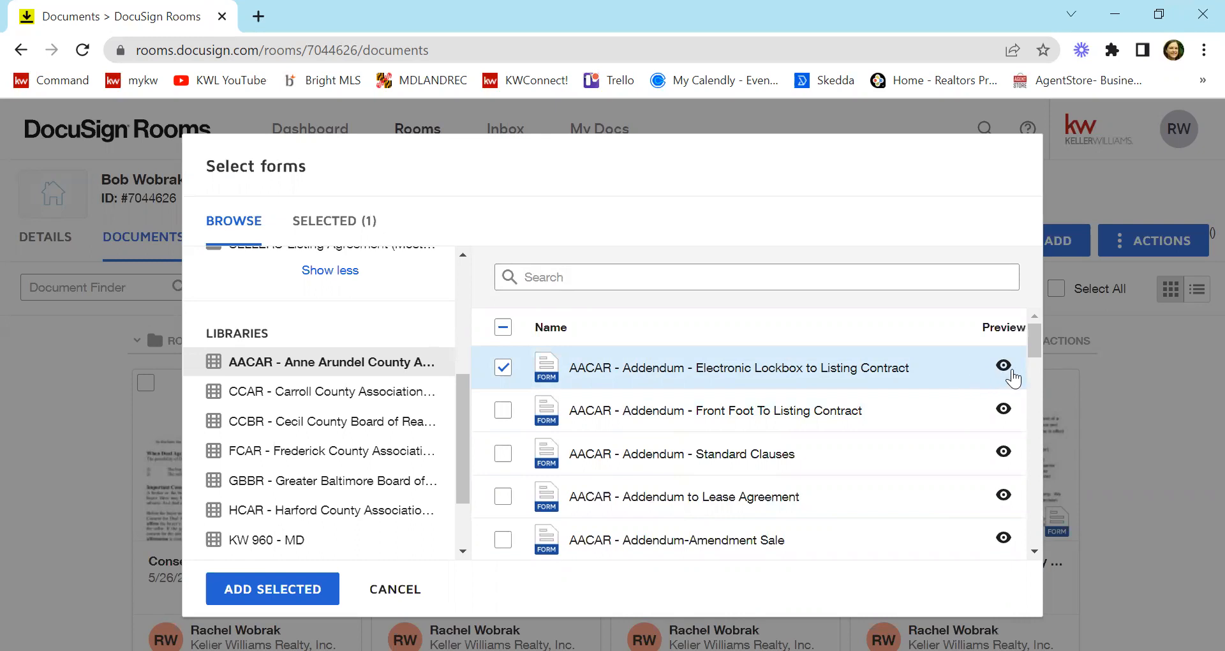
{"action": "mouse_move", "coordinate": [993, 376]}
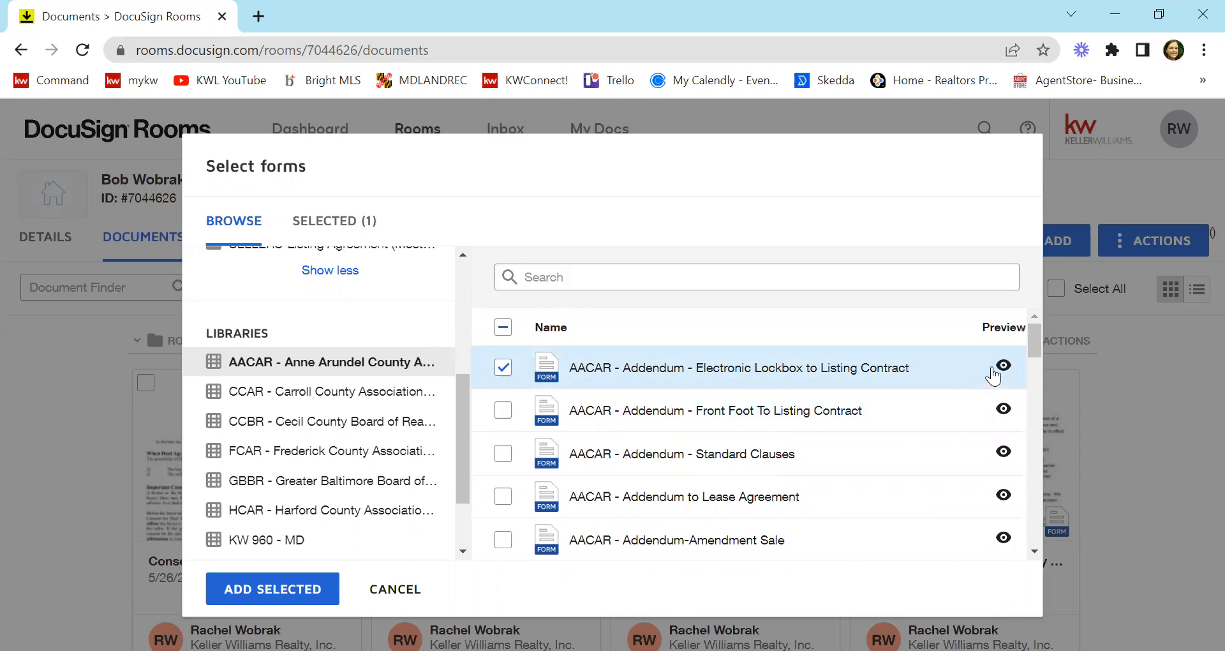
{"action": "mouse_move", "coordinate": [645, 393]}
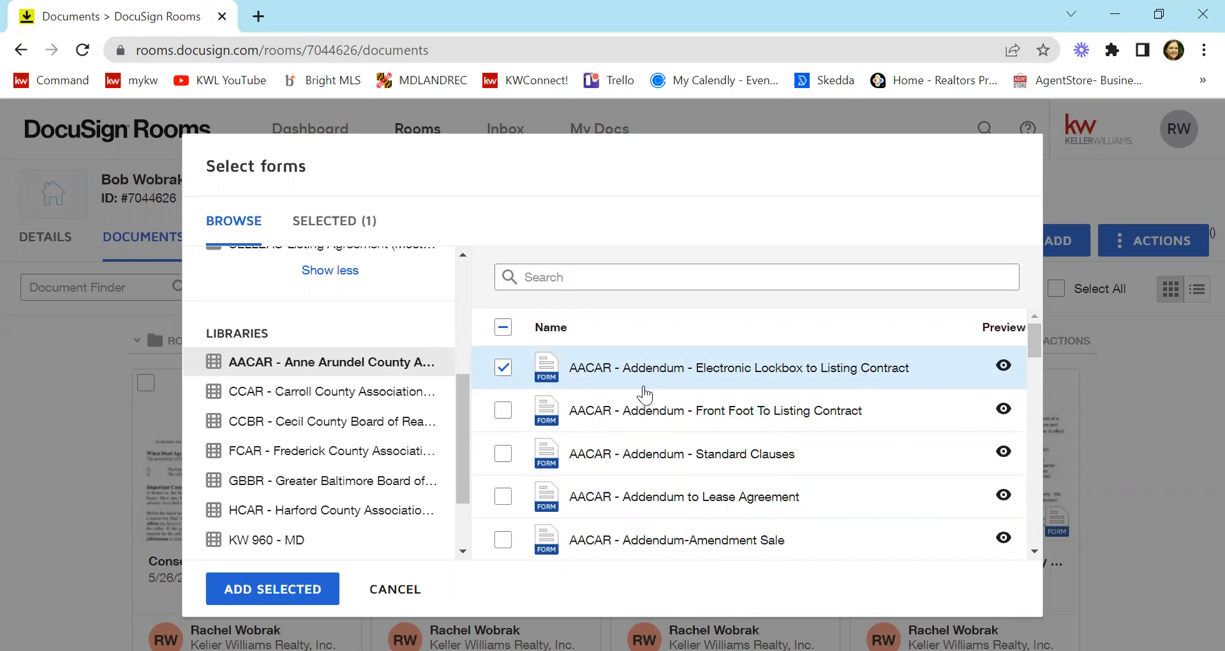
{"action": "mouse_move", "coordinate": [394, 589]}
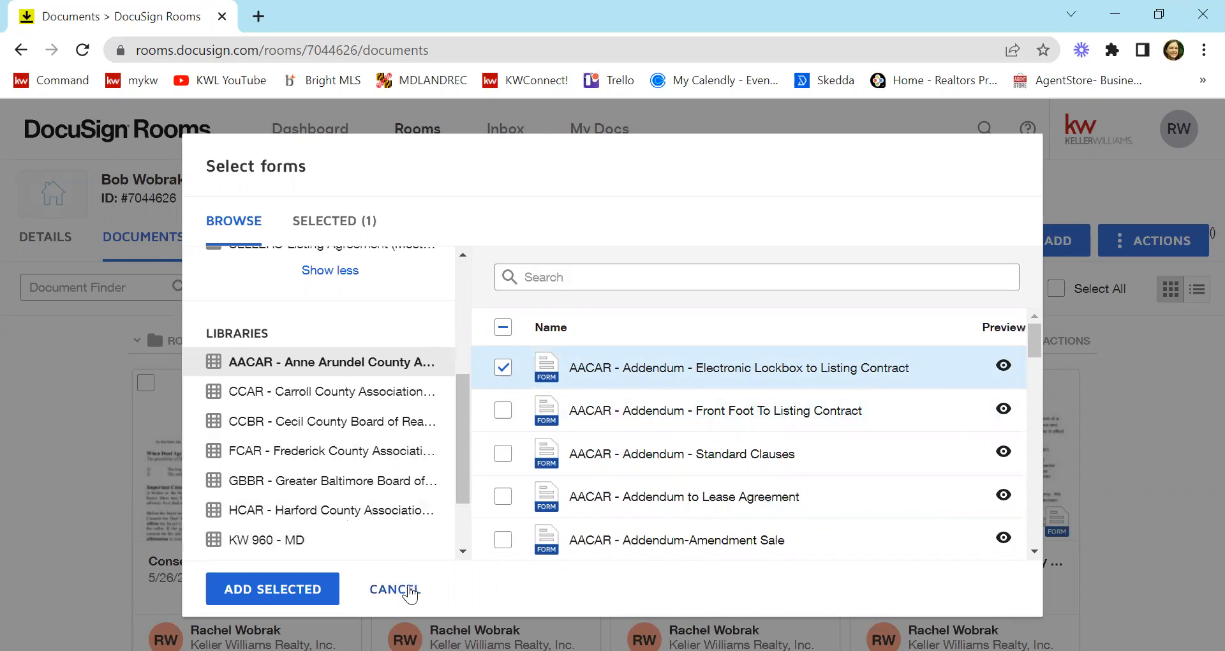
Cancel the form picker without adding the ticked addendum
{"action": "left_click", "coordinate": [393, 589]}
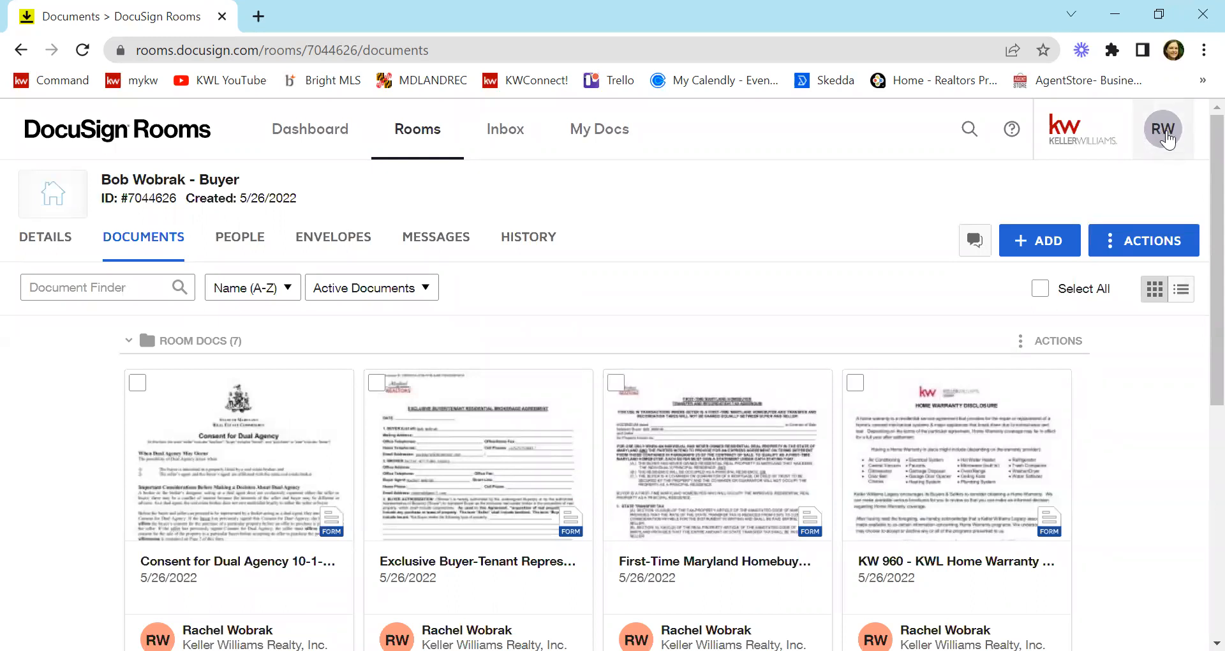
From the account avatar, go to Preferences > Integrations and start Add Provider
{"action": "left_click", "coordinate": [1163, 129]}
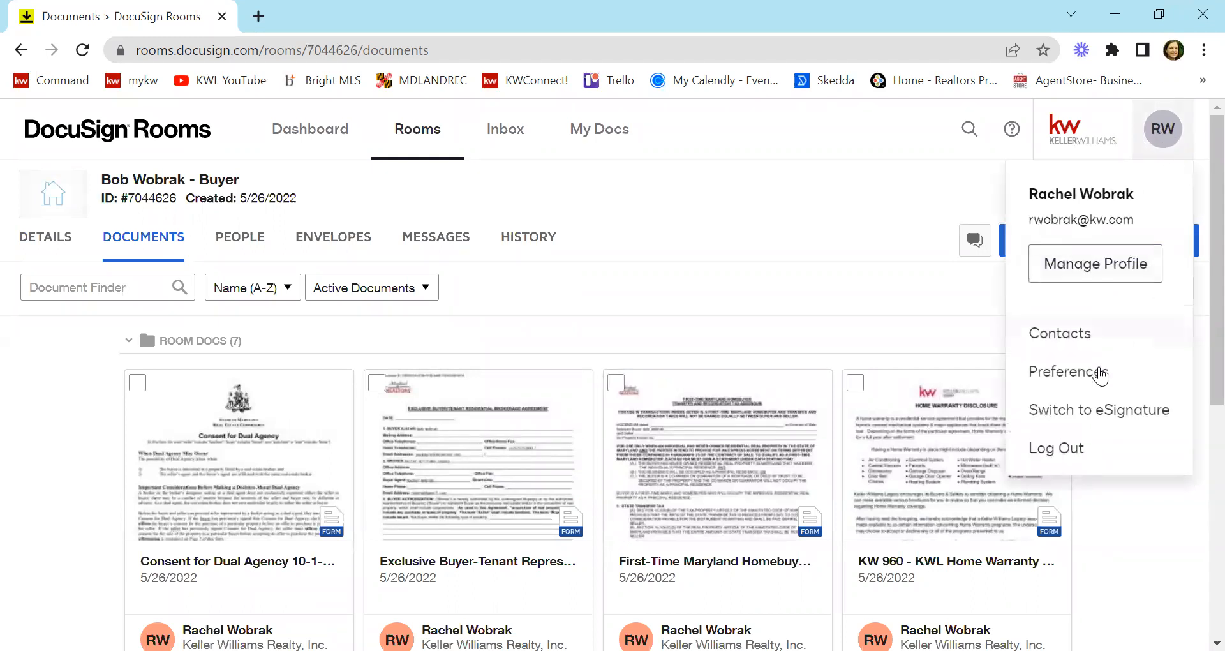
{"action": "left_click", "coordinate": [1094, 264]}
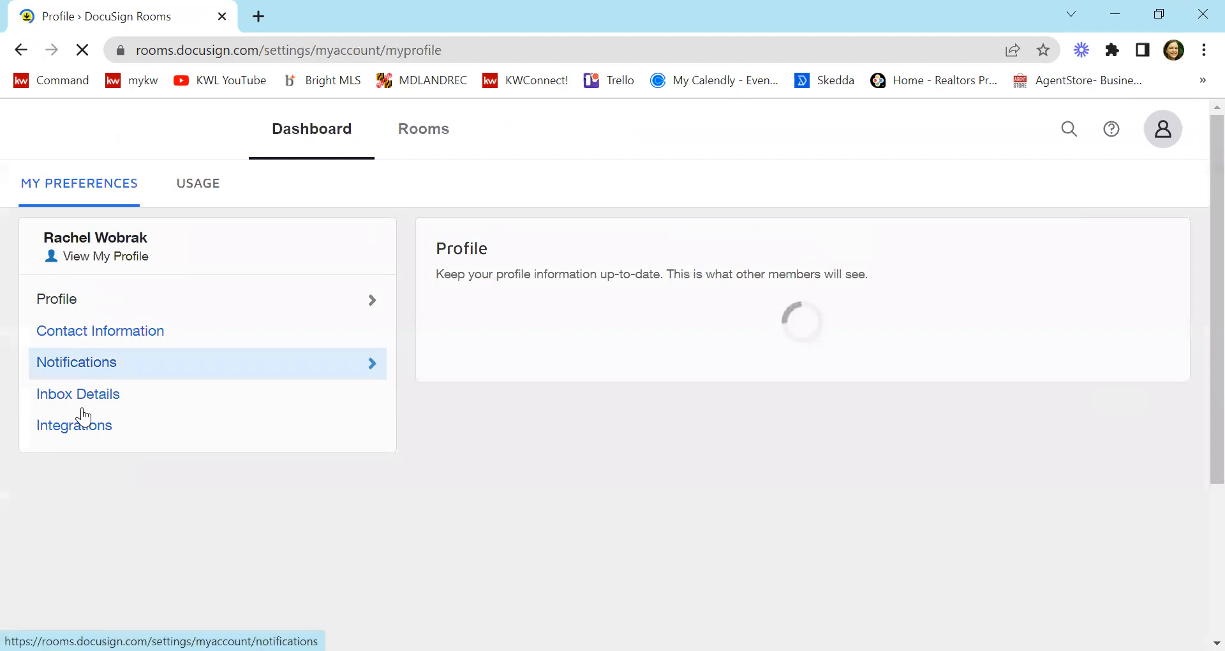
{"action": "left_click", "coordinate": [74, 425]}
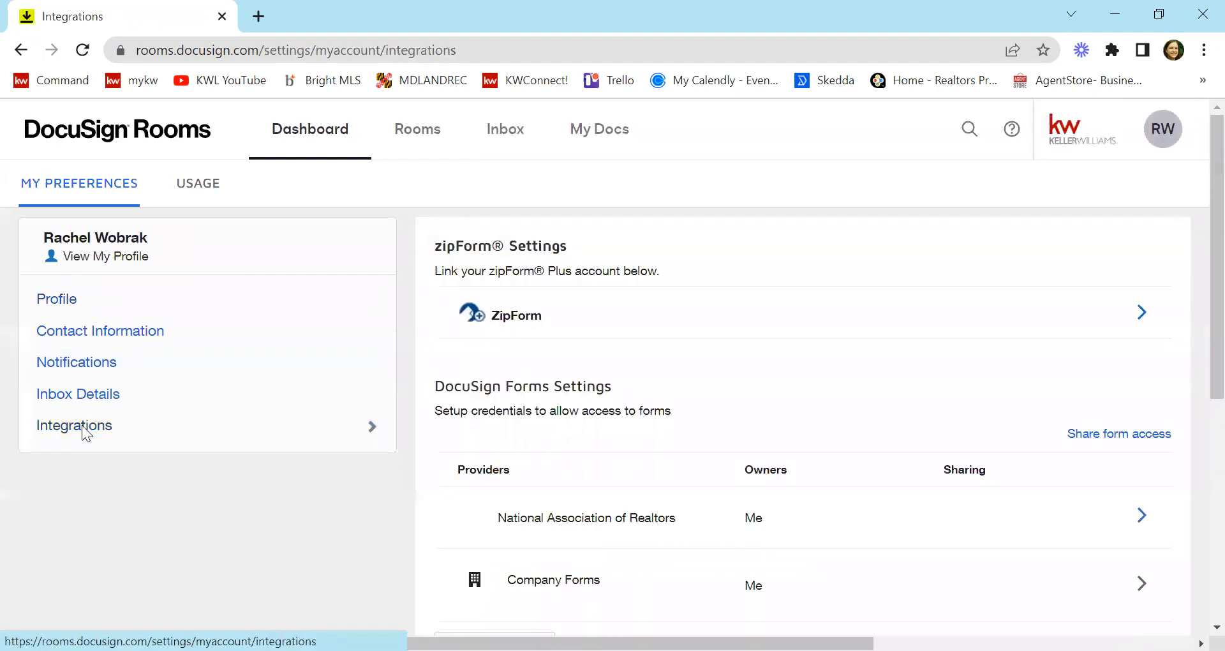
{"action": "mouse_move", "coordinate": [523, 403]}
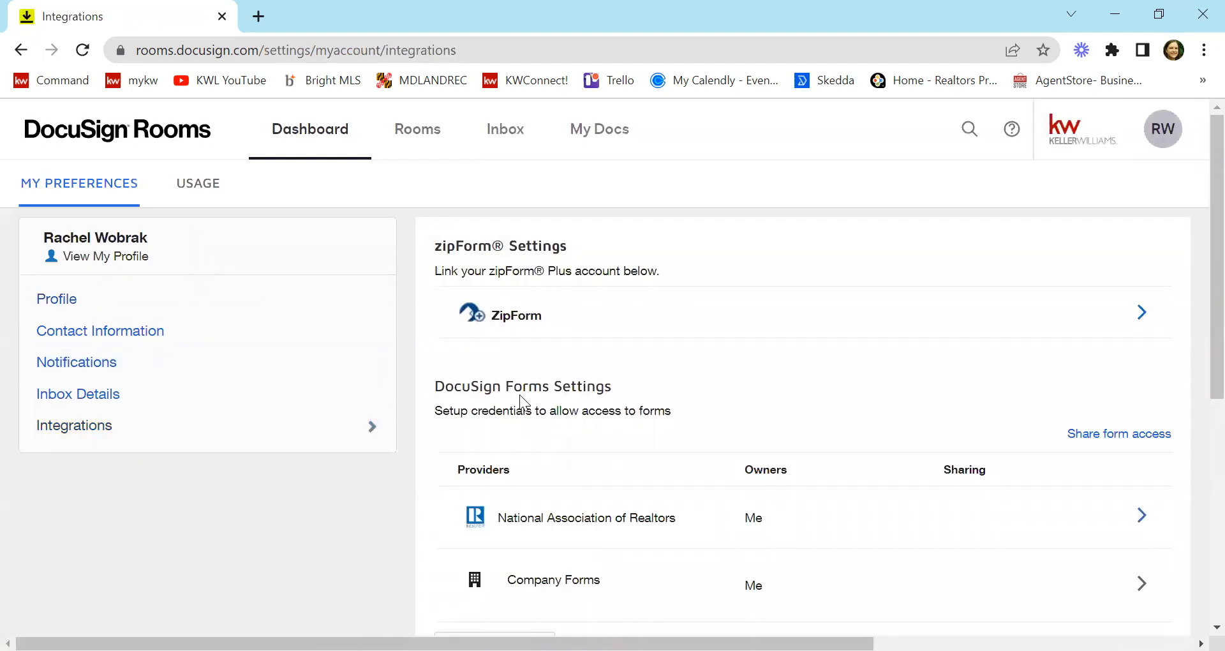
{"action": "scroll", "scroll_direction": "down", "scroll_amount": 3}
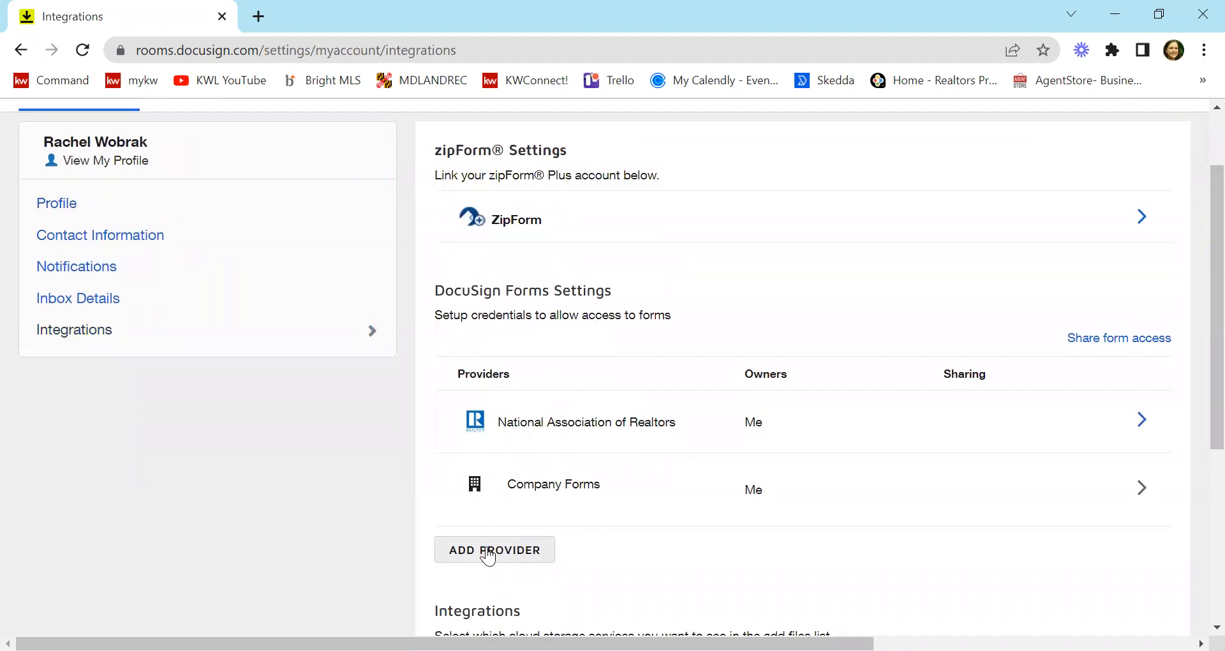
{"action": "left_click", "coordinate": [494, 550]}
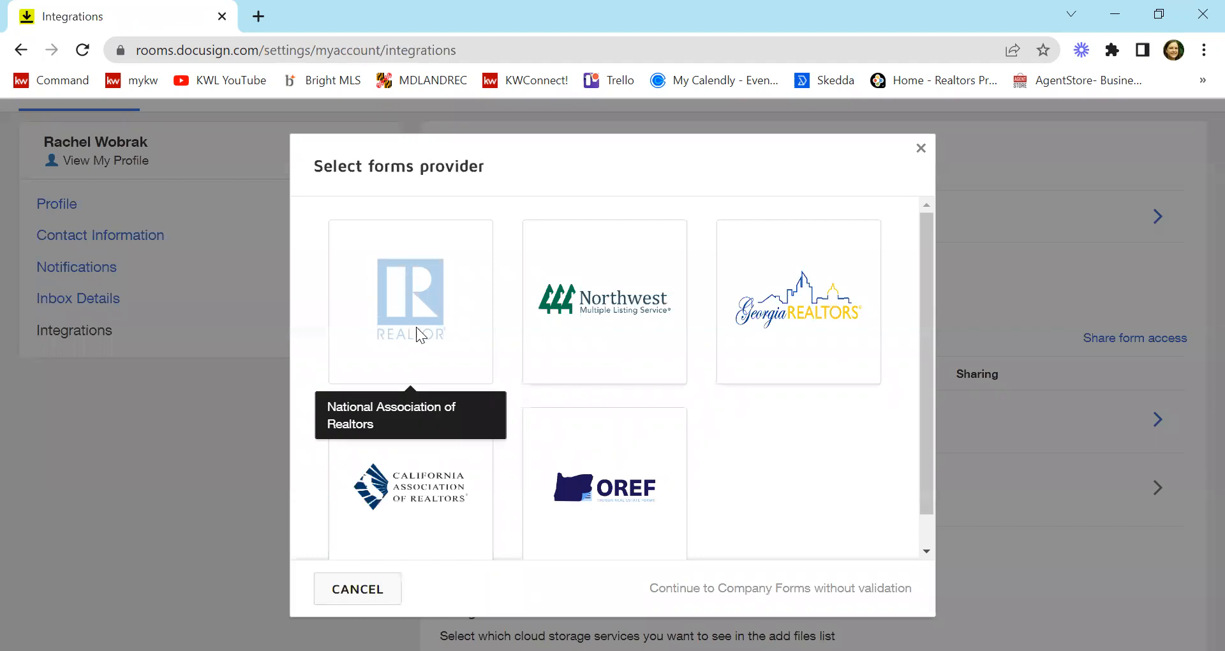
{"action": "mouse_move", "coordinate": [390, 281]}
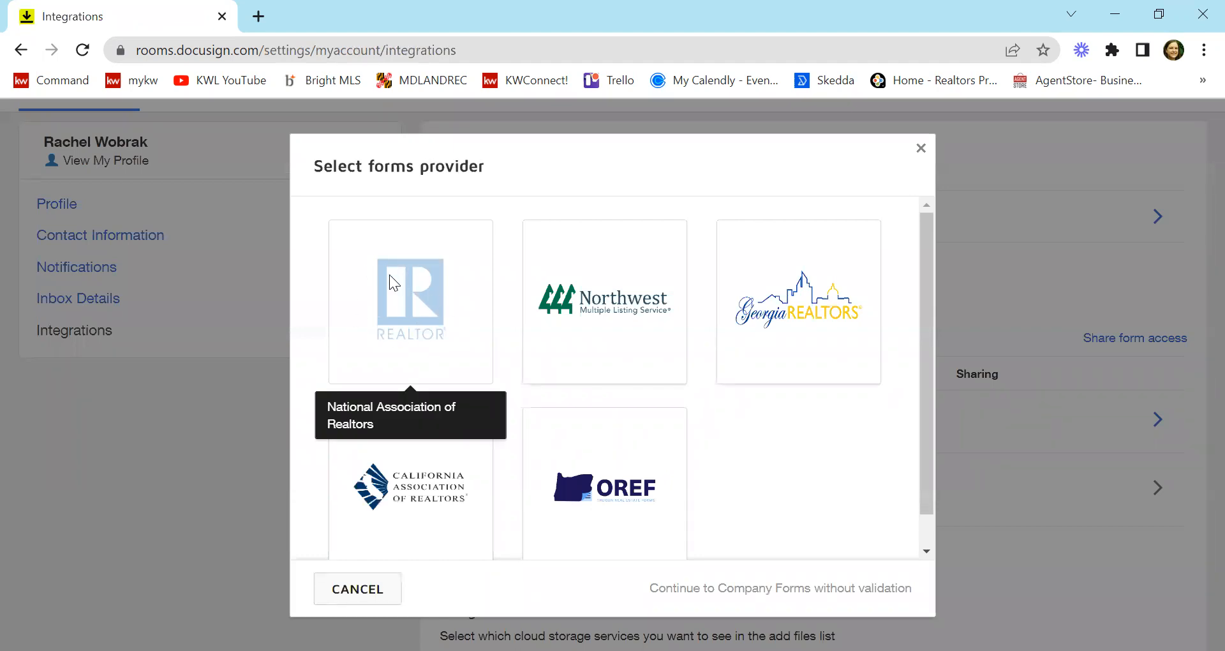
{"action": "mouse_move", "coordinate": [424, 286]}
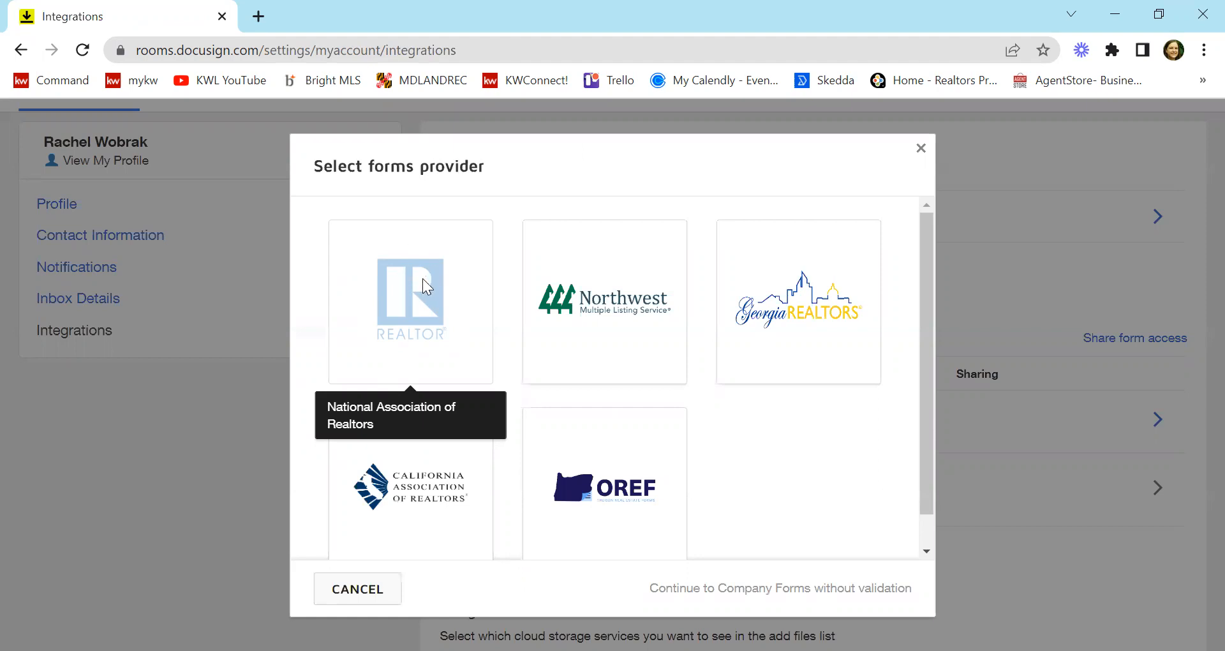
{"action": "mouse_move", "coordinate": [375, 272]}
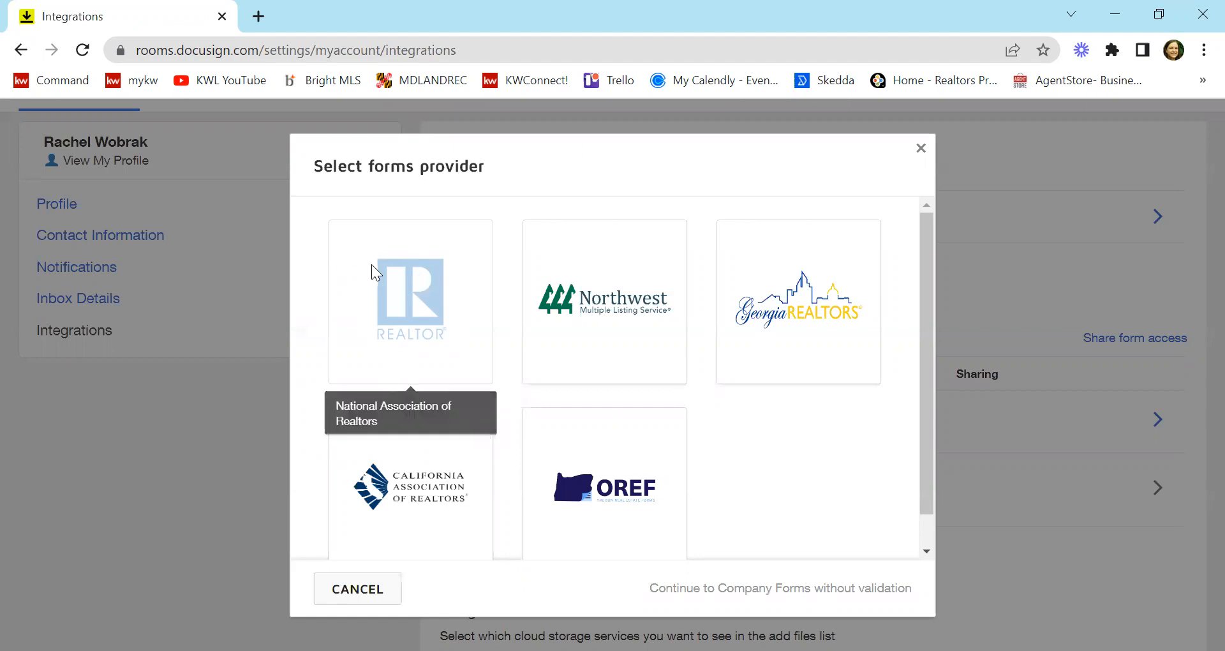
{"action": "mouse_move", "coordinate": [432, 269]}
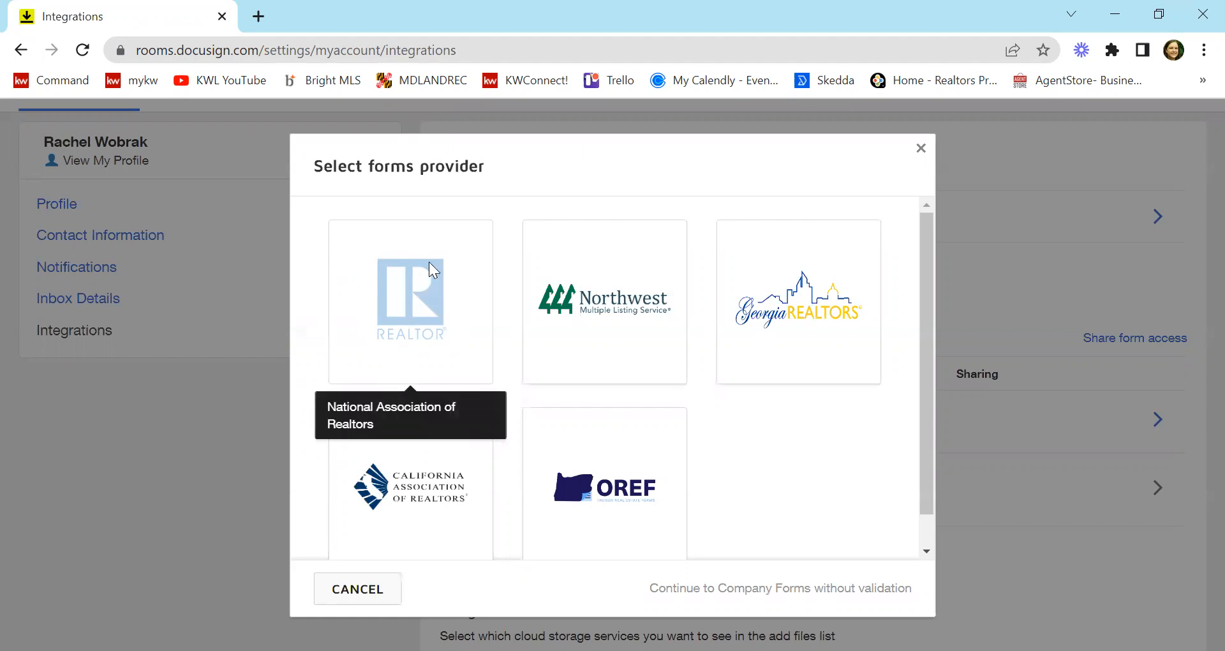
{"action": "mouse_move", "coordinate": [407, 412]}
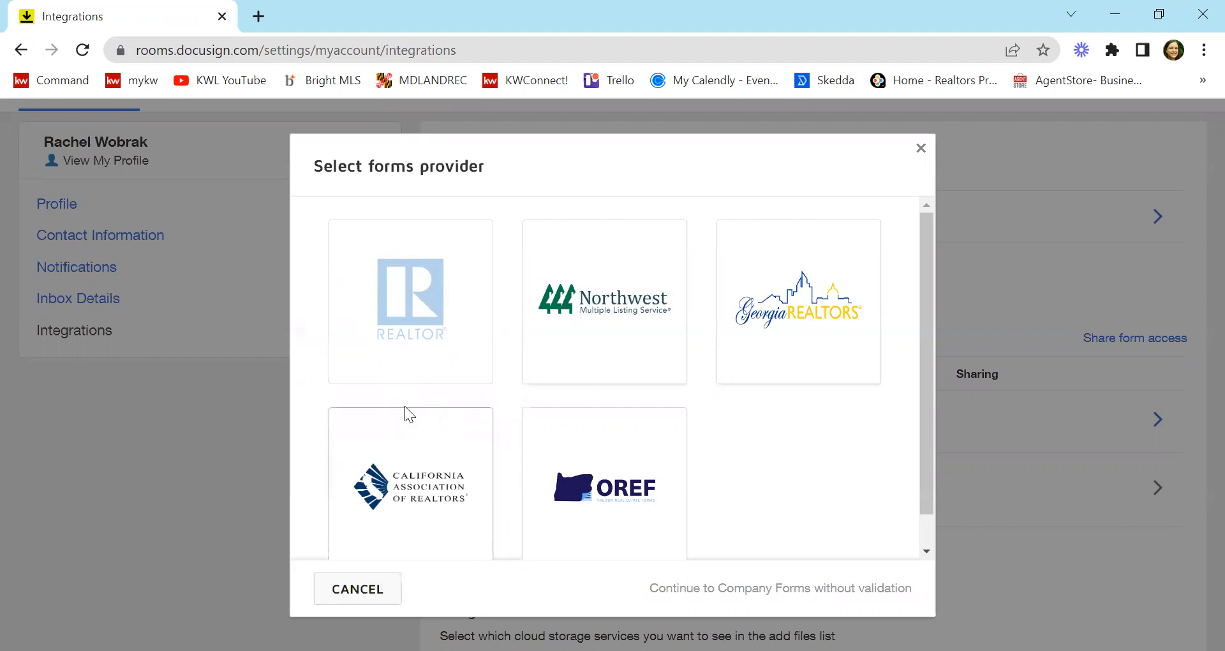
{"action": "mouse_move", "coordinate": [424, 303]}
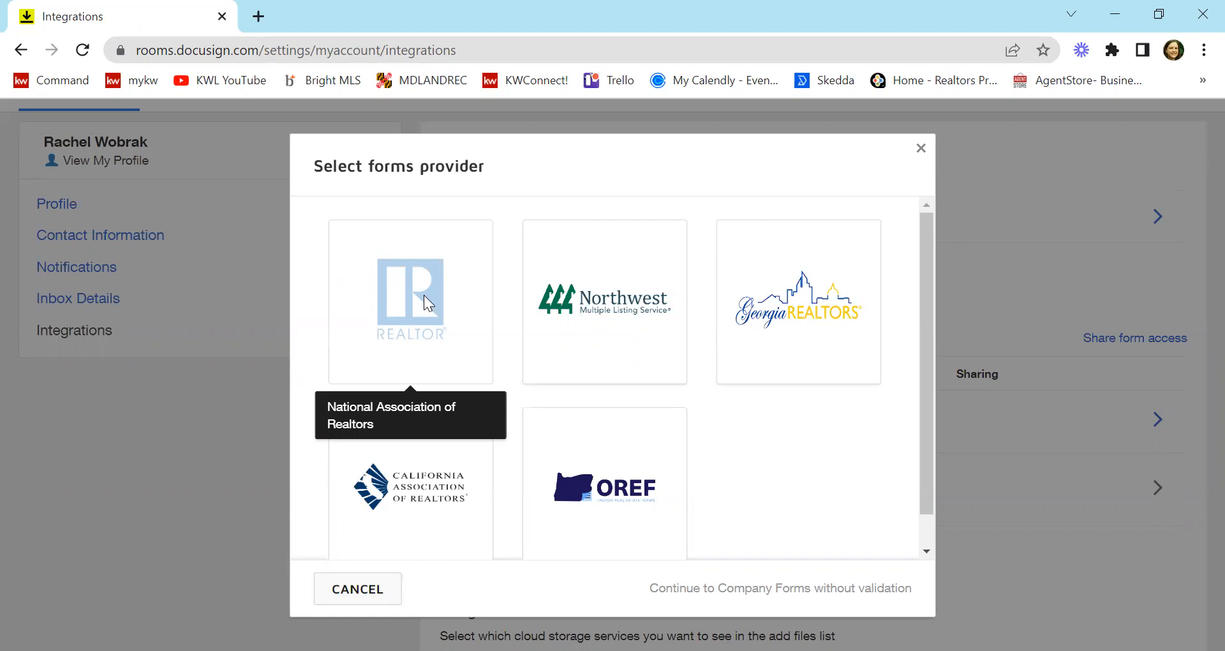
{"action": "mouse_move", "coordinate": [419, 255]}
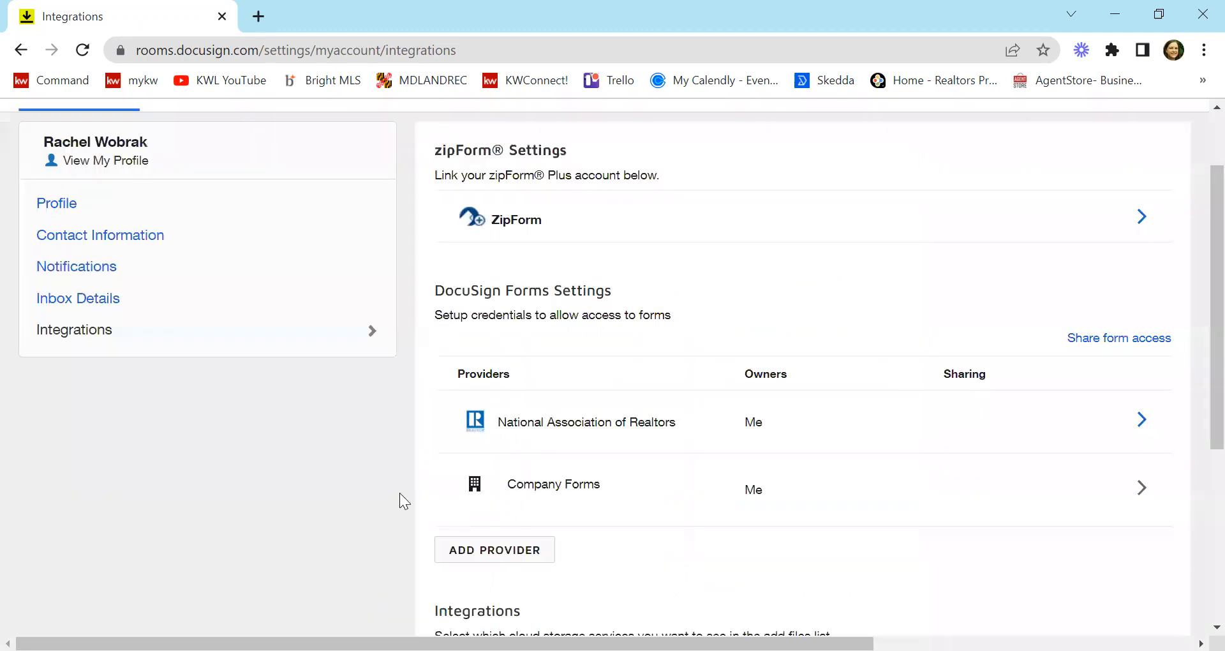
{"action": "mouse_move", "coordinate": [21, 50]}
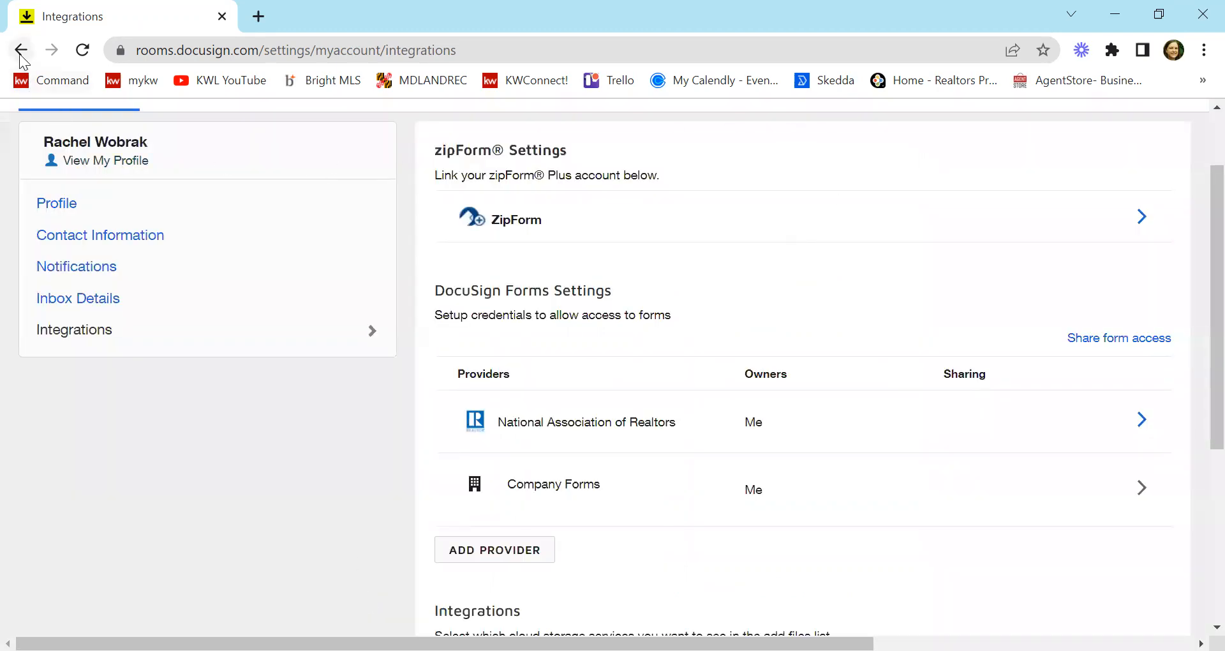
Leave the provider picker and return to the Rooms list
{"action": "left_click", "coordinate": [21, 50]}
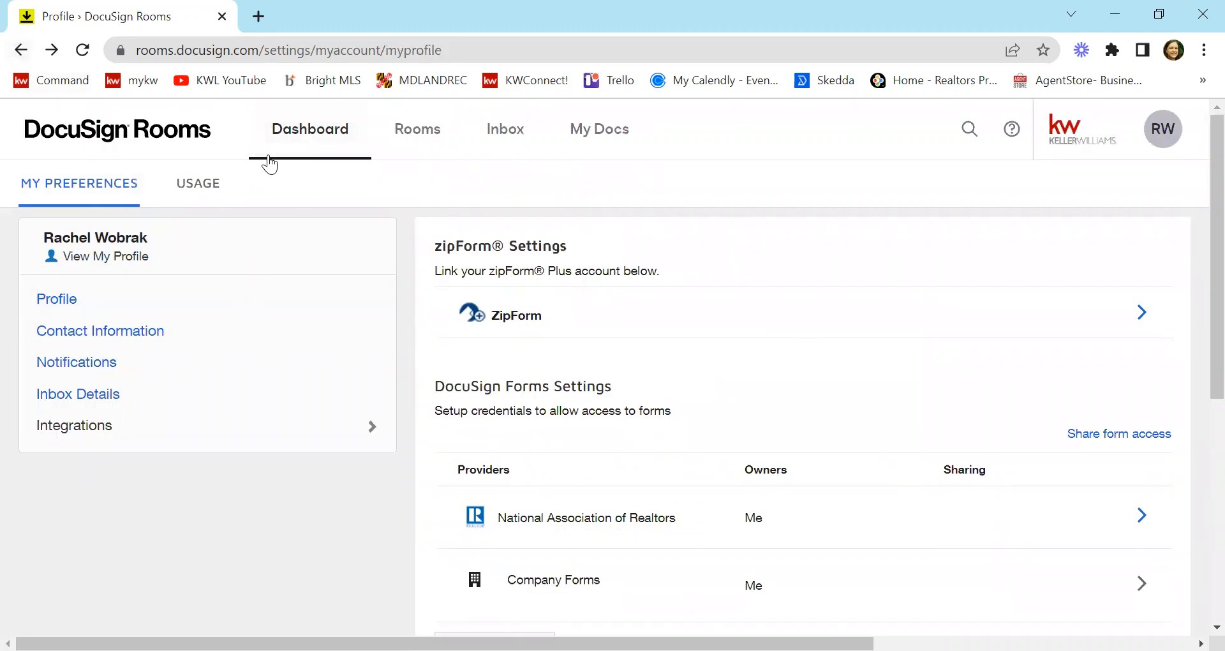
{"action": "left_click", "coordinate": [417, 129]}
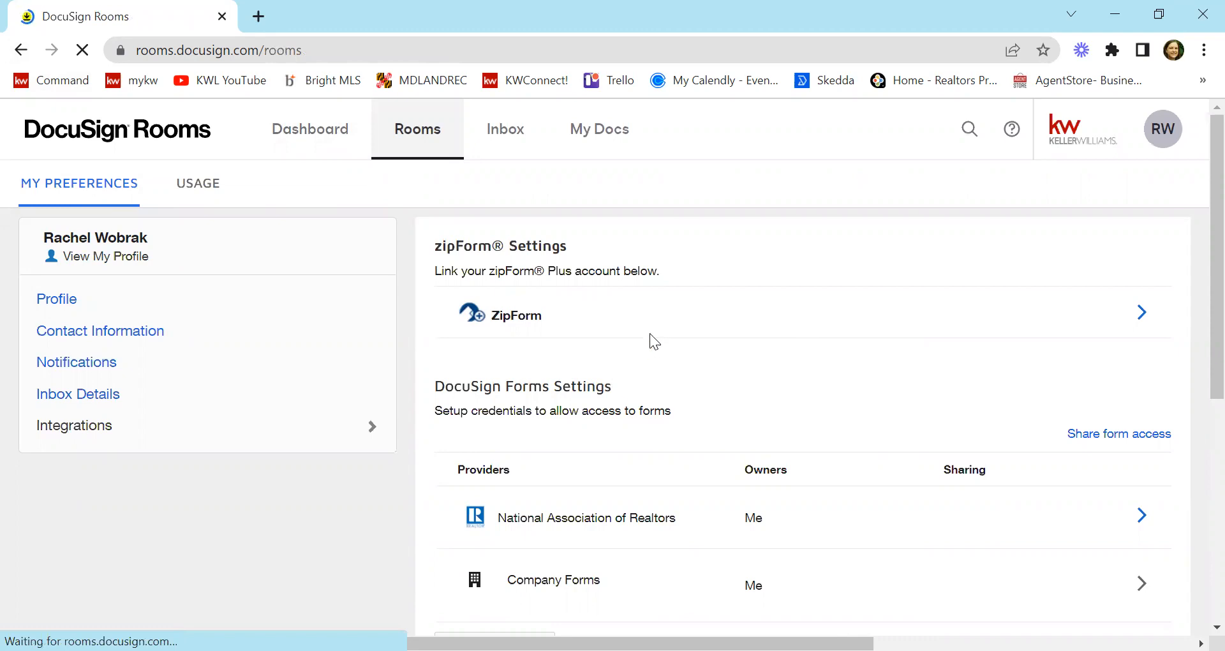
{"action": "left_click", "coordinate": [418, 129]}
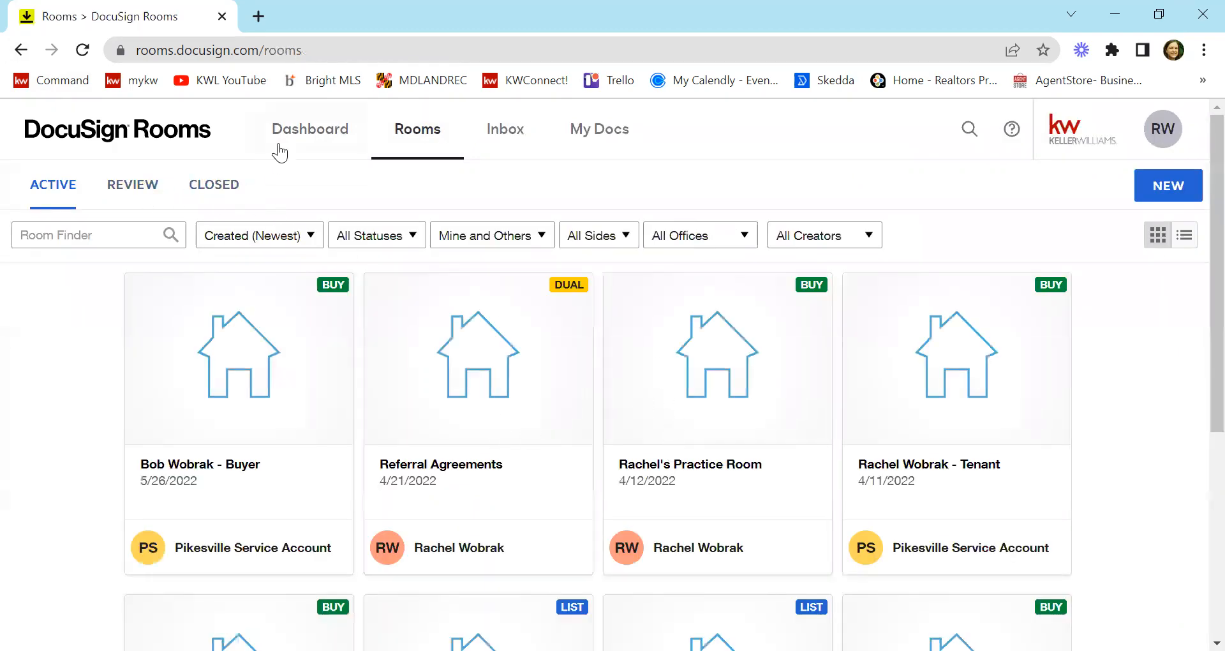
{"action": "scroll", "scroll_direction": "down", "scroll_amount": 3}
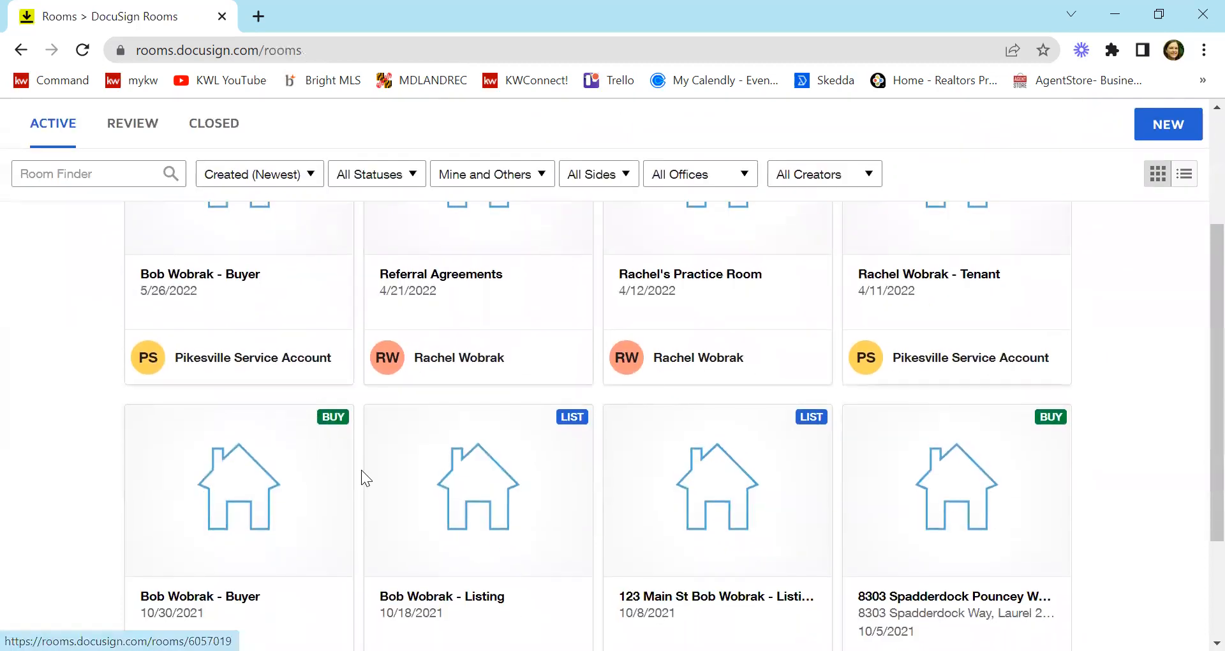
{"action": "scroll", "scroll_direction": "up", "scroll_amount": 3}
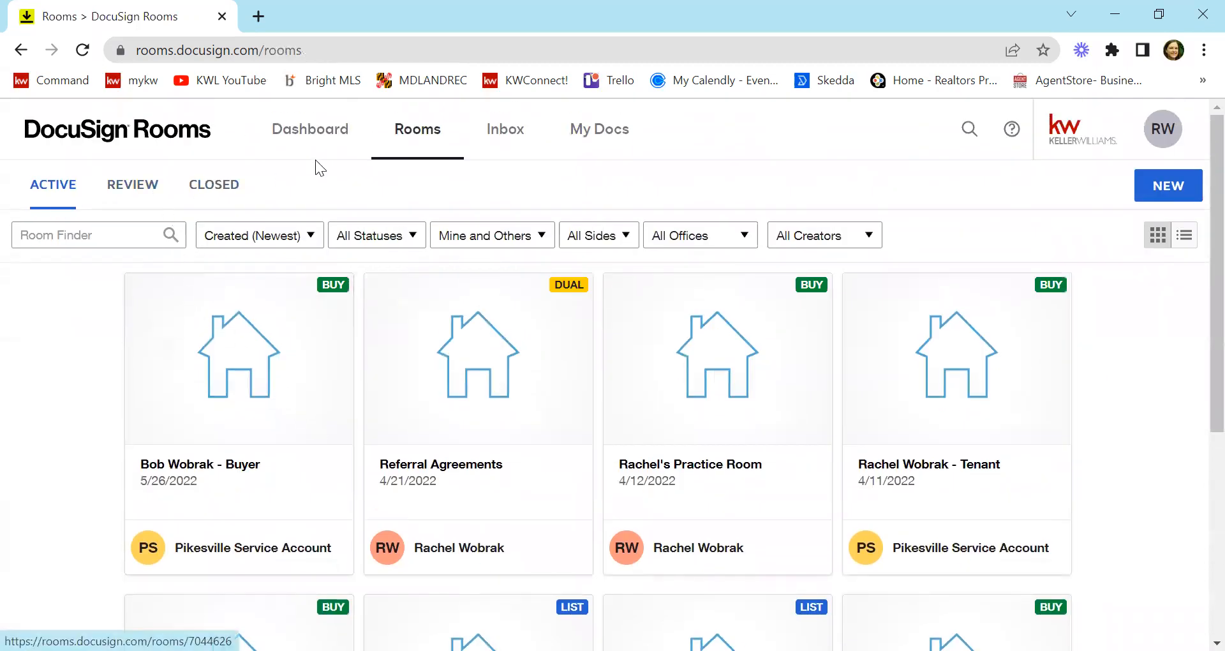
{"action": "mouse_move", "coordinate": [246, 400]}
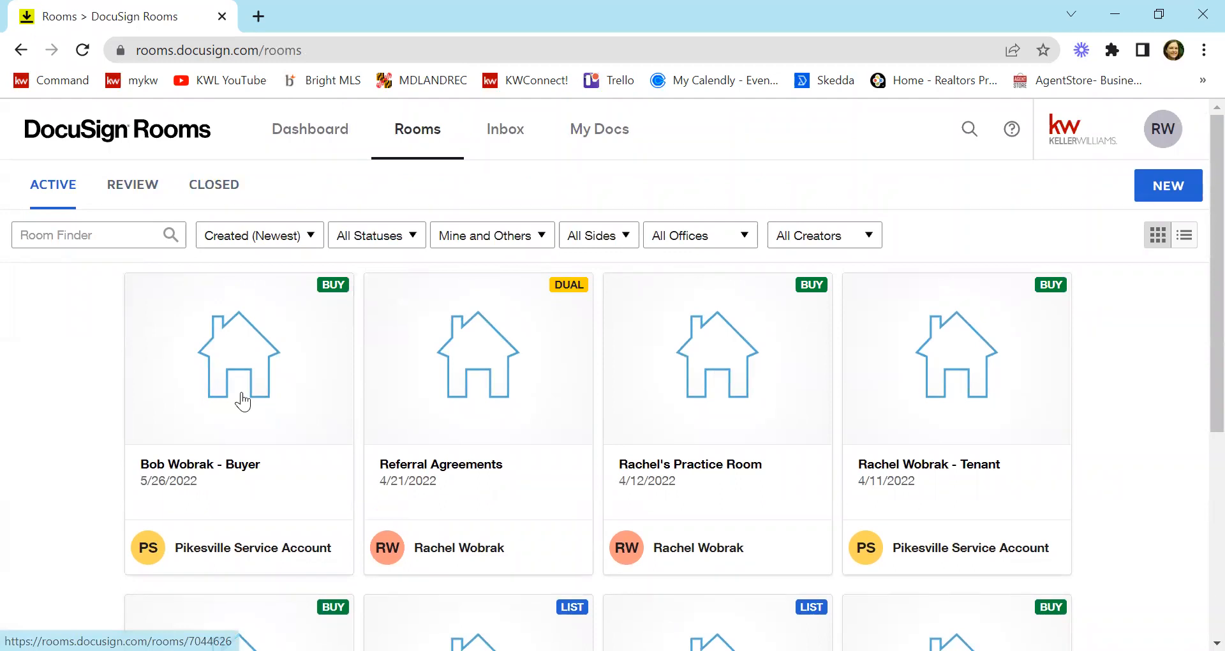
Enter the Buyer room created 5/26/2022 and show its Documents
{"action": "left_click", "coordinate": [238, 368]}
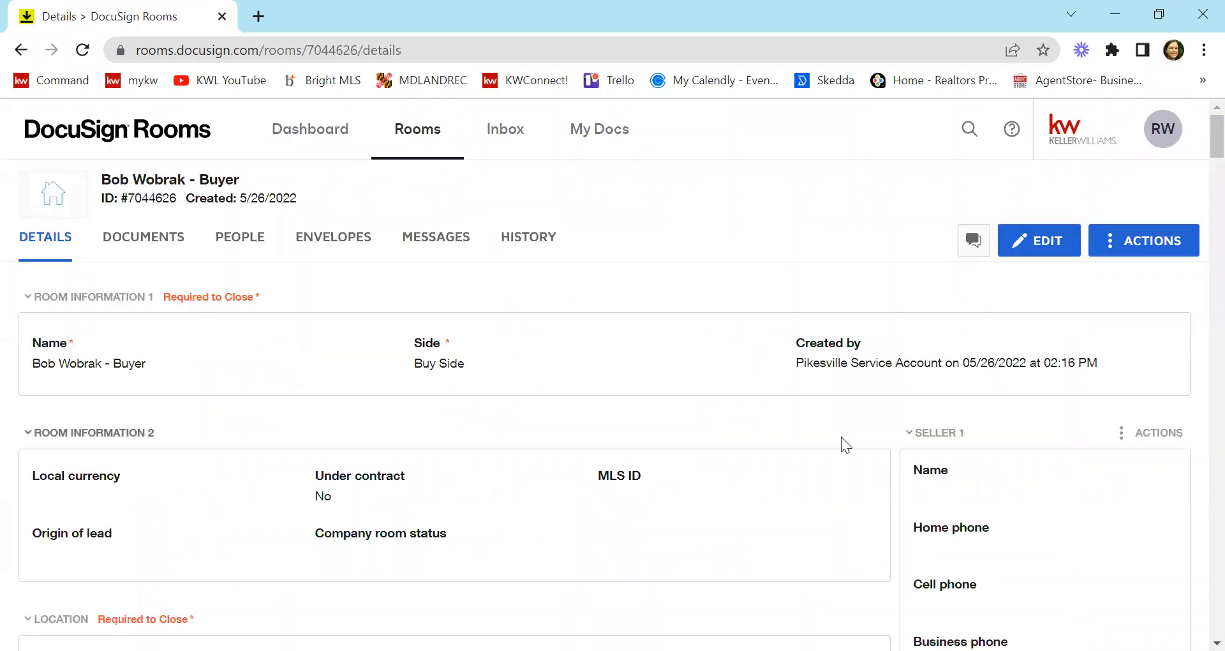
{"action": "left_click", "coordinate": [143, 237]}
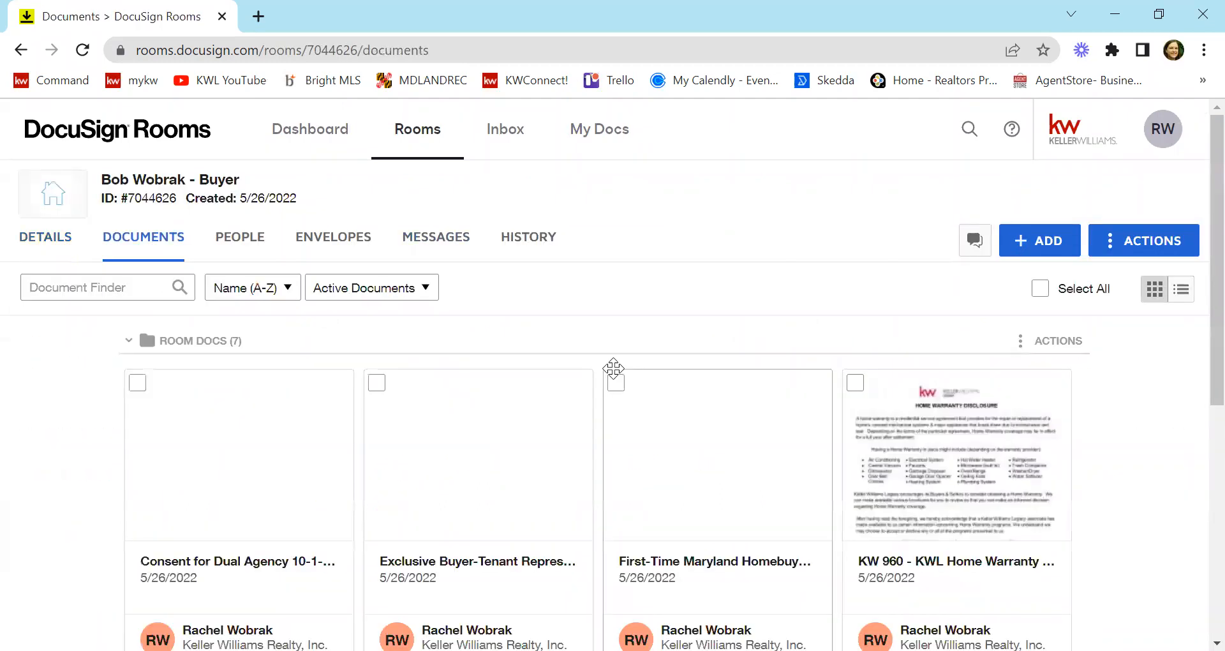
Add the AACAR 'Addendum - Electronic Lockbox to Listing Contract' form to the room's documents
{"action": "left_click", "coordinate": [1038, 240]}
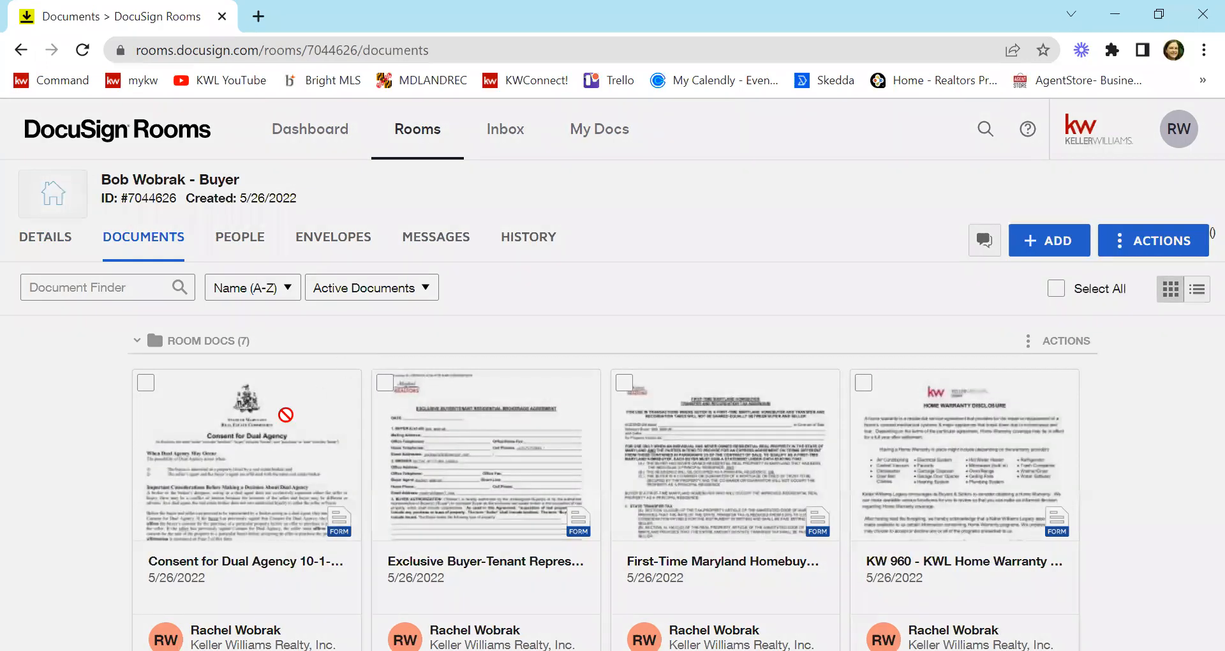
{"action": "left_click", "coordinate": [1049, 240]}
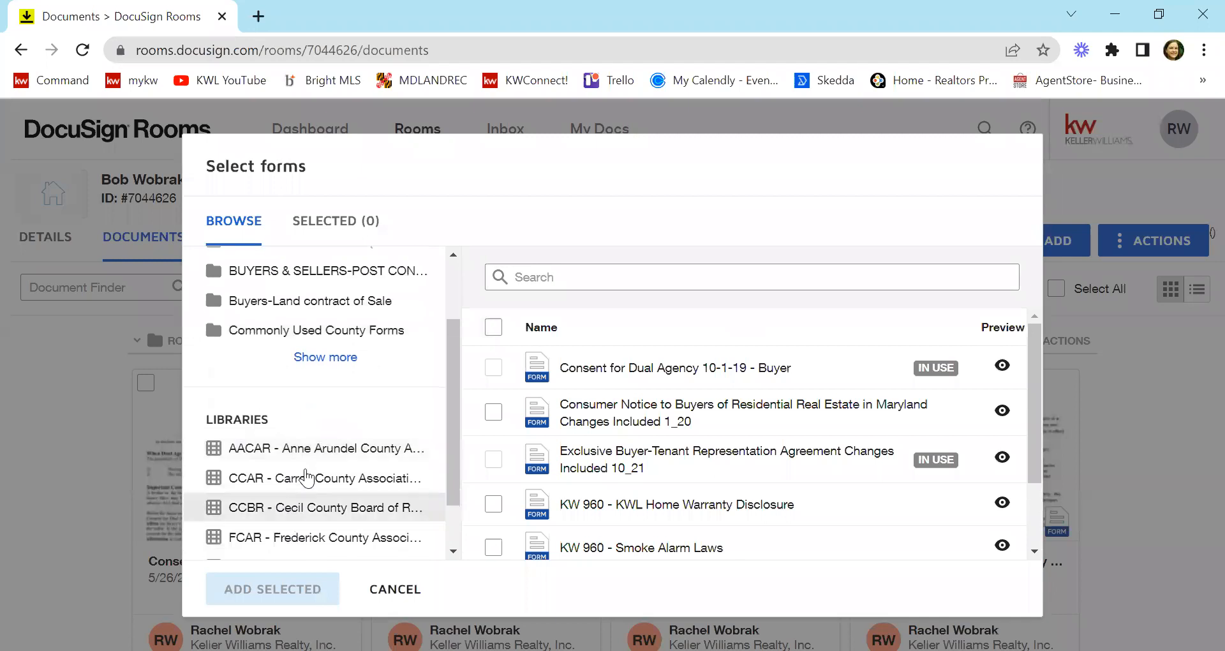
{"action": "left_click", "coordinate": [327, 448]}
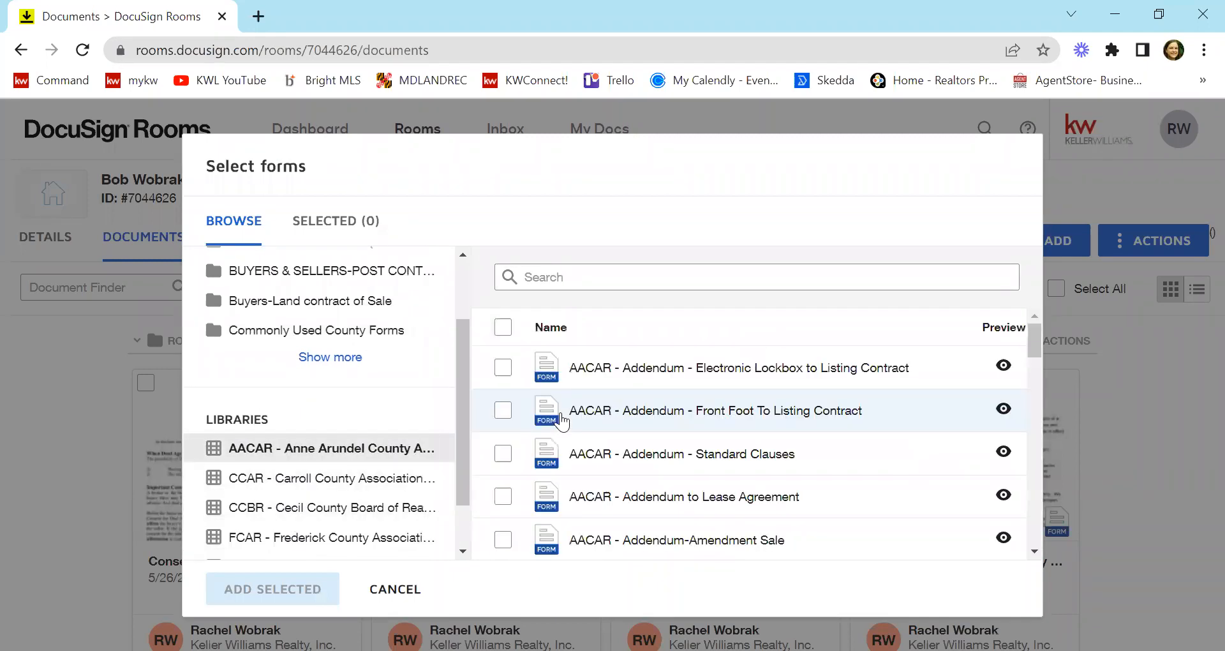
{"action": "left_click", "coordinate": [502, 368]}
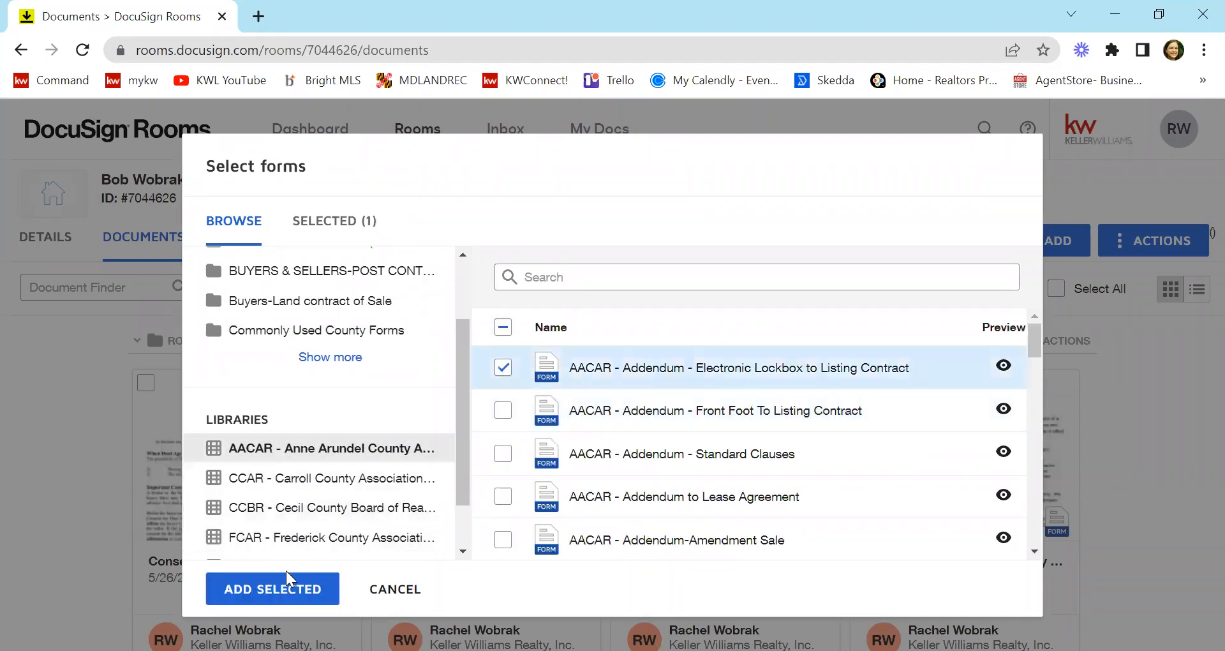
{"action": "left_click", "coordinate": [272, 588]}
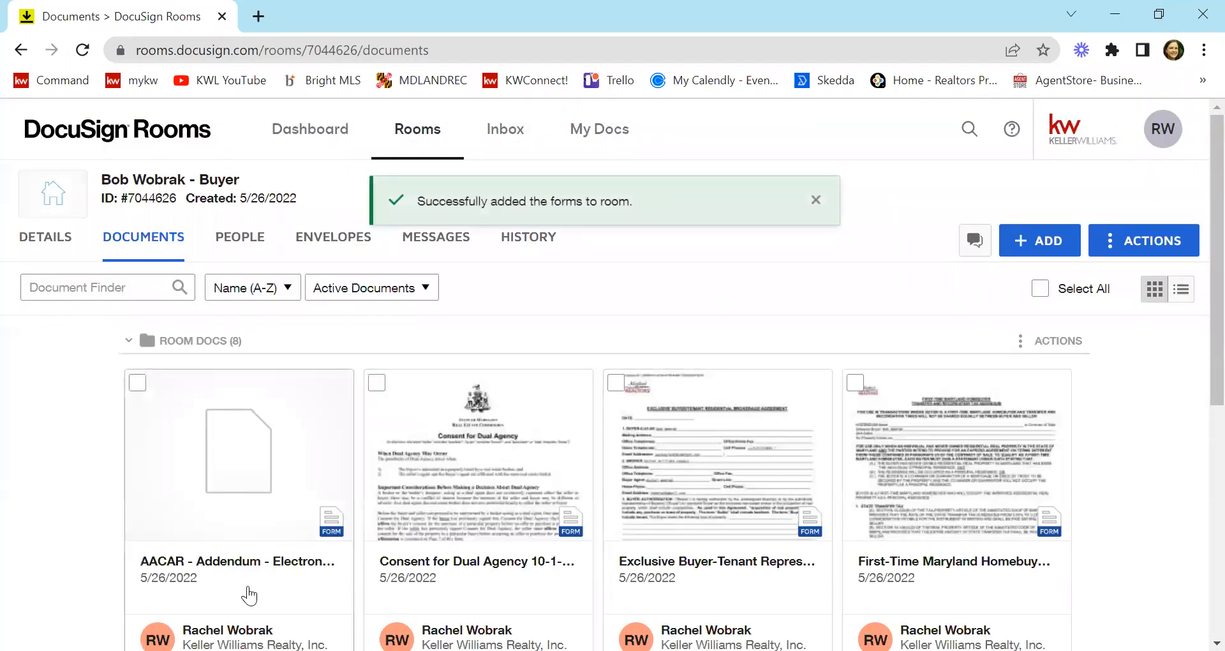
{"action": "left_click", "coordinate": [816, 199]}
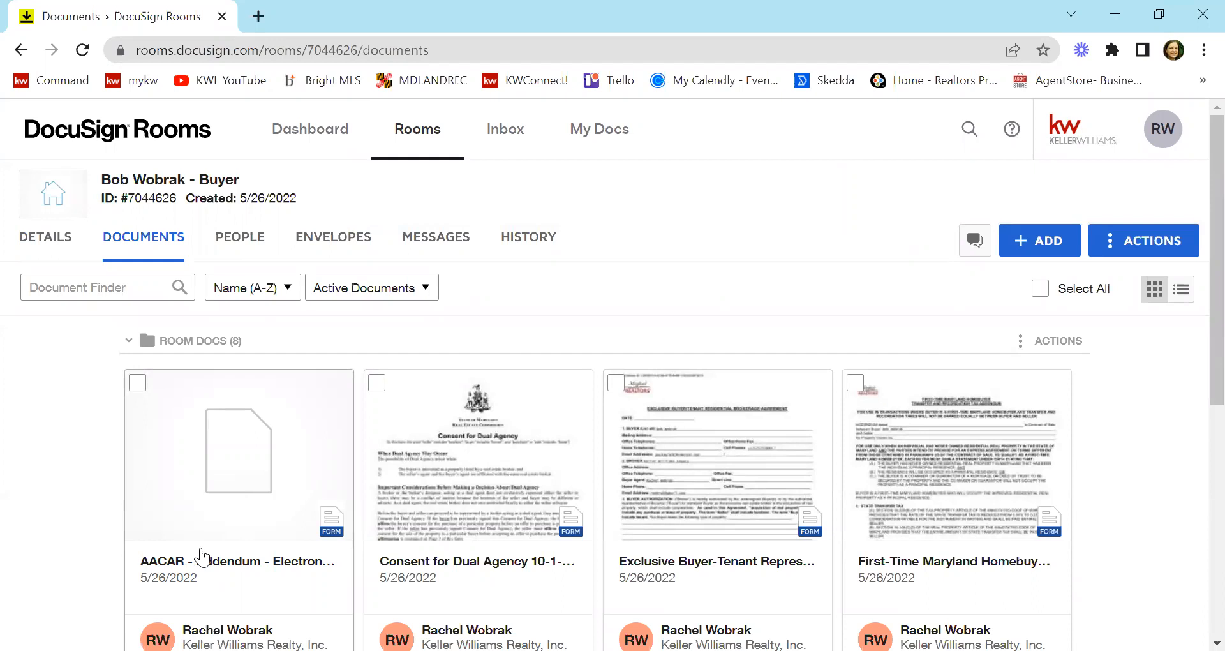
{"action": "mouse_move", "coordinate": [819, 458]}
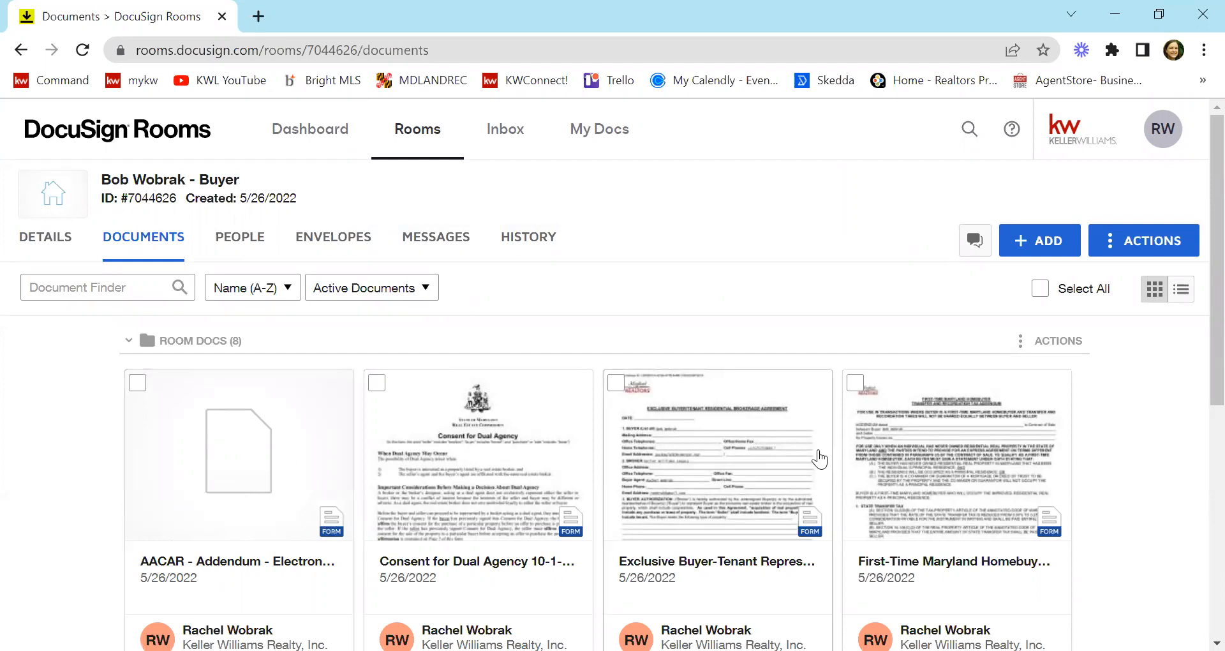
{"action": "mouse_move", "coordinate": [92, 236]}
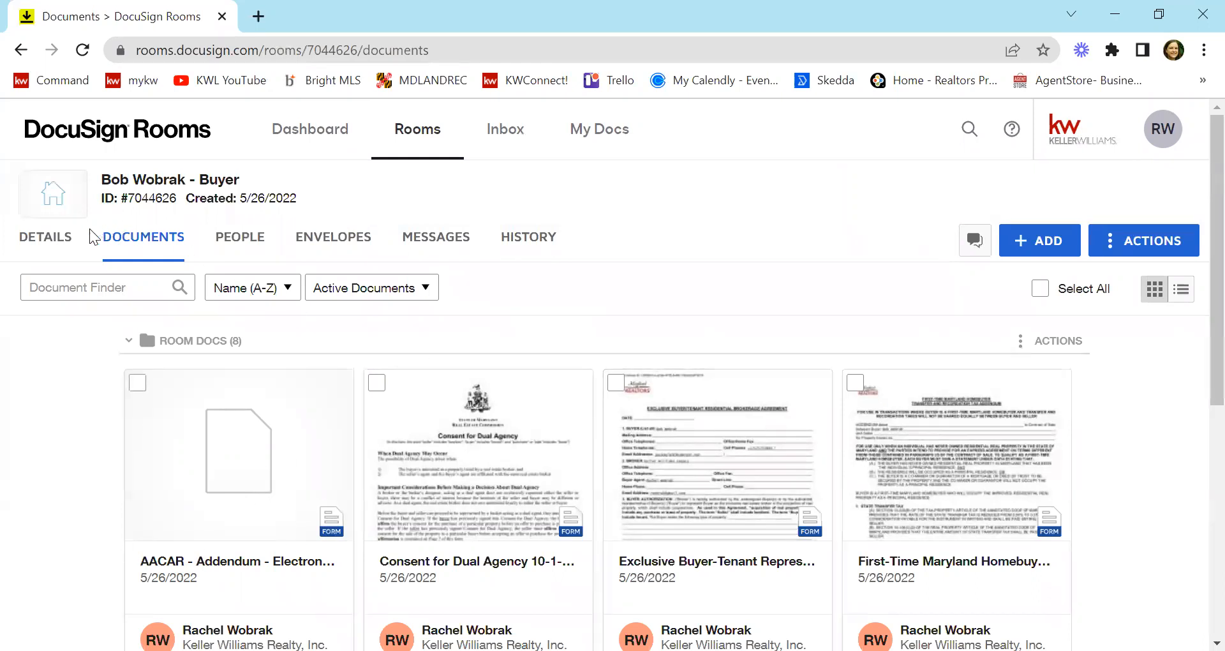
{"action": "left_click", "coordinate": [45, 236]}
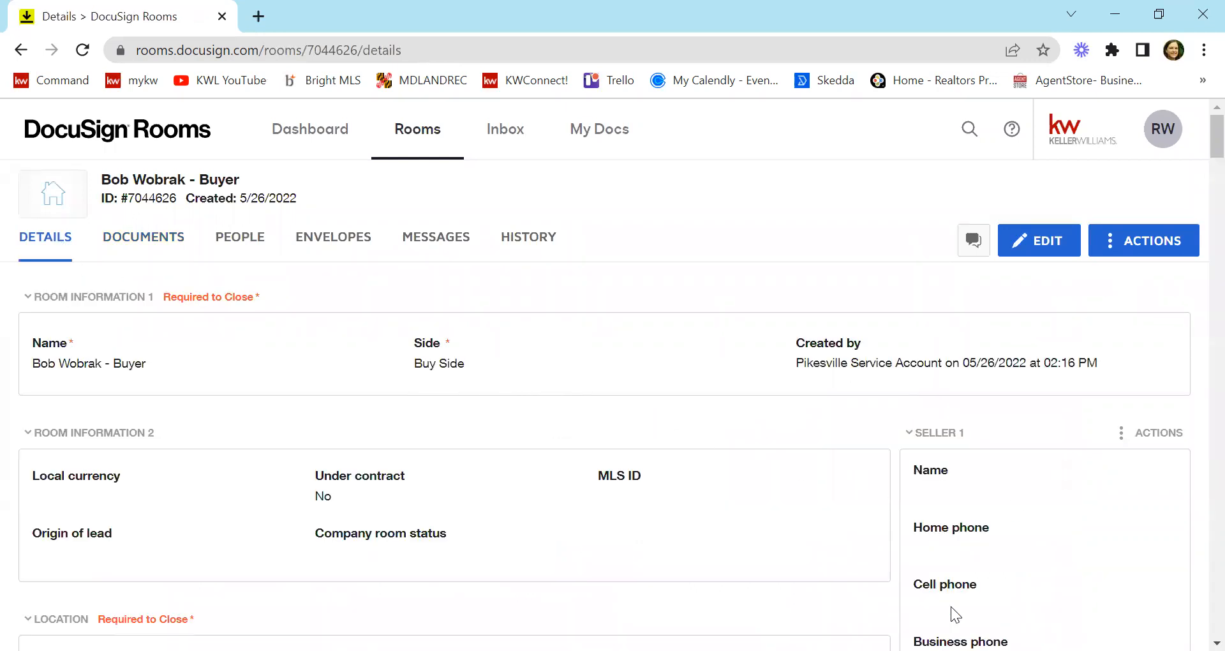
{"action": "mouse_move", "coordinate": [996, 492]}
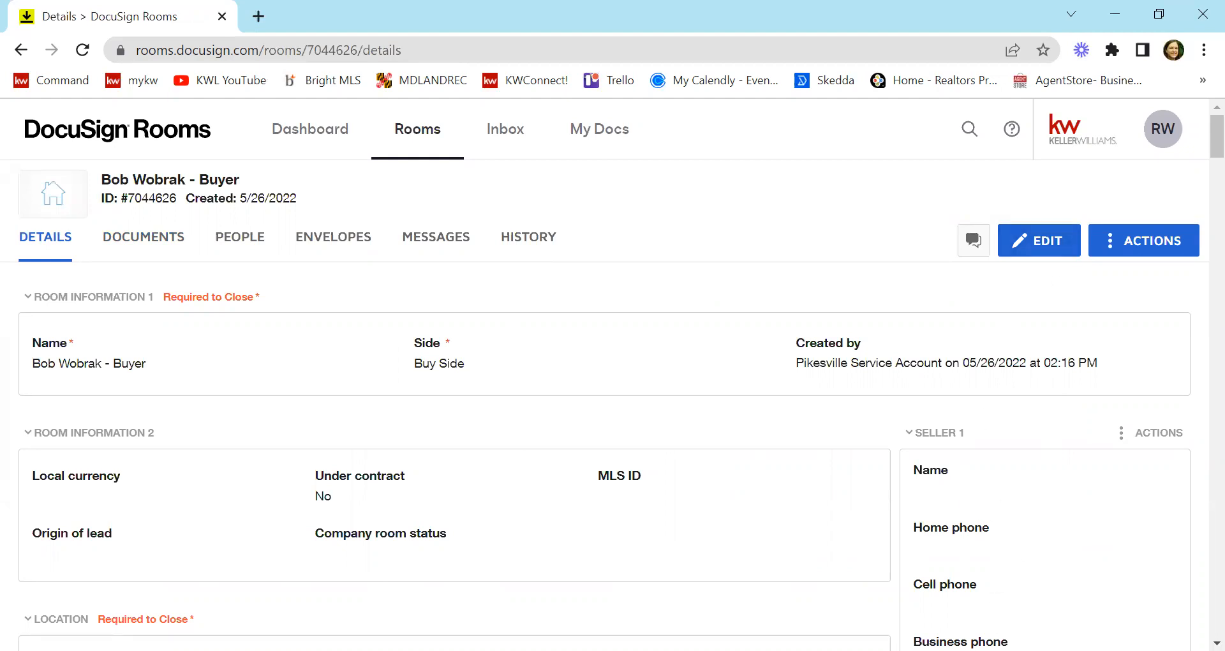
{"action": "left_click", "coordinate": [143, 236]}
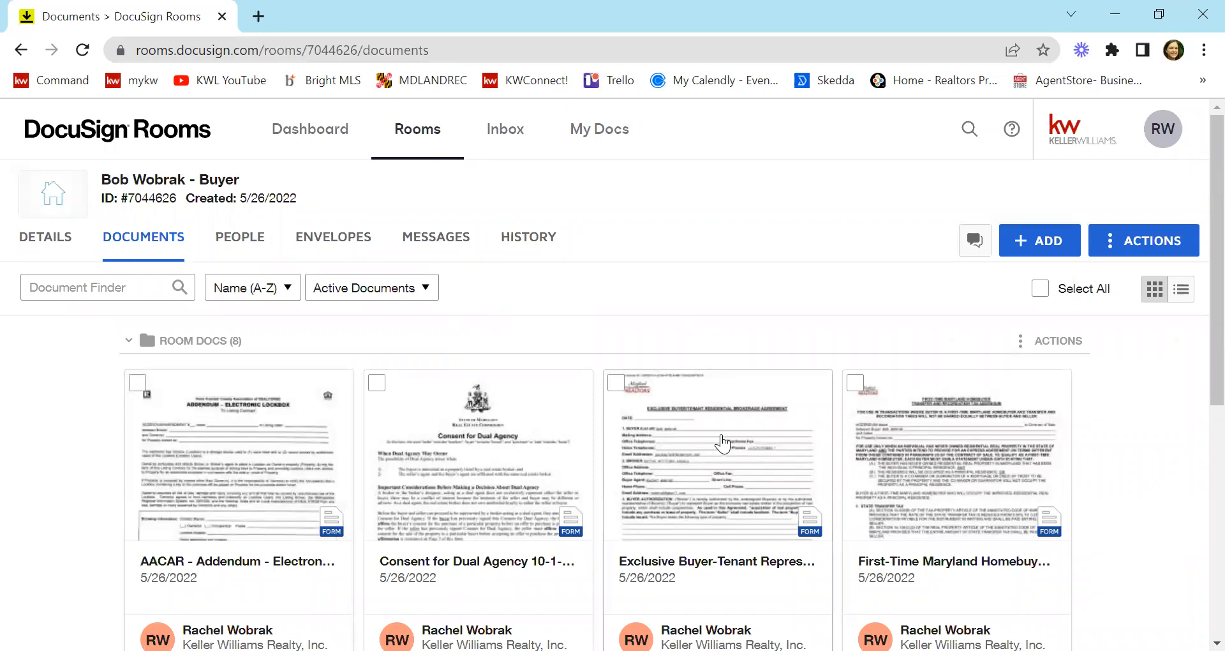
{"action": "mouse_move", "coordinate": [748, 452]}
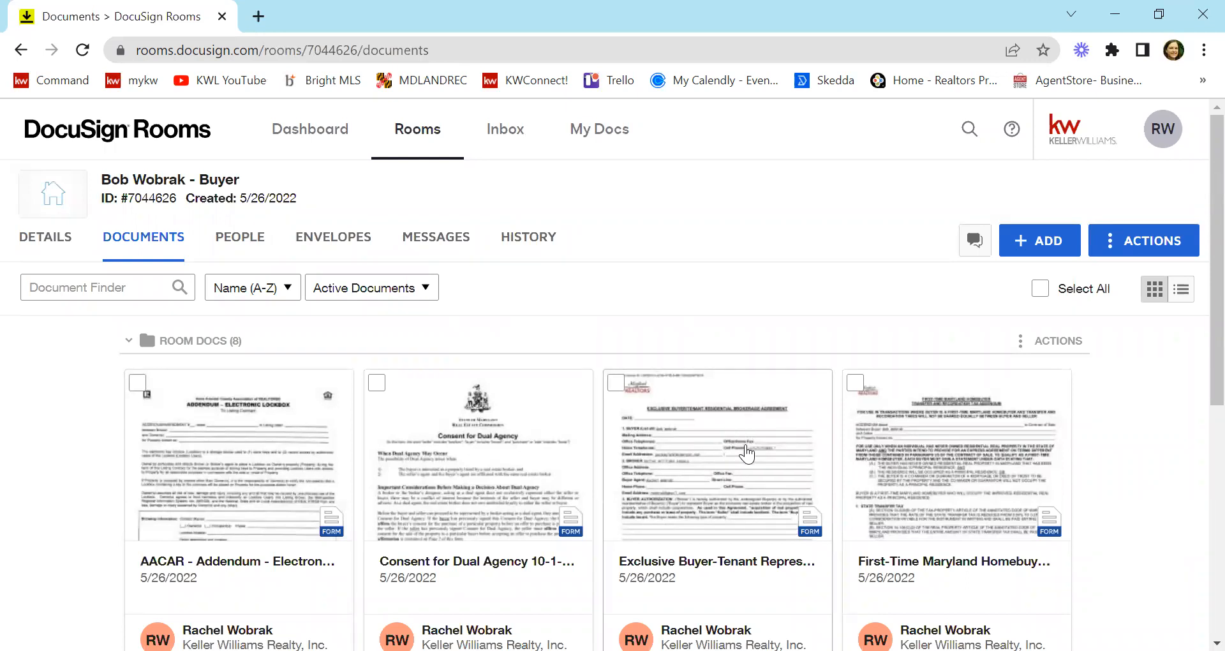
{"action": "mouse_move", "coordinate": [704, 438]}
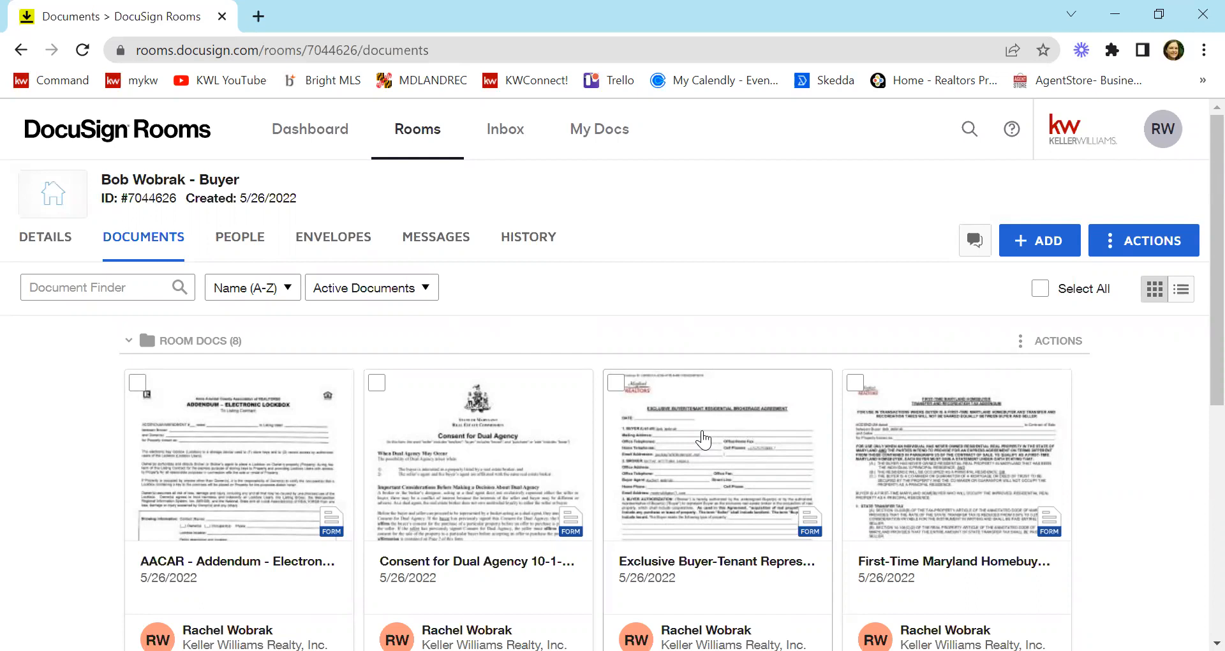
{"action": "left_click", "coordinate": [715, 456]}
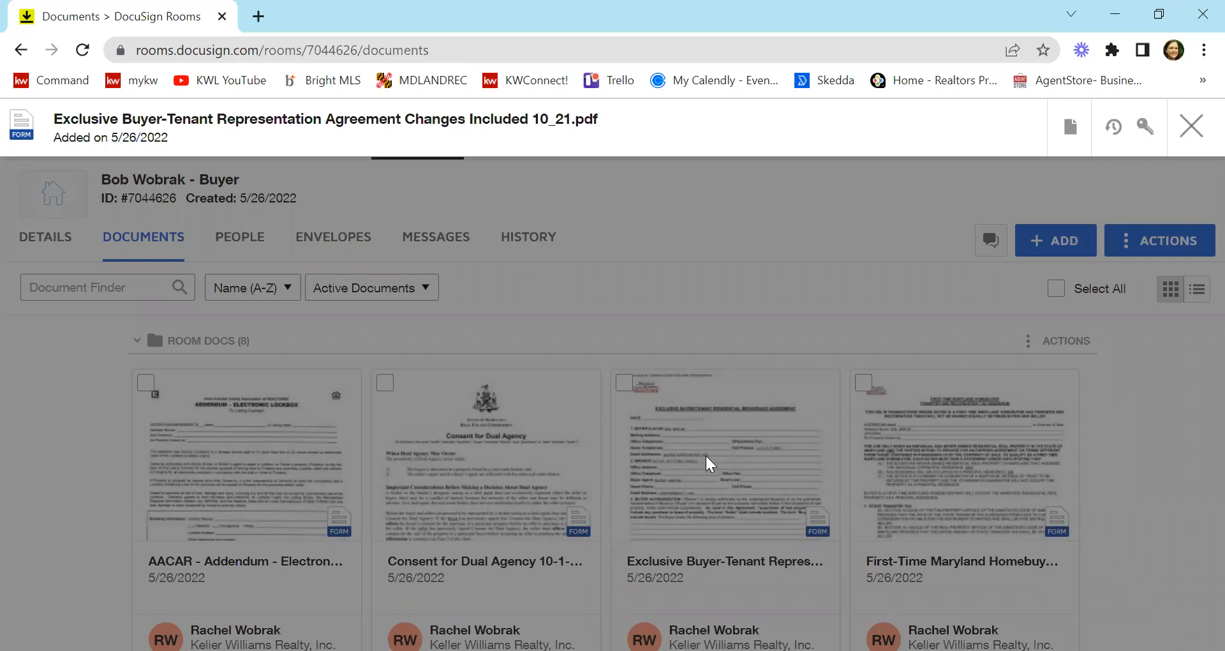
Launch the Exclusive Buyer-Tenant Representation Agreement, agreeing to use electronic records
{"action": "left_click", "coordinate": [723, 457]}
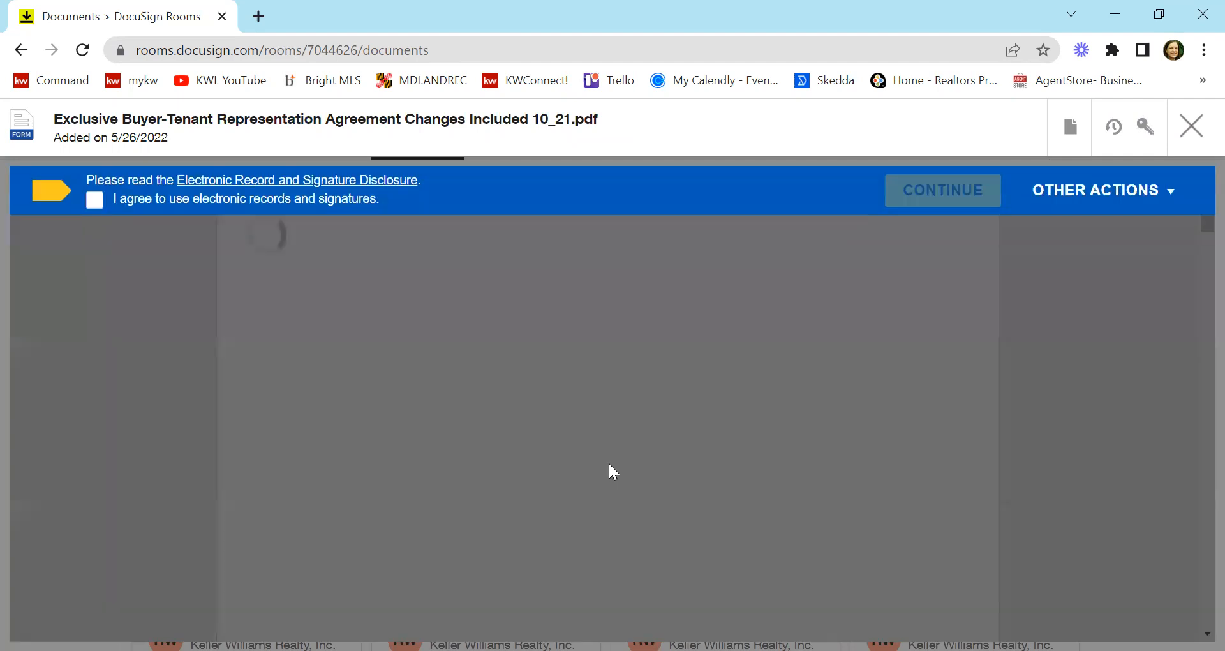
{"action": "left_click", "coordinate": [941, 191]}
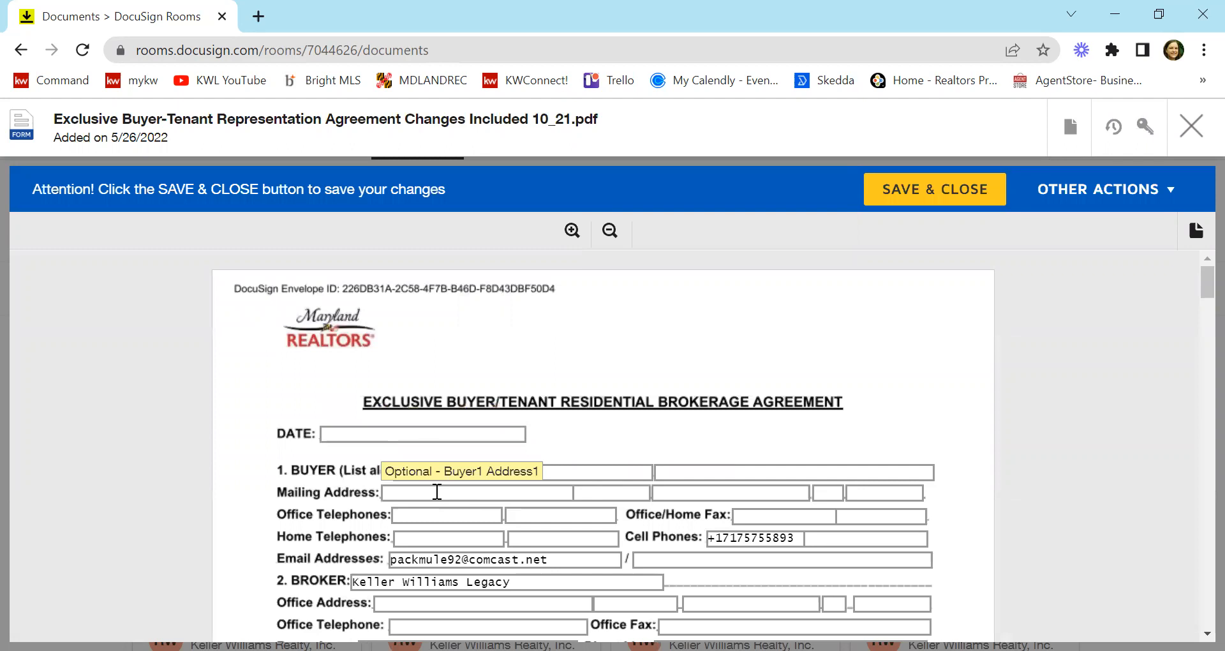
Check the agreement date calendar, then fill the section 3 property type as 'Residential'
{"action": "scroll", "scroll_direction": "down", "scroll_amount": 3}
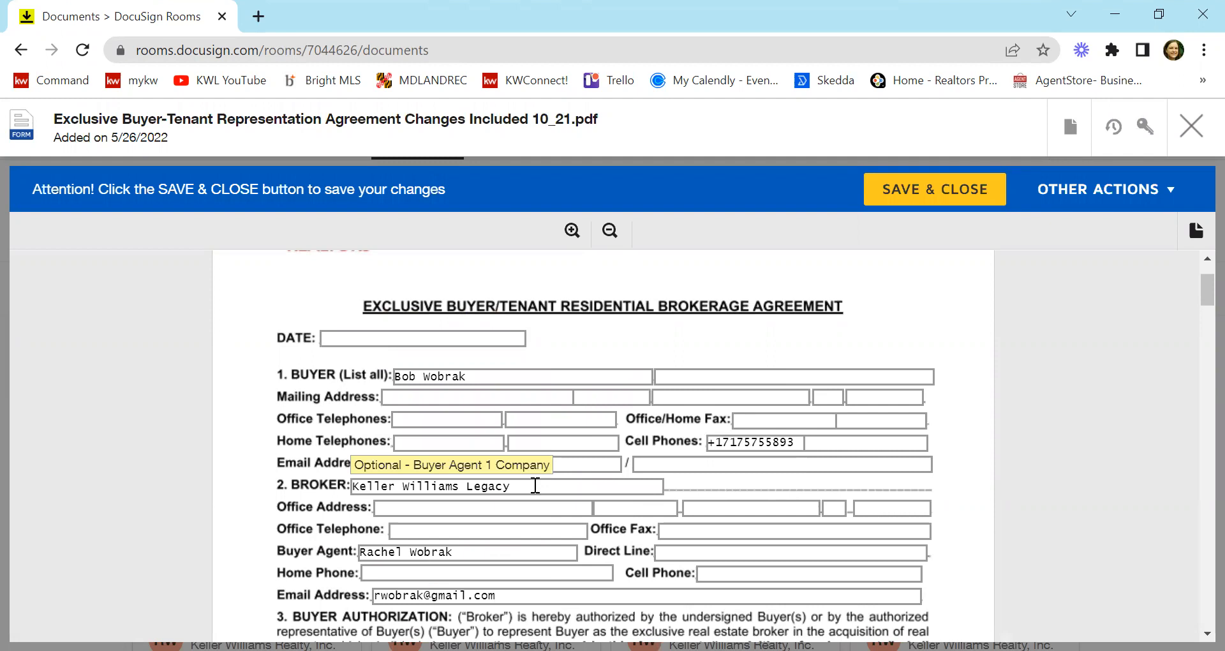
{"action": "left_click", "coordinate": [421, 338]}
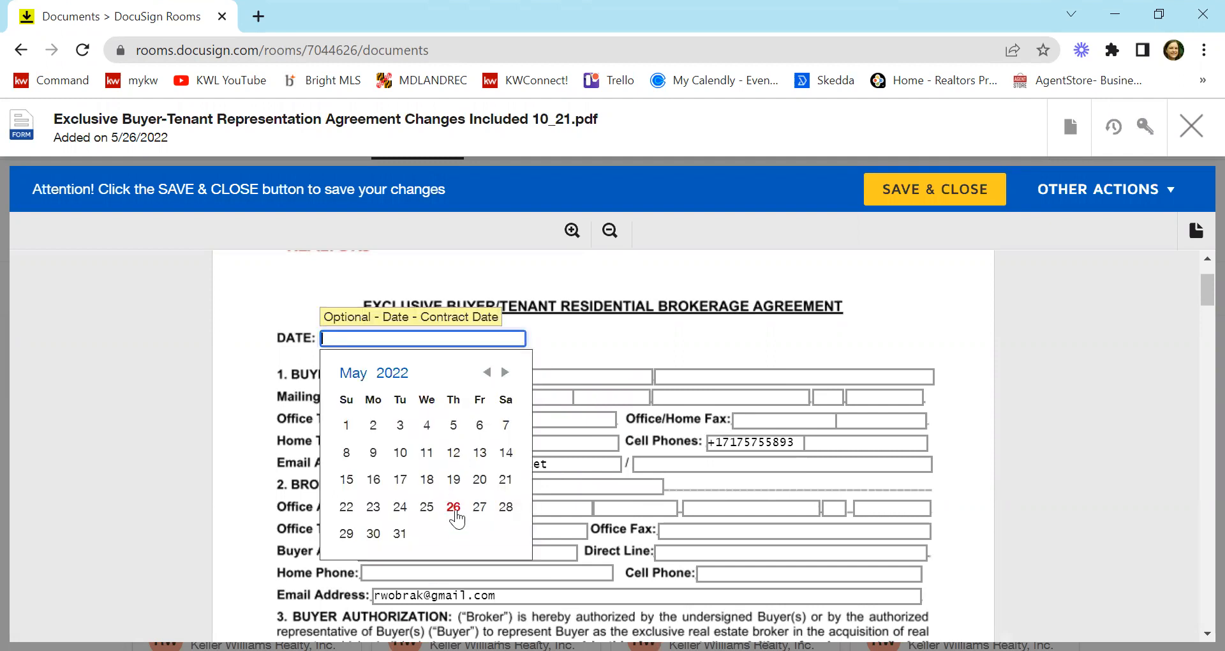
{"action": "scroll", "scroll_direction": "down", "scroll_amount": 3}
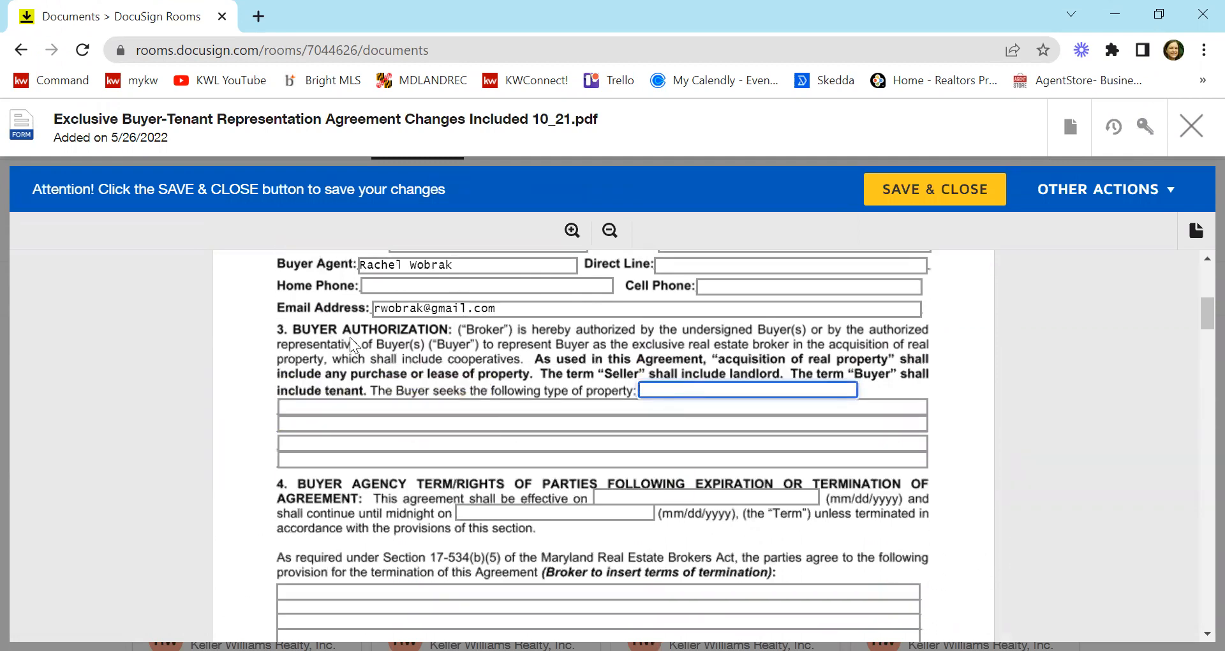
{"action": "mouse_move", "coordinate": [641, 352]}
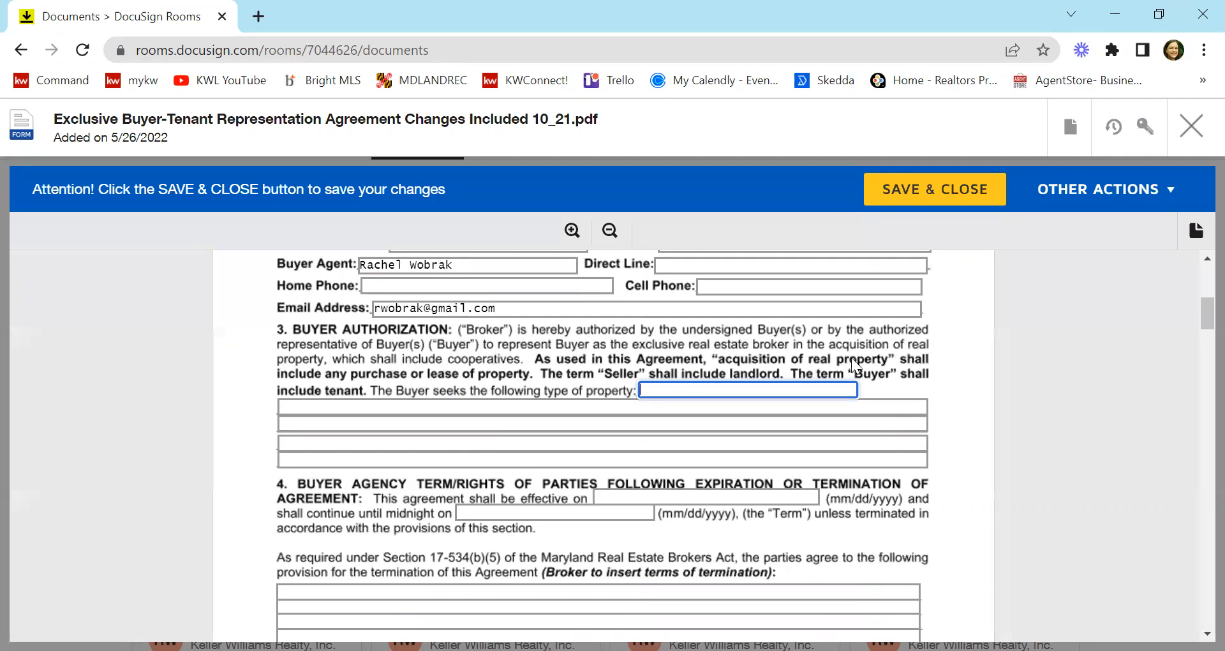
{"action": "mouse_move", "coordinate": [870, 398]}
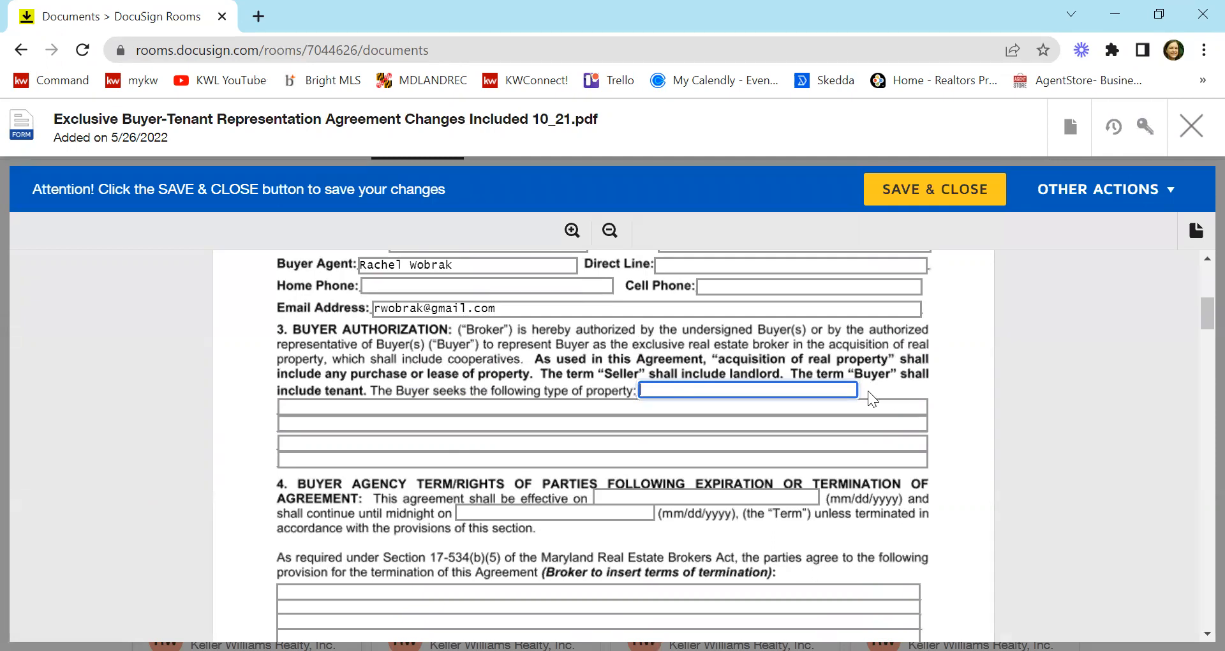
{"action": "type", "text": "Reside"}
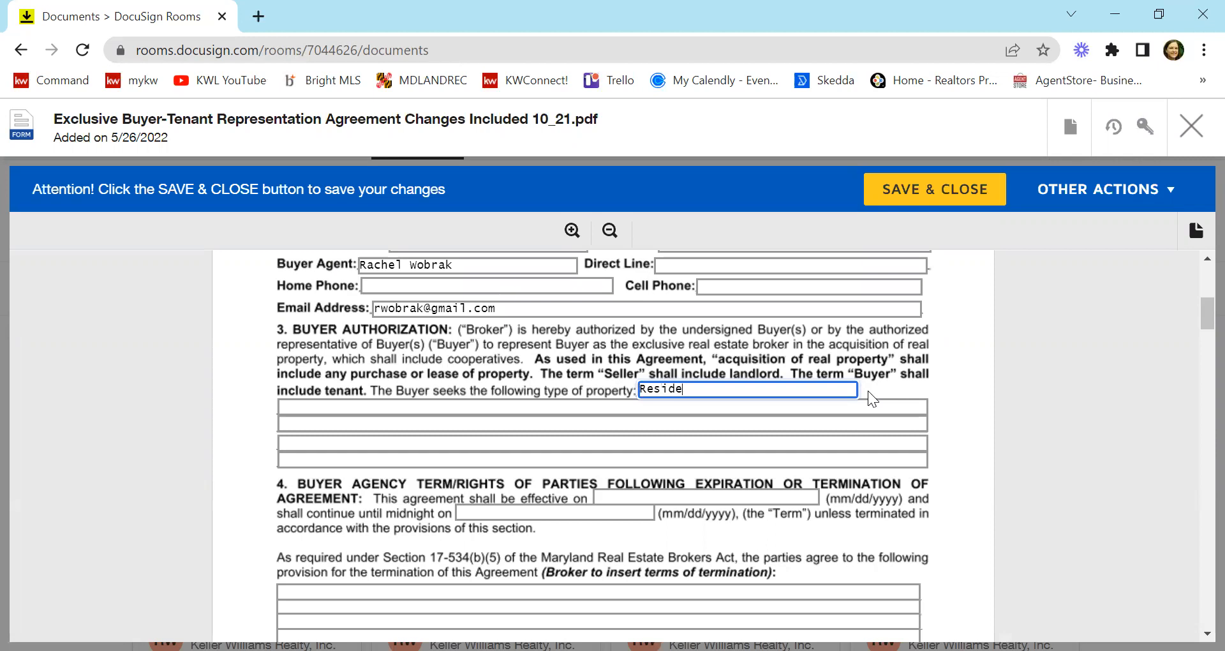
{"action": "type", "text": "ntial"}
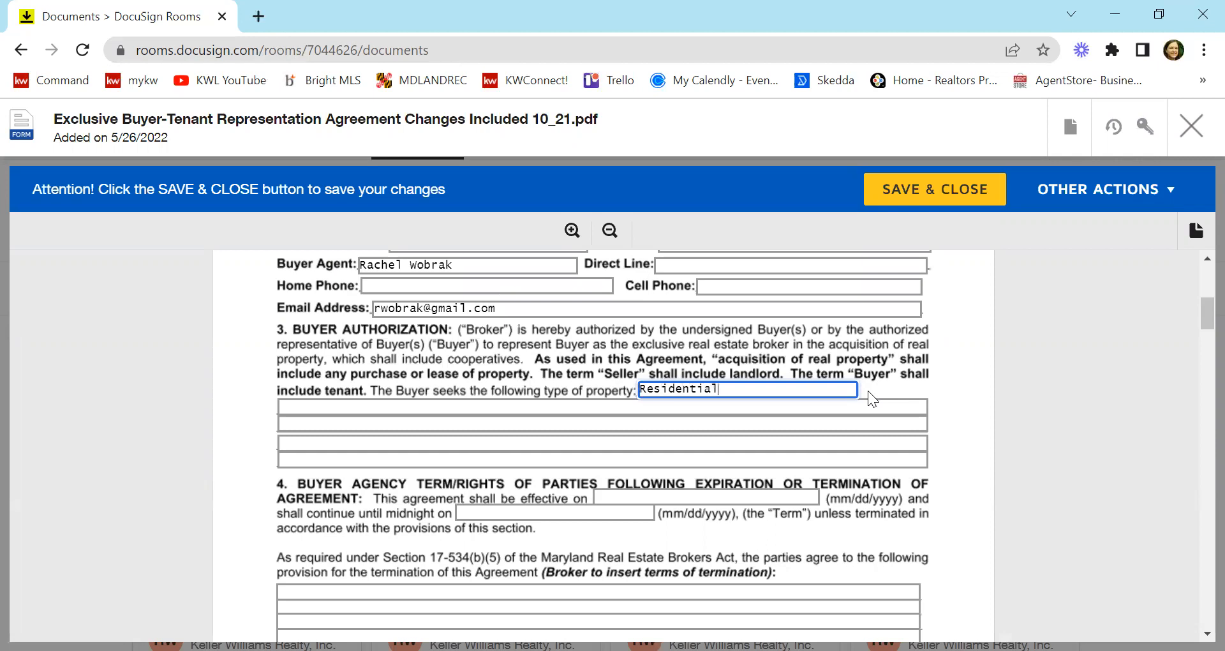
{"action": "scroll", "scroll_direction": "down", "scroll_amount": 3}
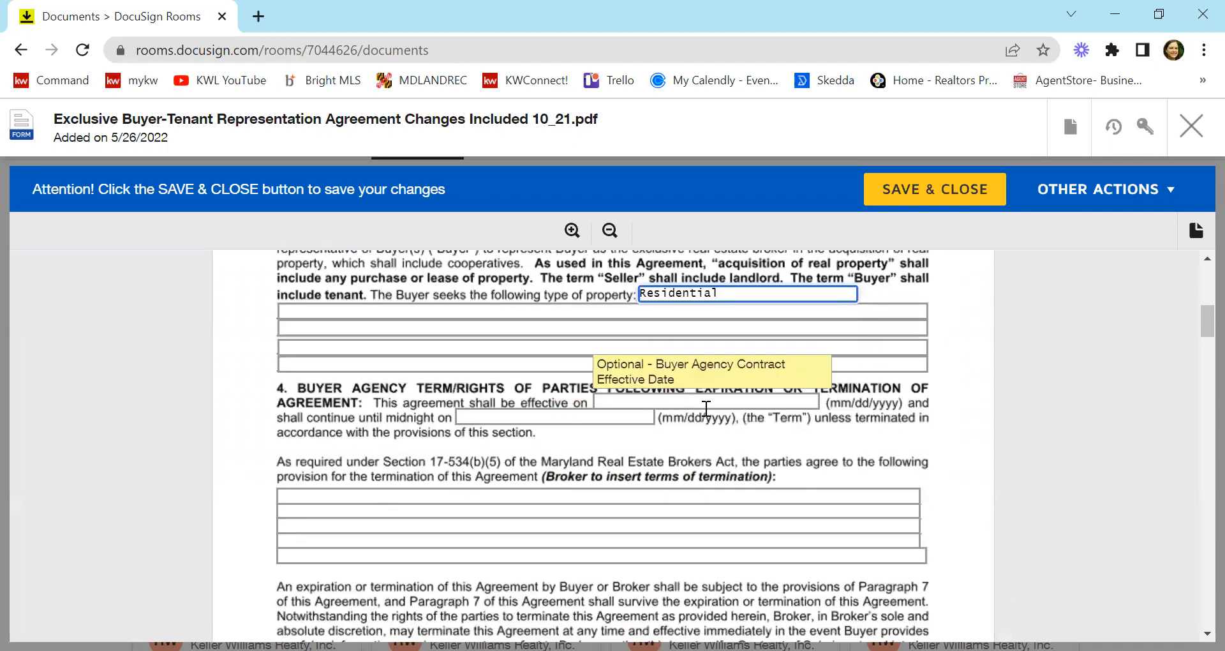
{"action": "mouse_move", "coordinate": [633, 417]}
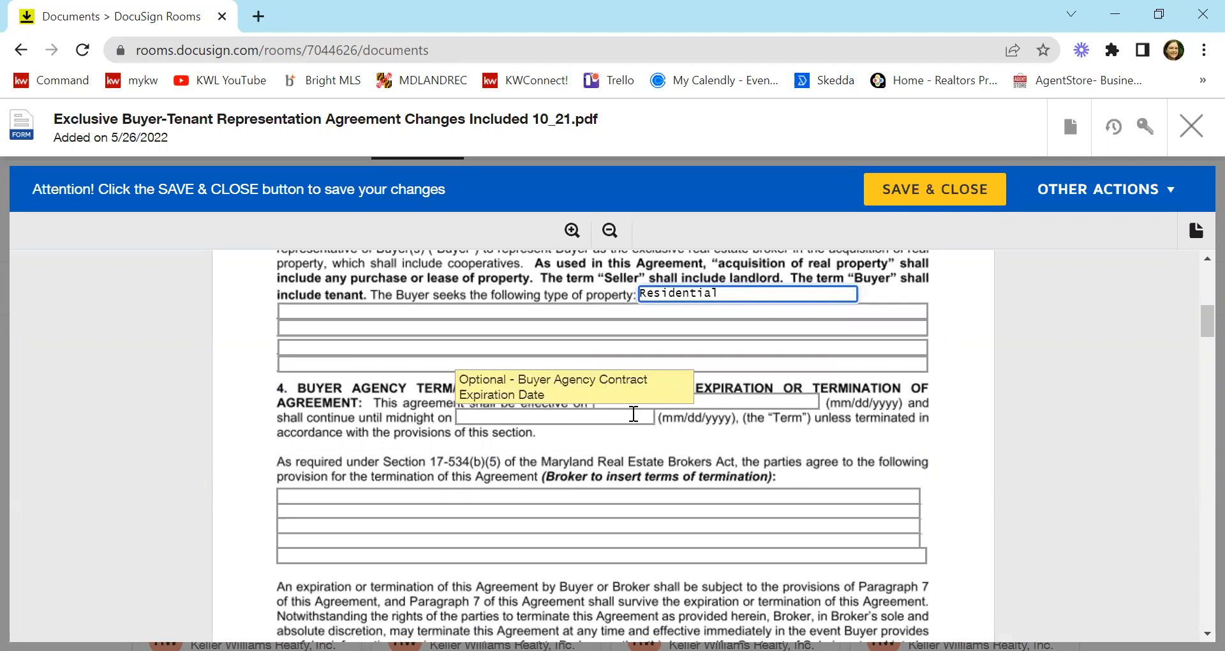
{"action": "left_click", "coordinate": [703, 400]}
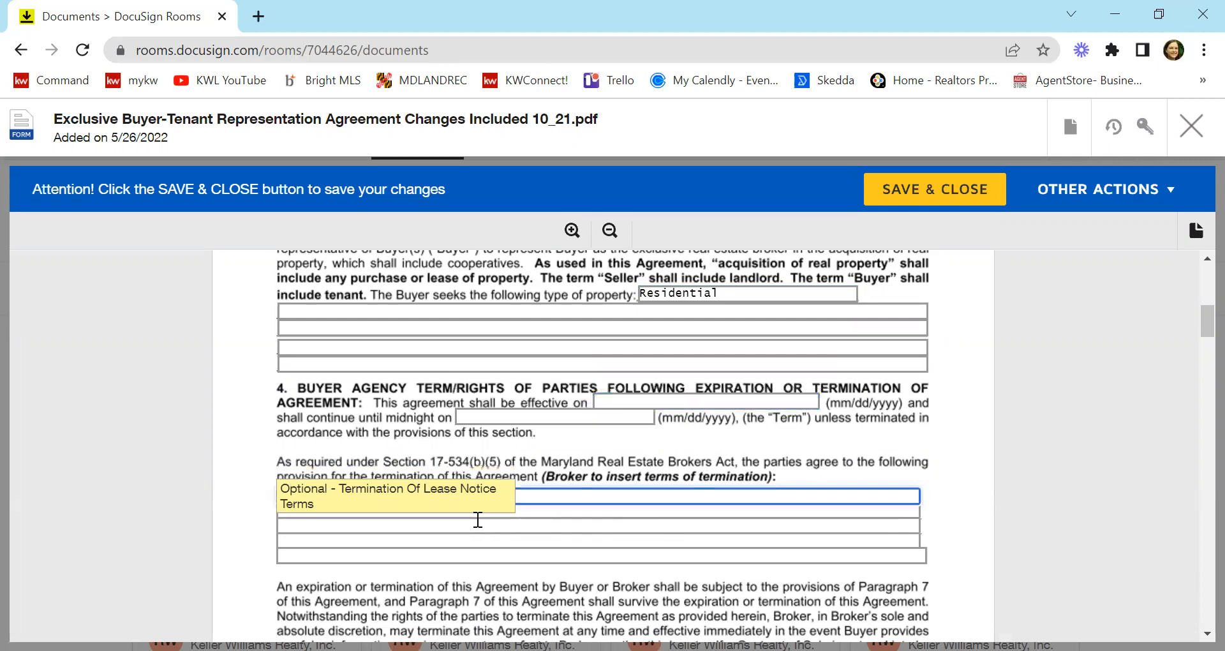
{"action": "scroll", "scroll_direction": "down", "scroll_amount": 3}
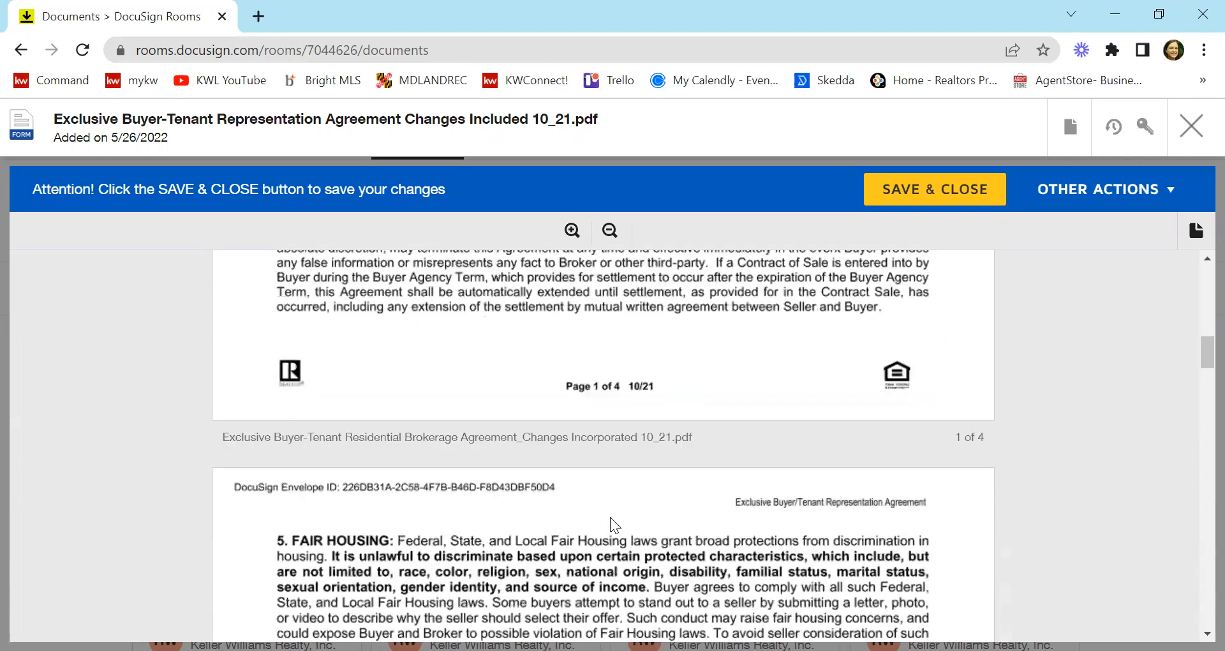
{"action": "scroll", "scroll_direction": "down", "scroll_amount": 3}
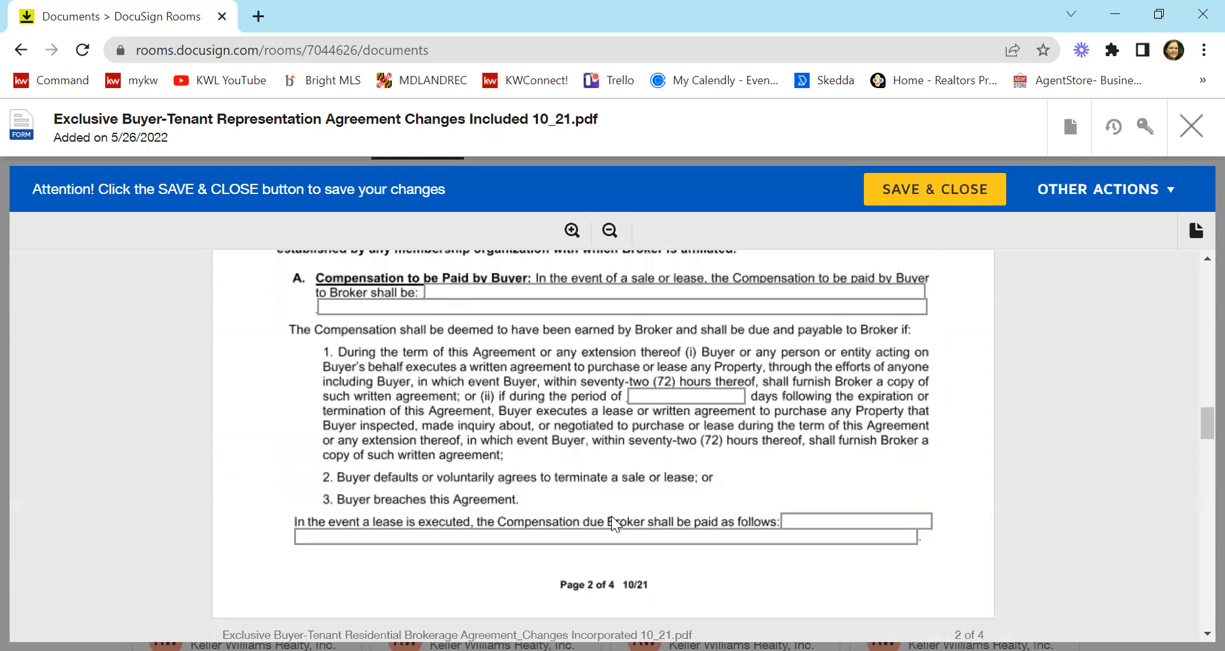
{"action": "scroll", "scroll_direction": "up", "scroll_amount": 3}
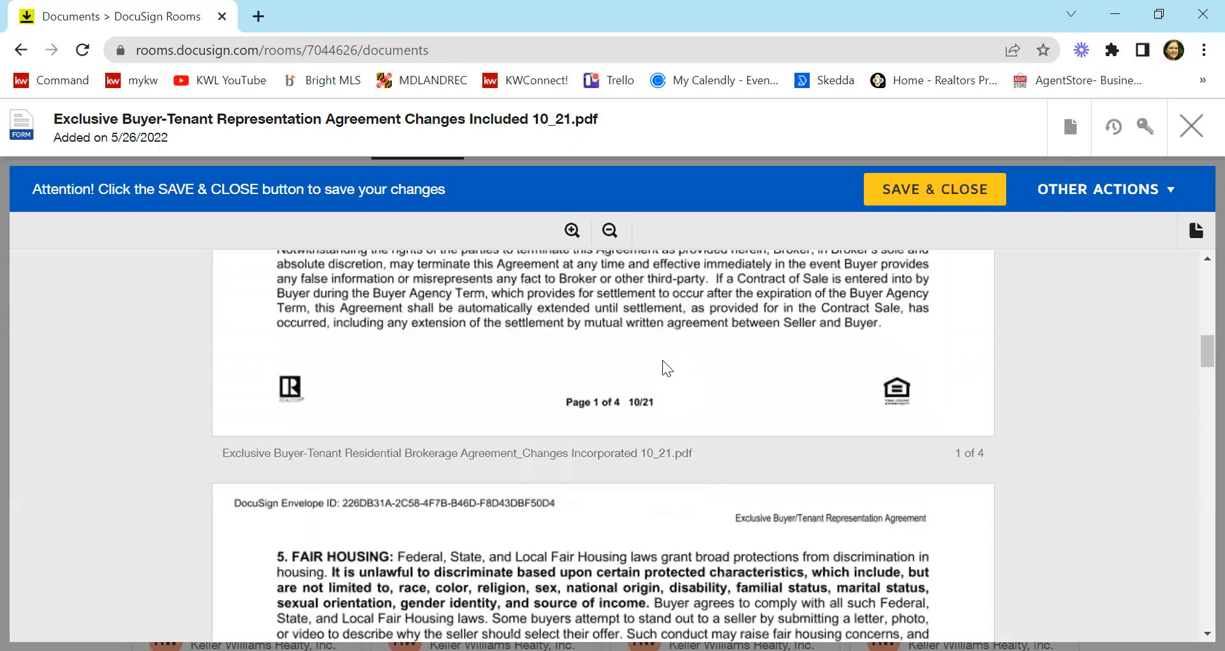
{"action": "scroll", "scroll_direction": "up", "scroll_amount": 3}
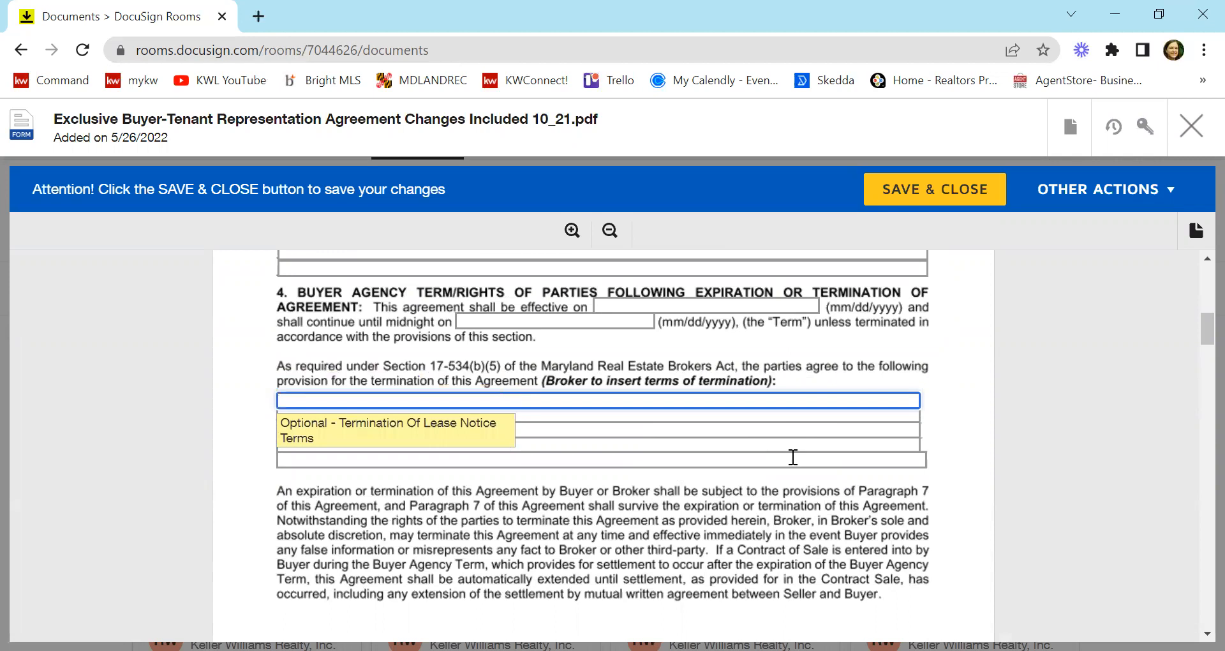
{"action": "mouse_move", "coordinate": [804, 395]}
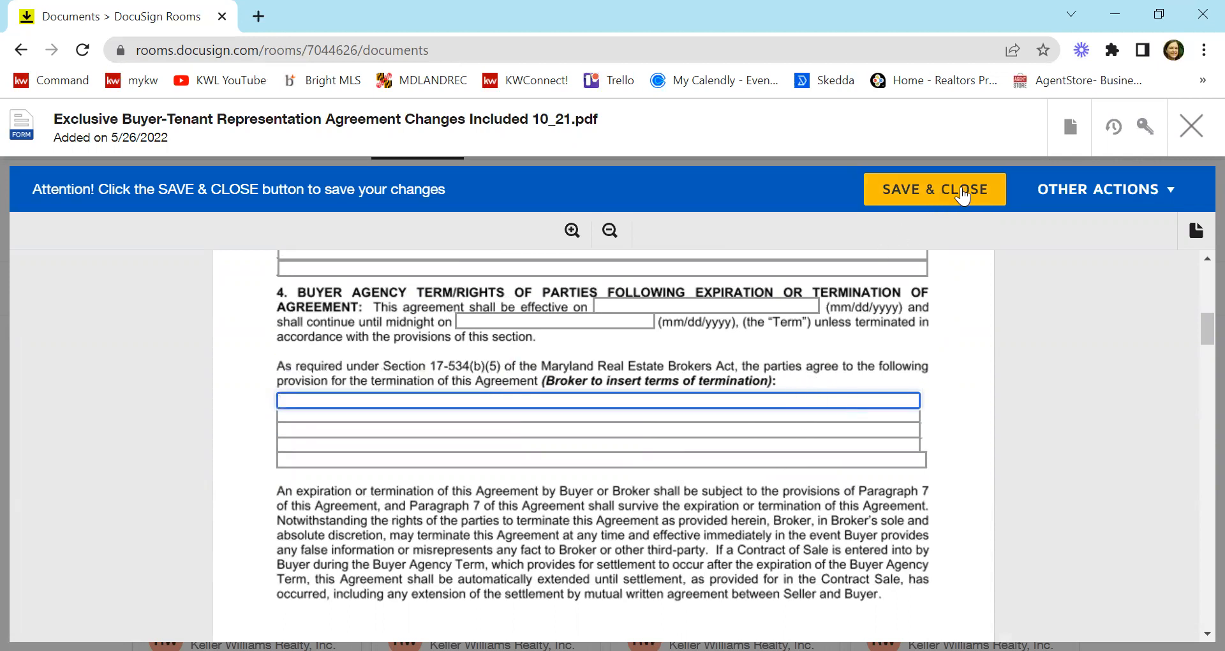
Save & Close the buyer agreement, returning to the room's eight documents
{"action": "left_click", "coordinate": [933, 189]}
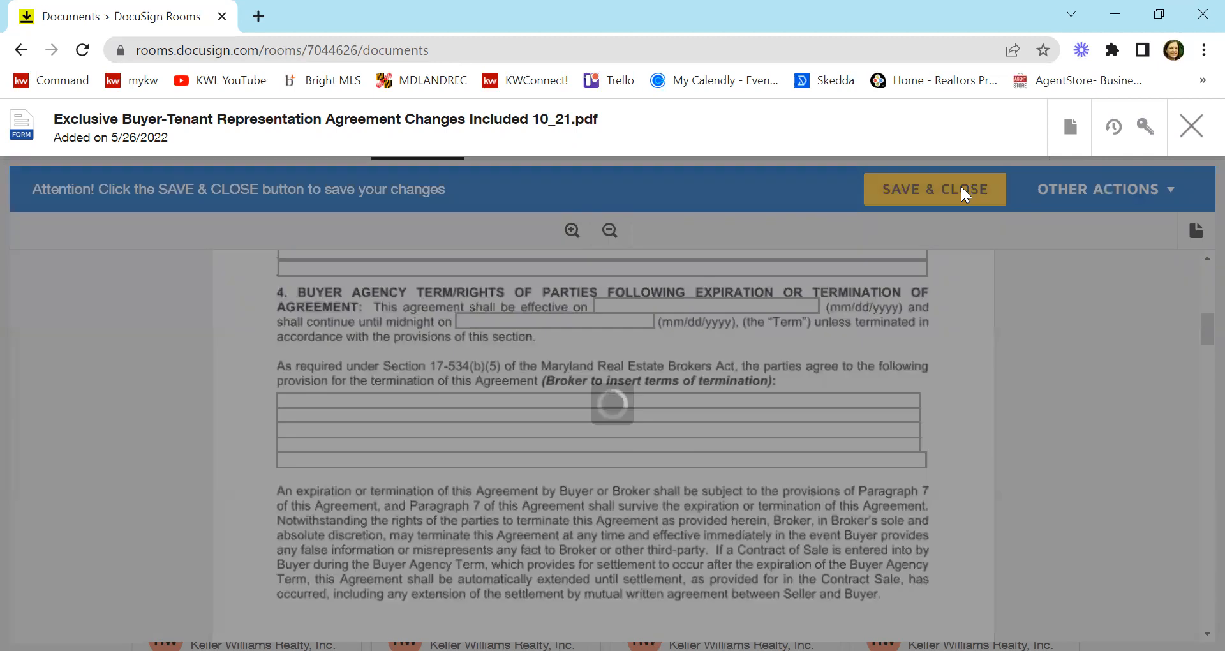
{"action": "mouse_move", "coordinate": [929, 304]}
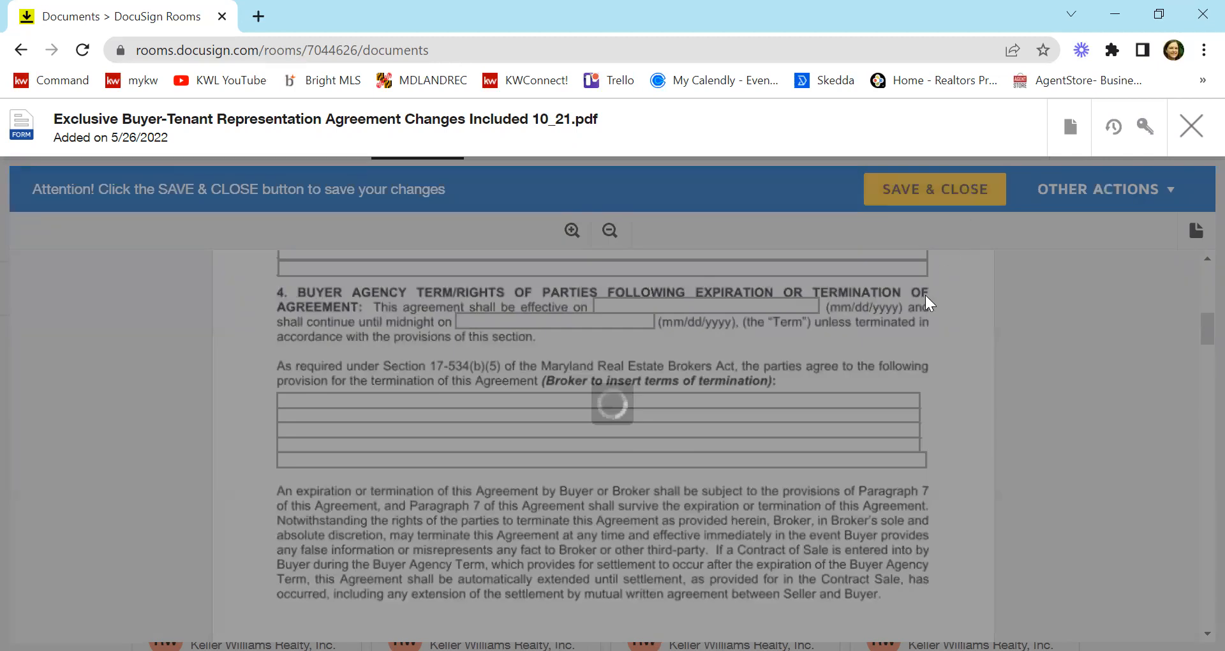
{"action": "left_click", "coordinate": [1191, 126]}
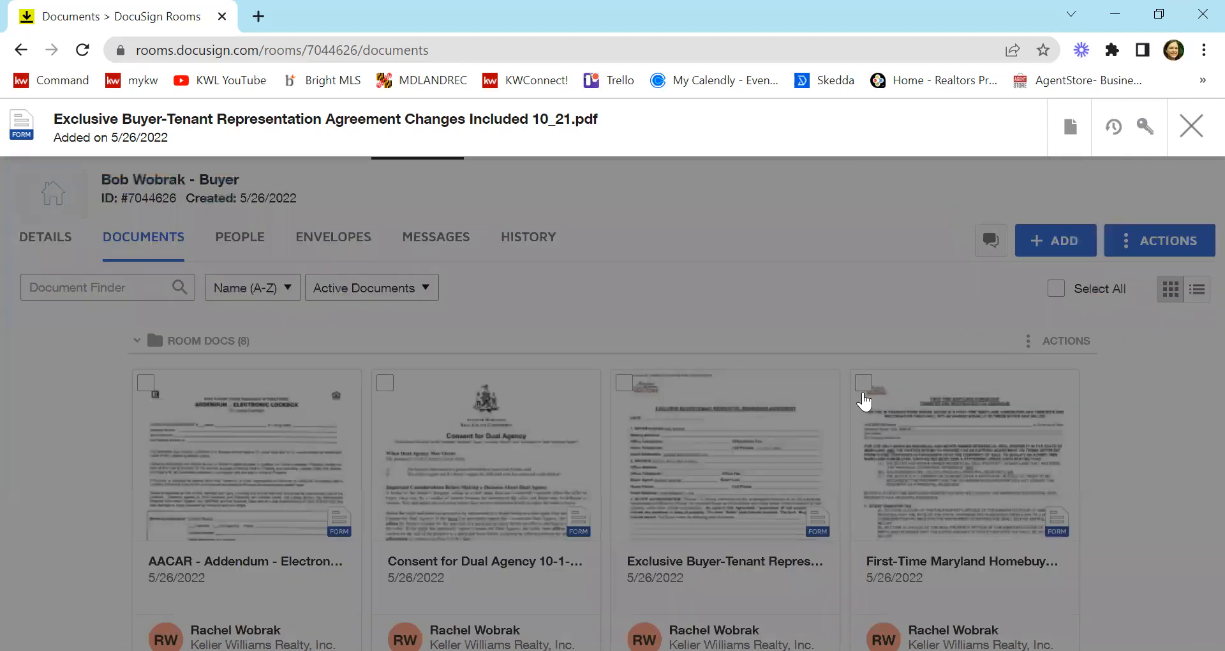
{"action": "left_click", "coordinate": [1190, 127]}
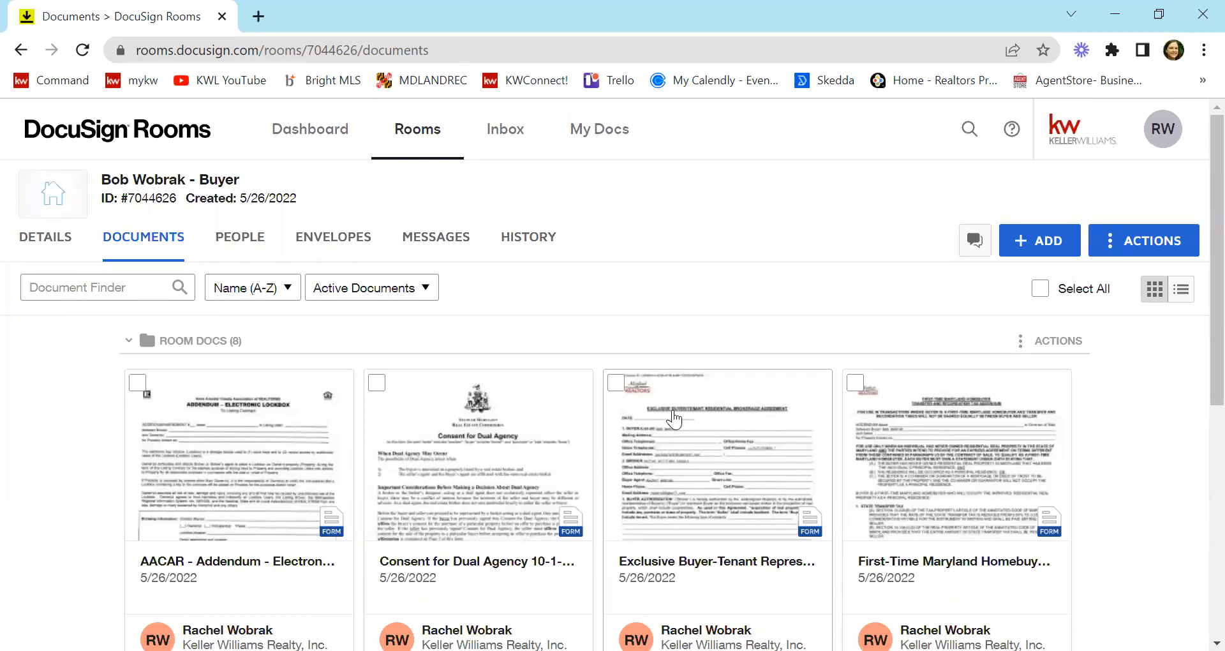
{"action": "mouse_move", "coordinate": [834, 358]}
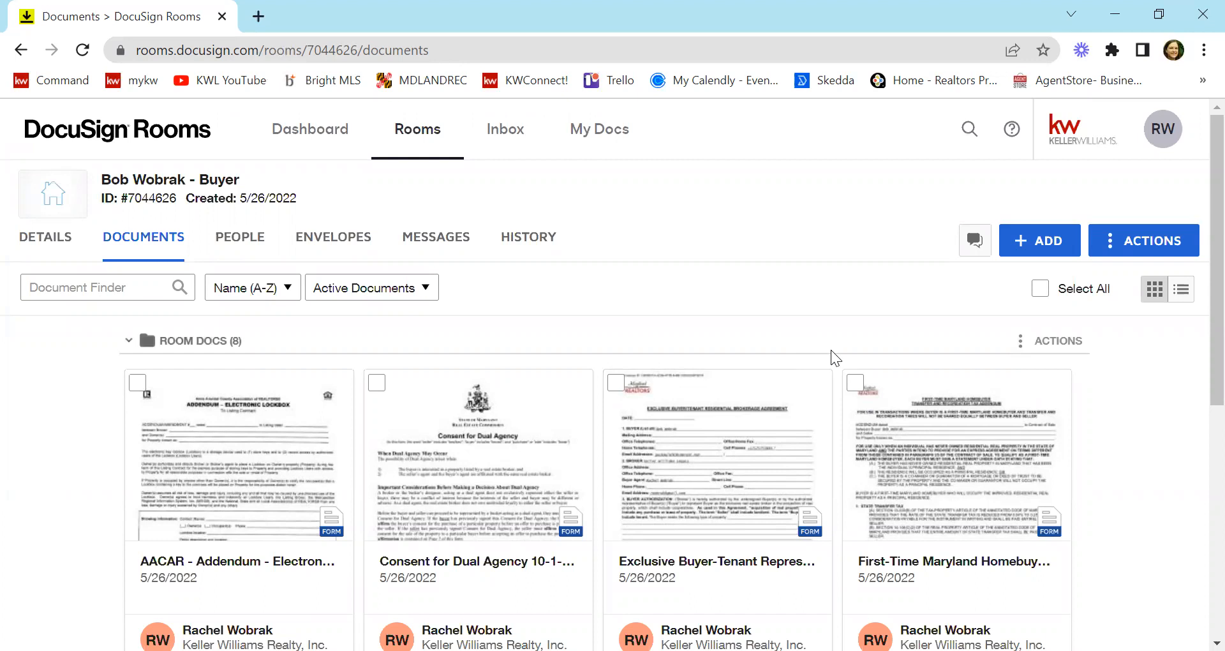
{"action": "mouse_move", "coordinate": [766, 382]}
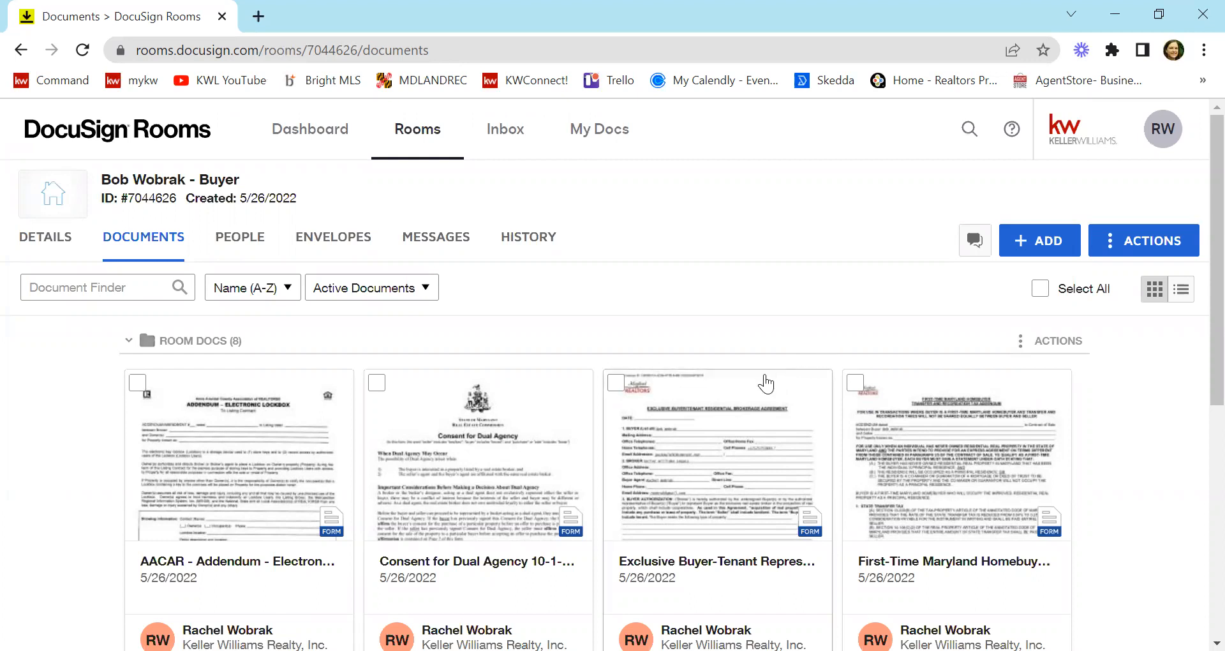
{"action": "mouse_move", "coordinate": [766, 391]}
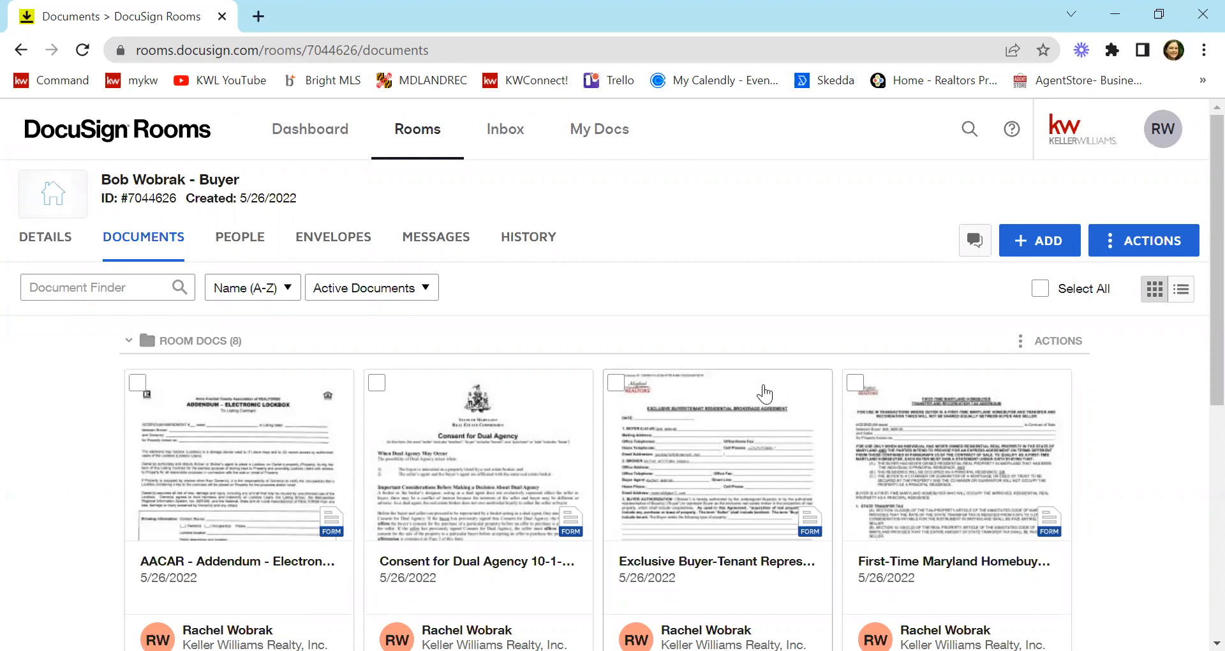